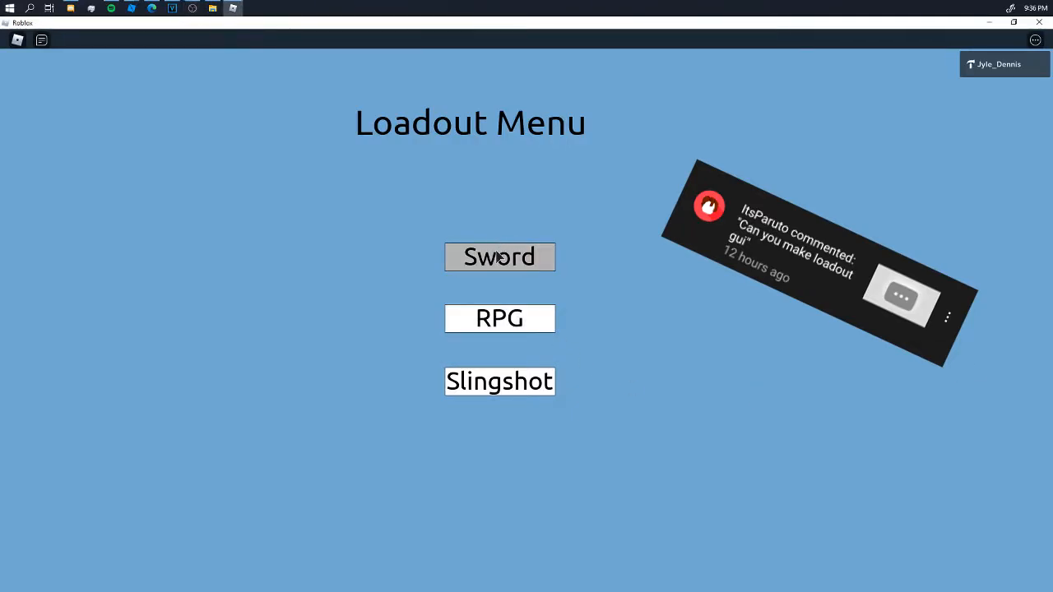
- Pick the Sword from the finished loadout menu in the running game
left_click(499, 256)
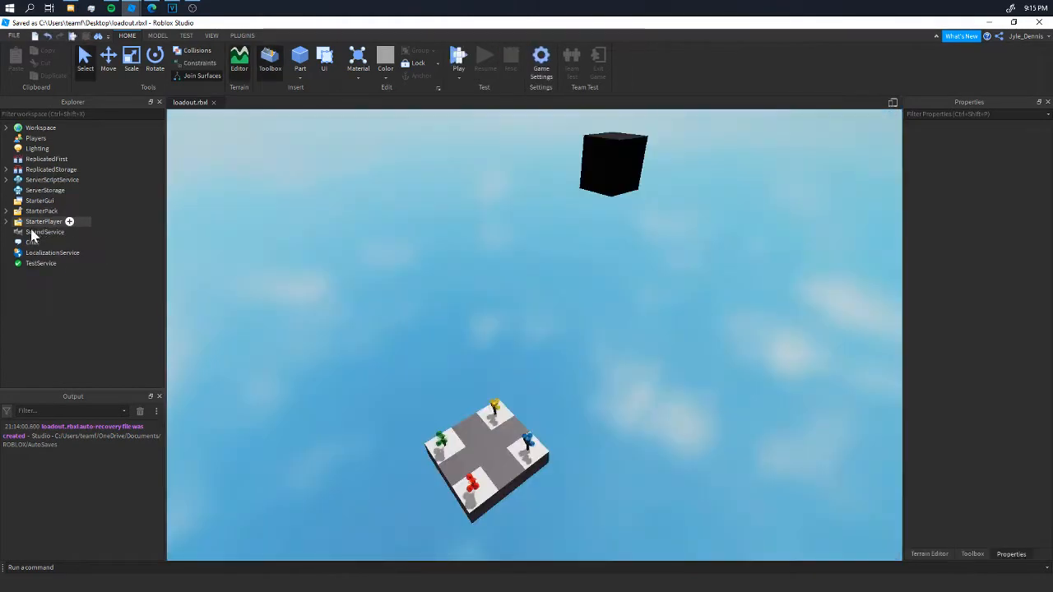
- Add a ScreenGui, Frame and TextLabel under StarterGui, sizing the Frame to {1,0},{1,0}
left_click(39, 200)
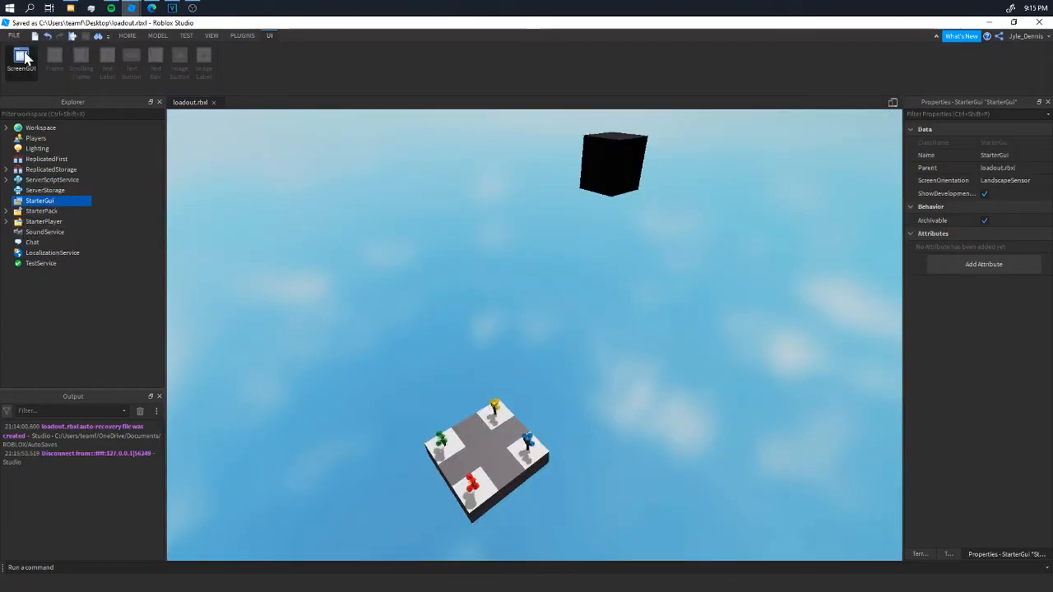
left_click(21, 57)
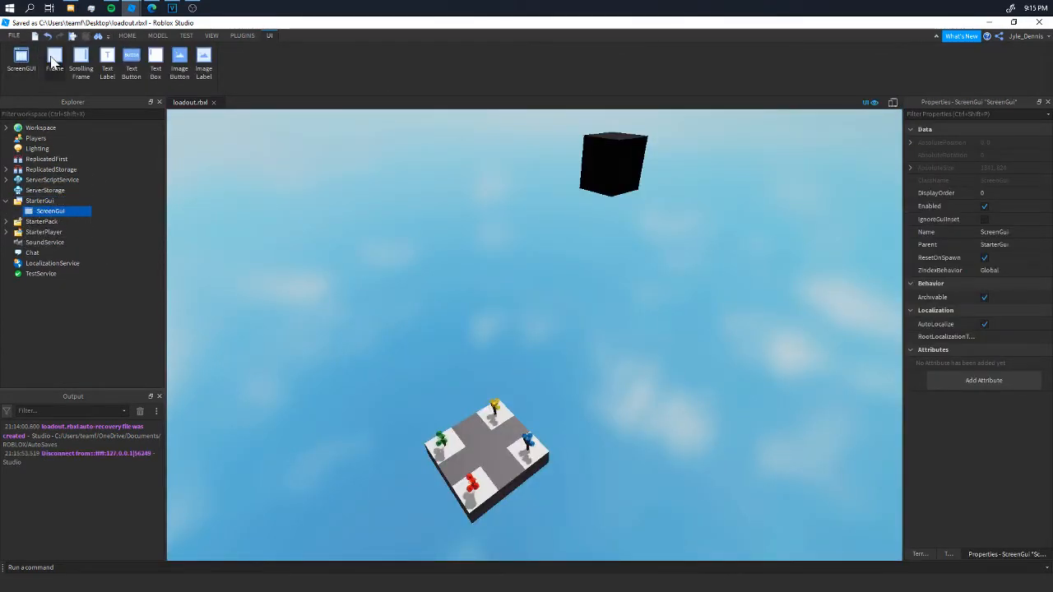
left_click(55, 60)
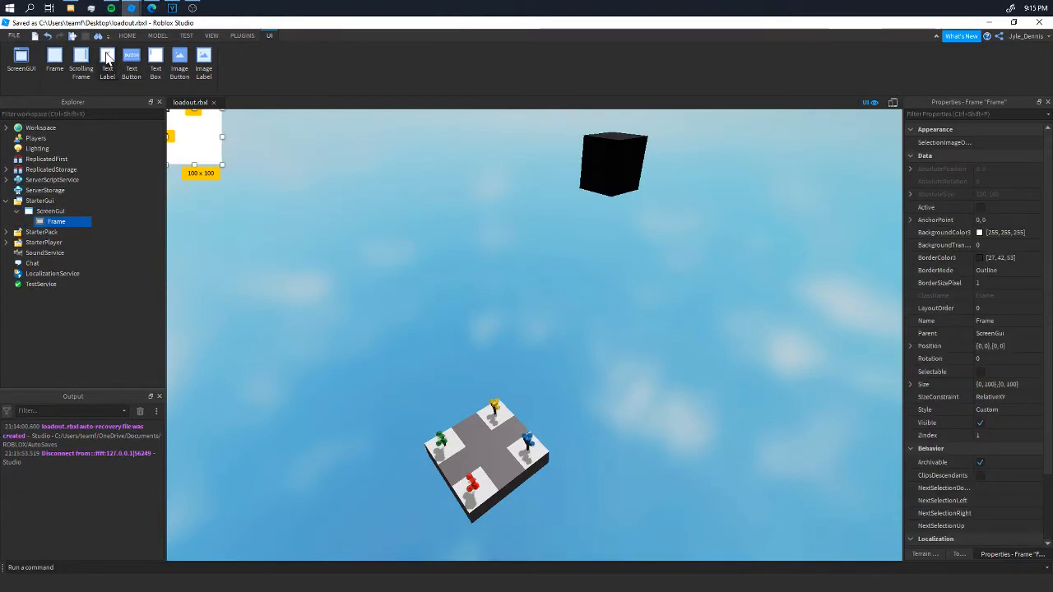
left_click(107, 64)
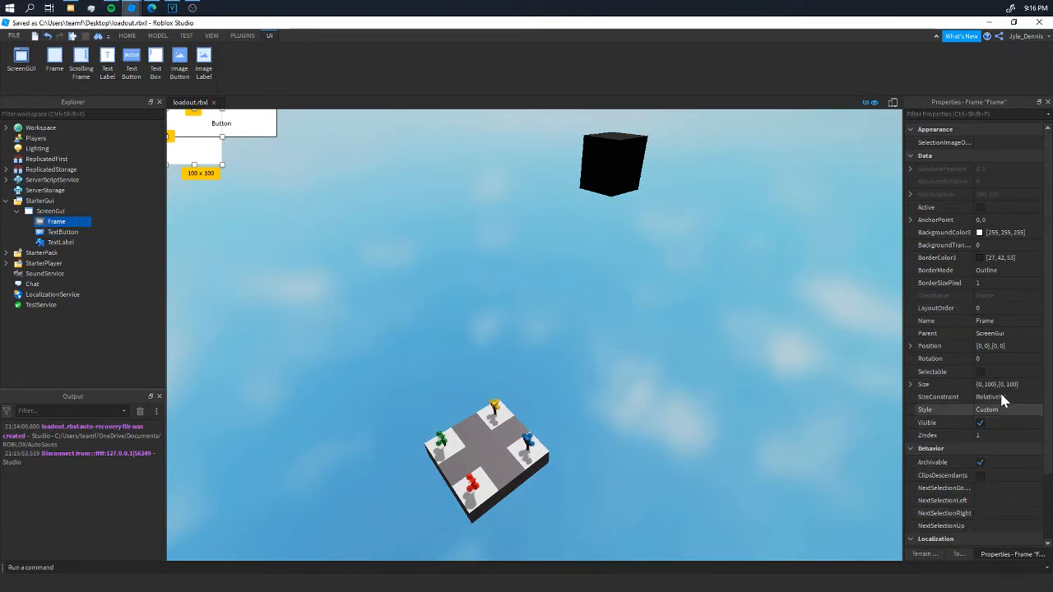
left_click(997, 384)
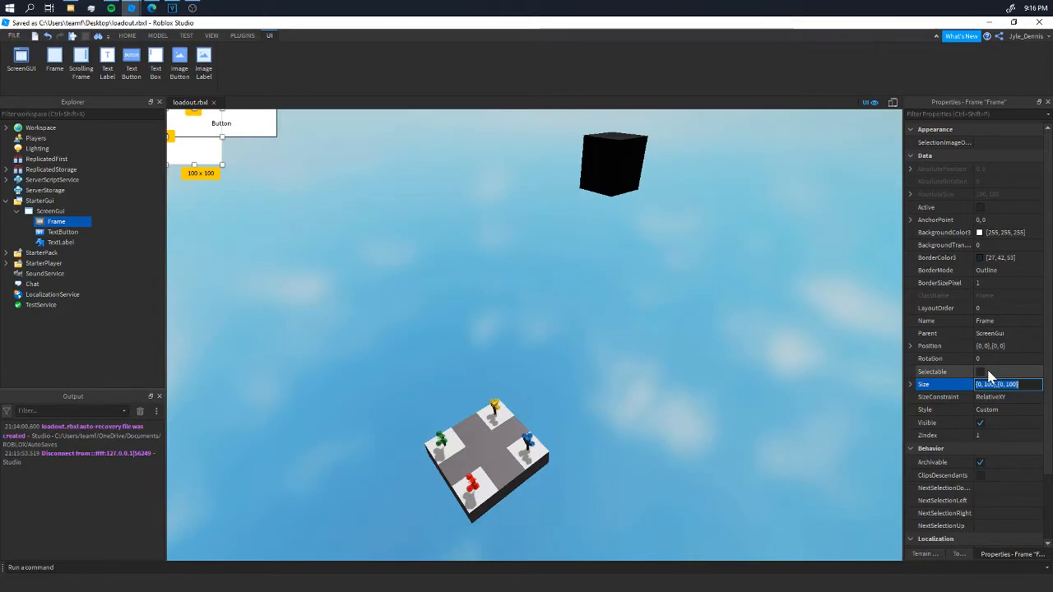
type("1.0")
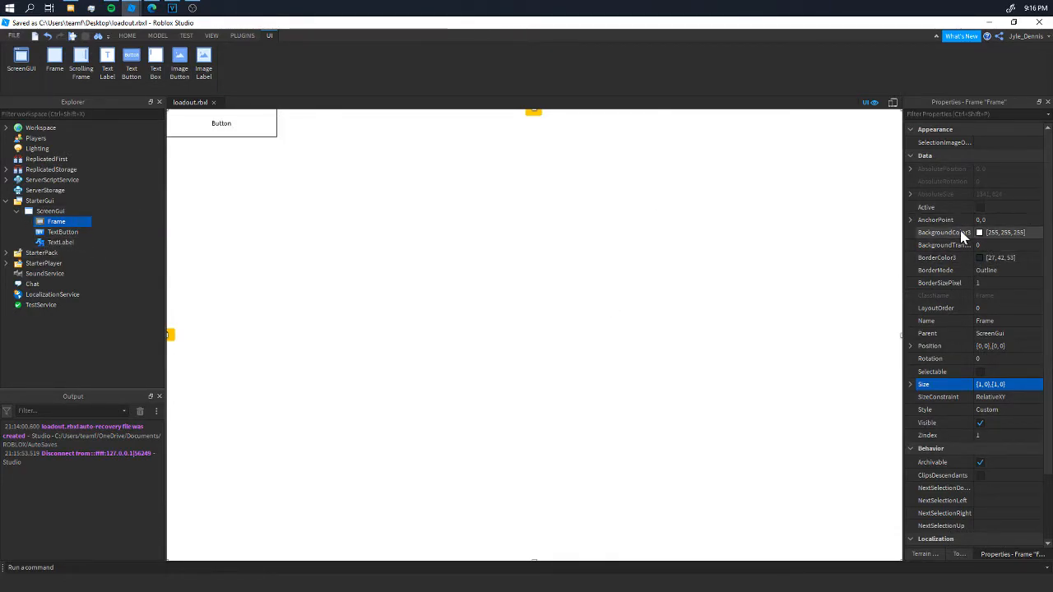
- Colour the frame background light cyan and move the label to the top centre
left_click(980, 232)
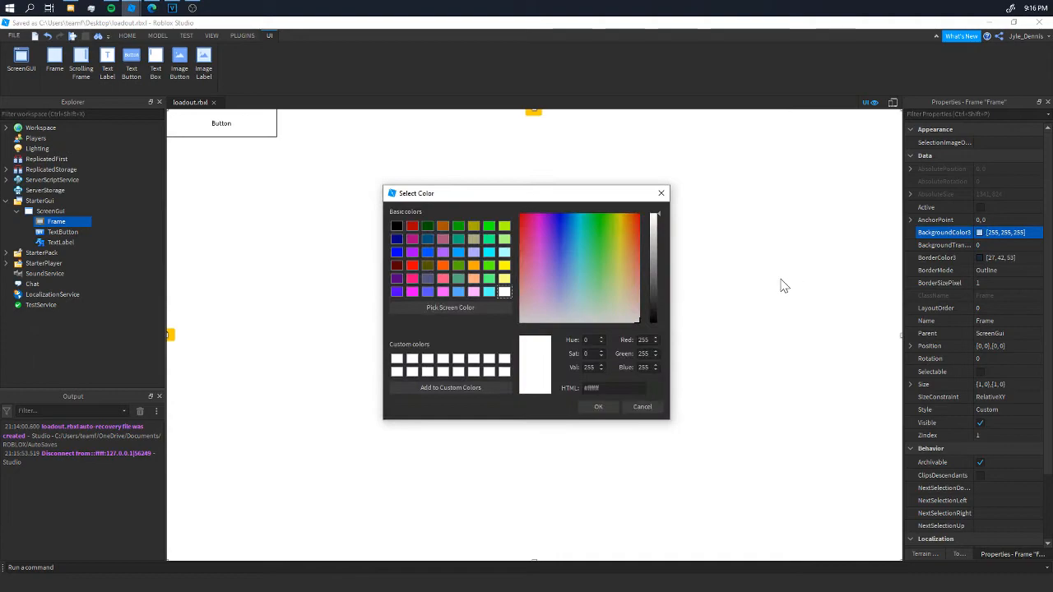
left_click(580, 294)
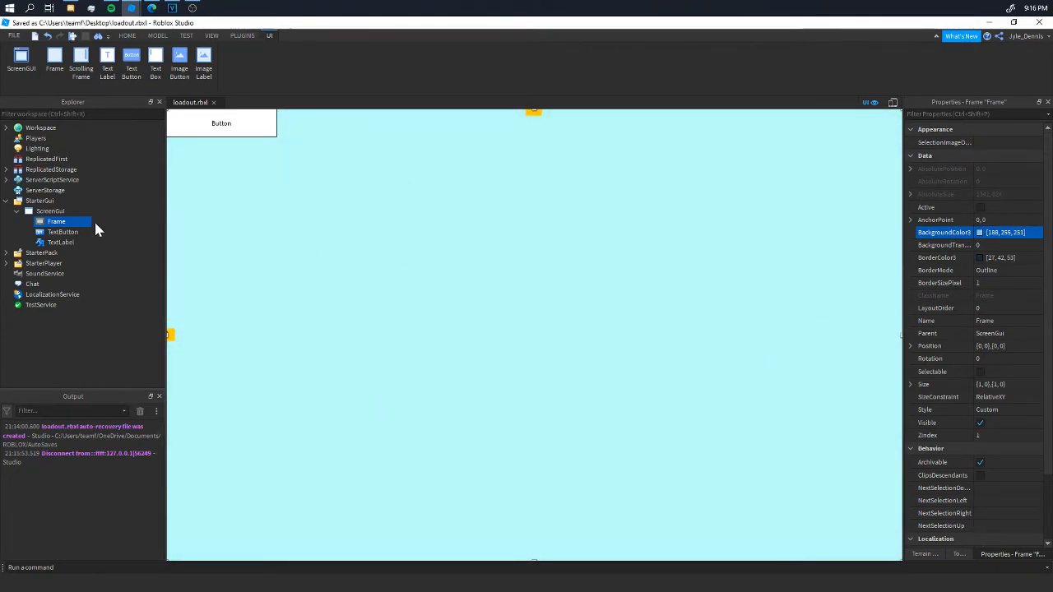
left_click(60, 242)
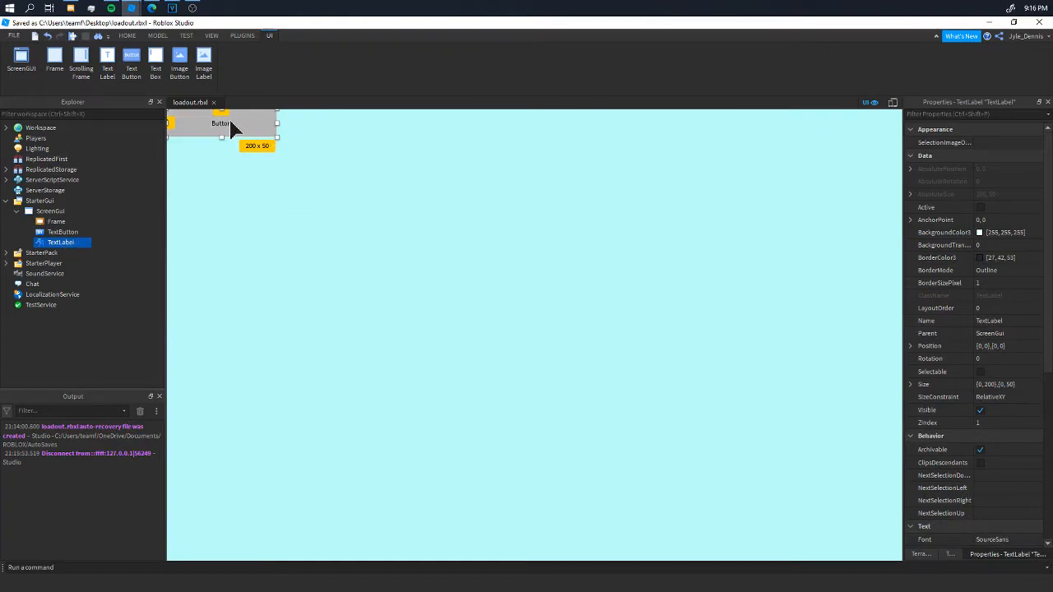
left_click_drag(221, 123, 432, 191)
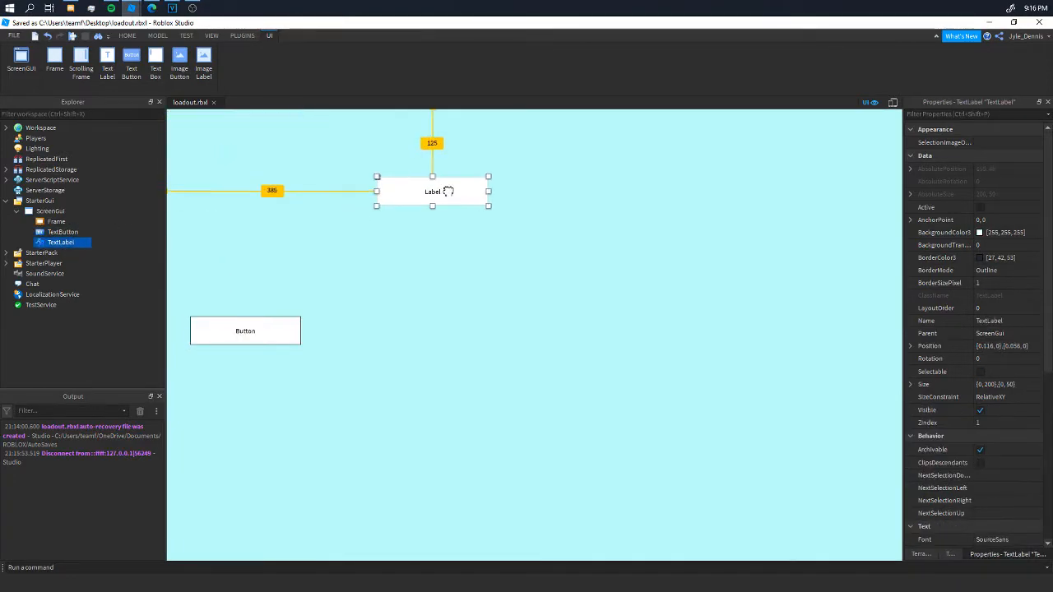
left_click_drag(432, 191, 534, 203)
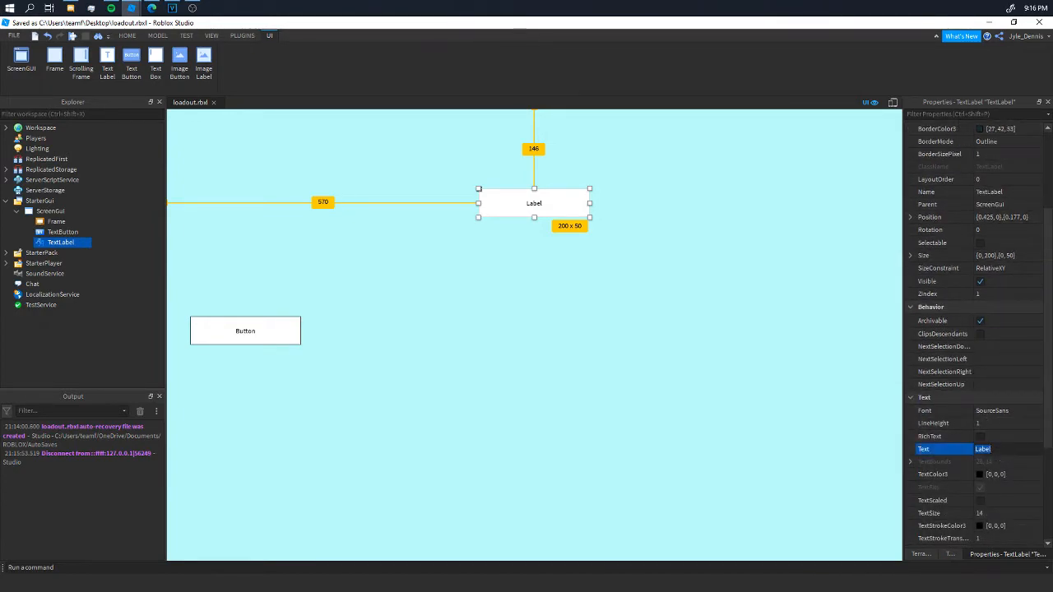
- Title the label 'Loadout Menu', enlarge it, and centre the button beneath it
type("Loadout Menu")
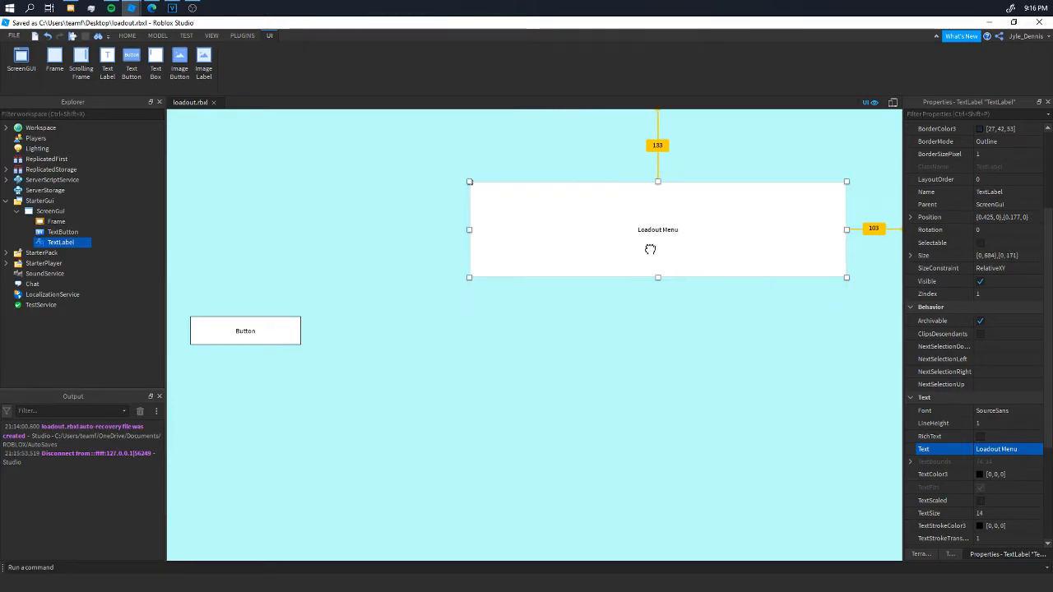
left_click_drag(846, 278, 675, 228)
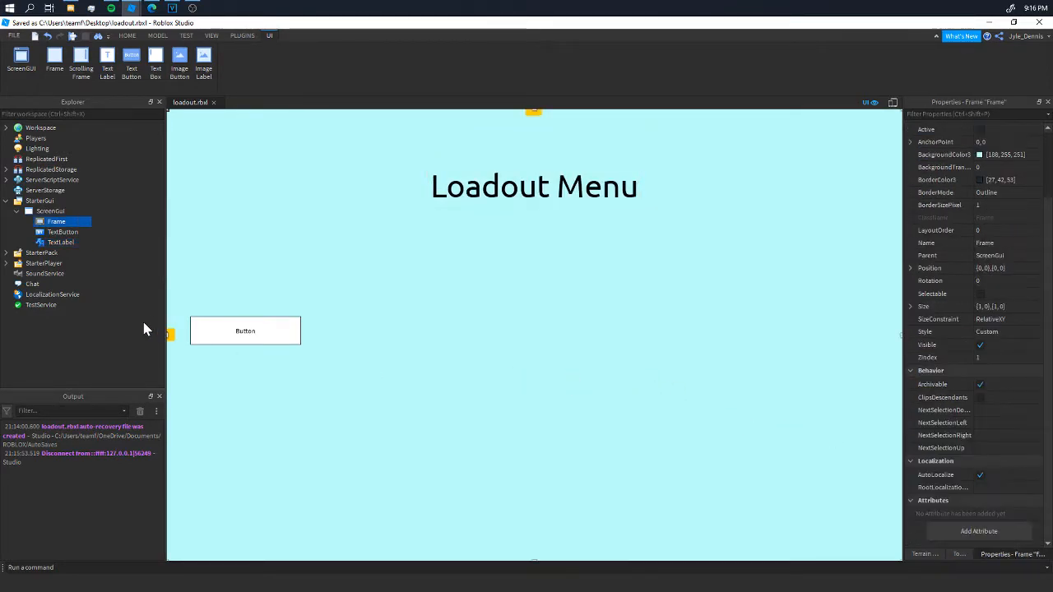
left_click(62, 232)
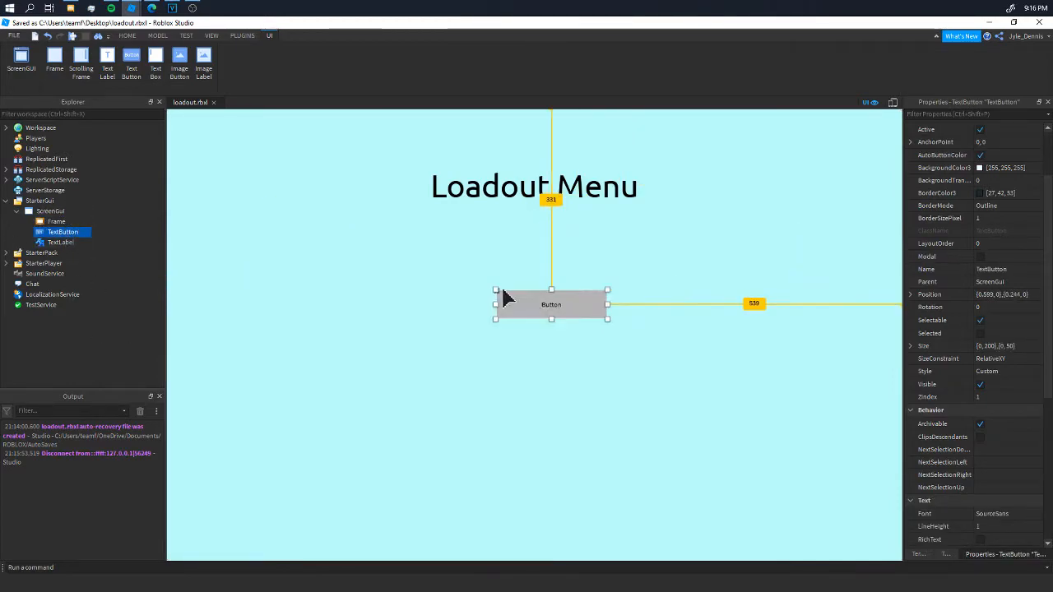
left_click_drag(551, 304, 534, 261)
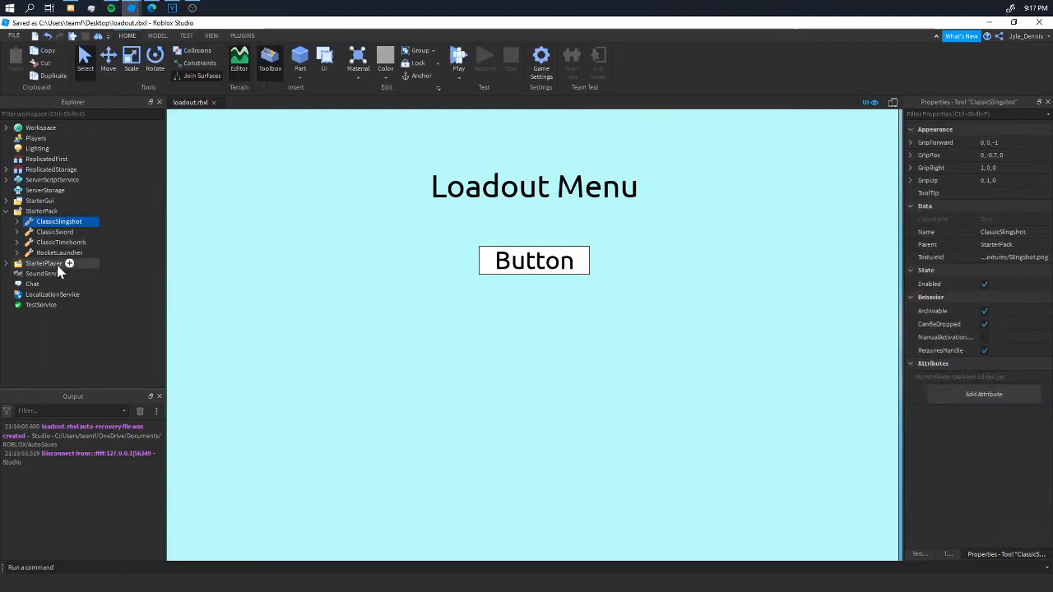
- Put the StarterPack weapon tools in a Weapons folder and add a HandleLoadout RemoteEvent
left_click(59, 252)
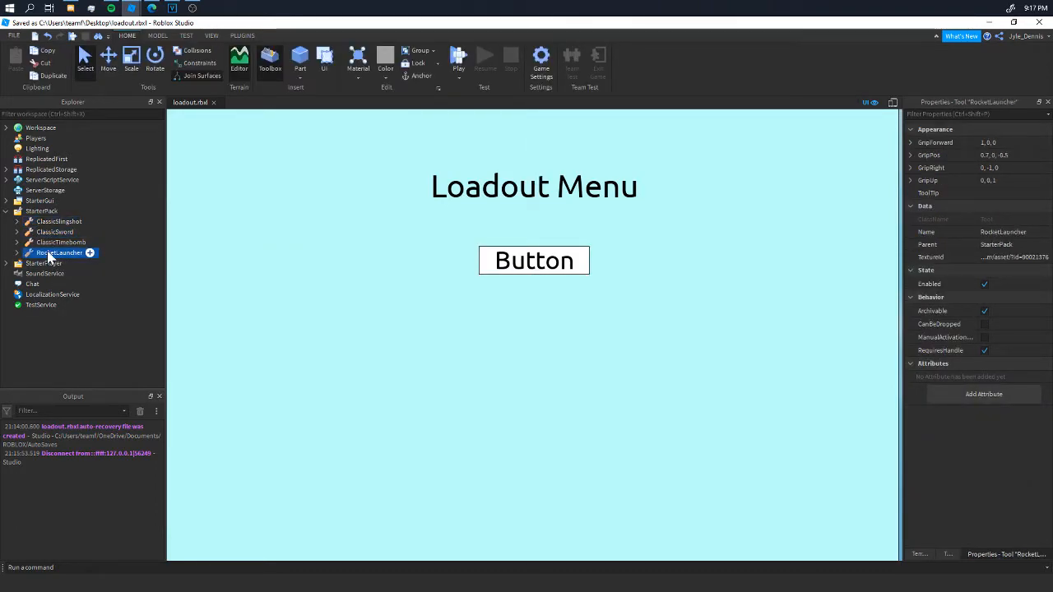
left_click(58, 221)
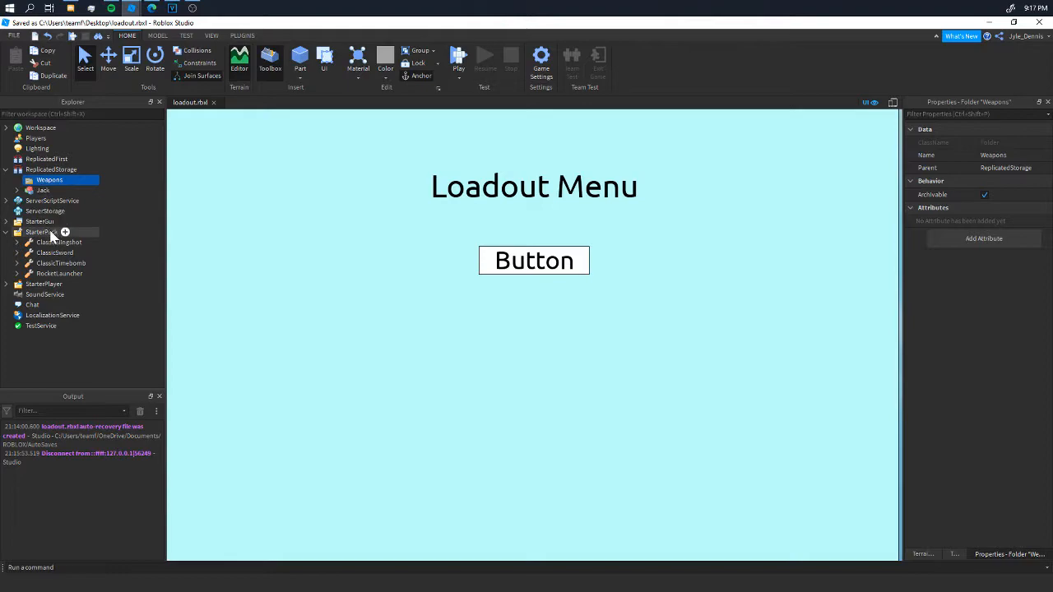
left_click(57, 242)
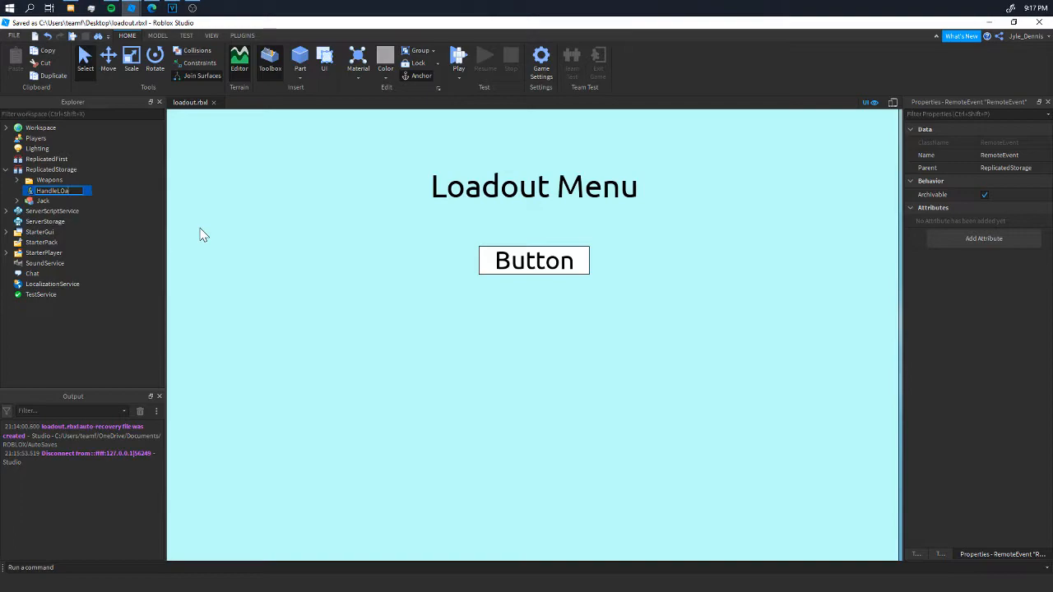
type("HandleLoadout")
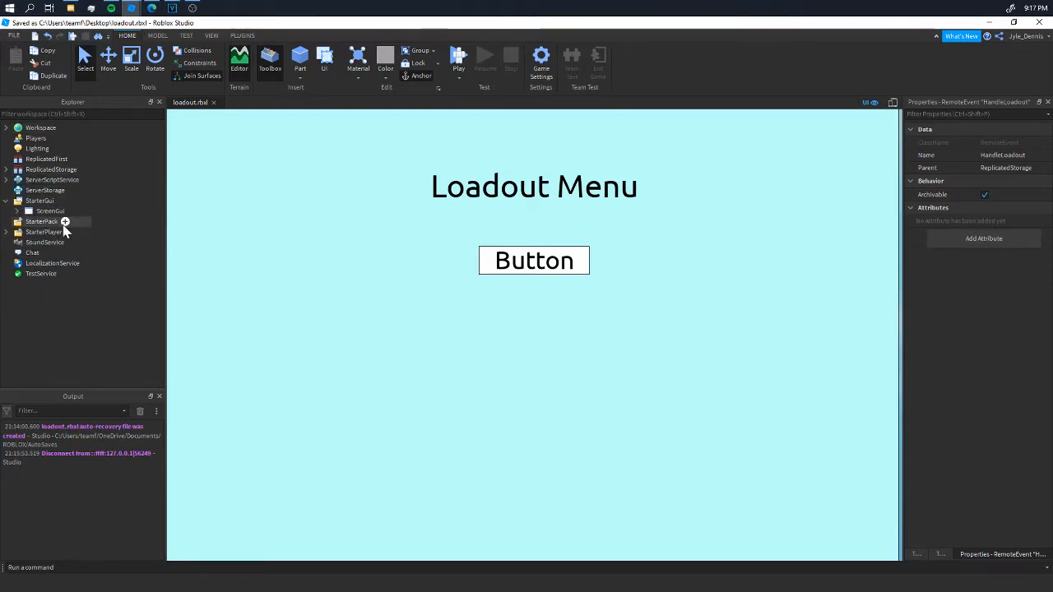
- Add a LocalScript and StringValue objects to the ScreenGui's TextButton
left_click(5, 231)
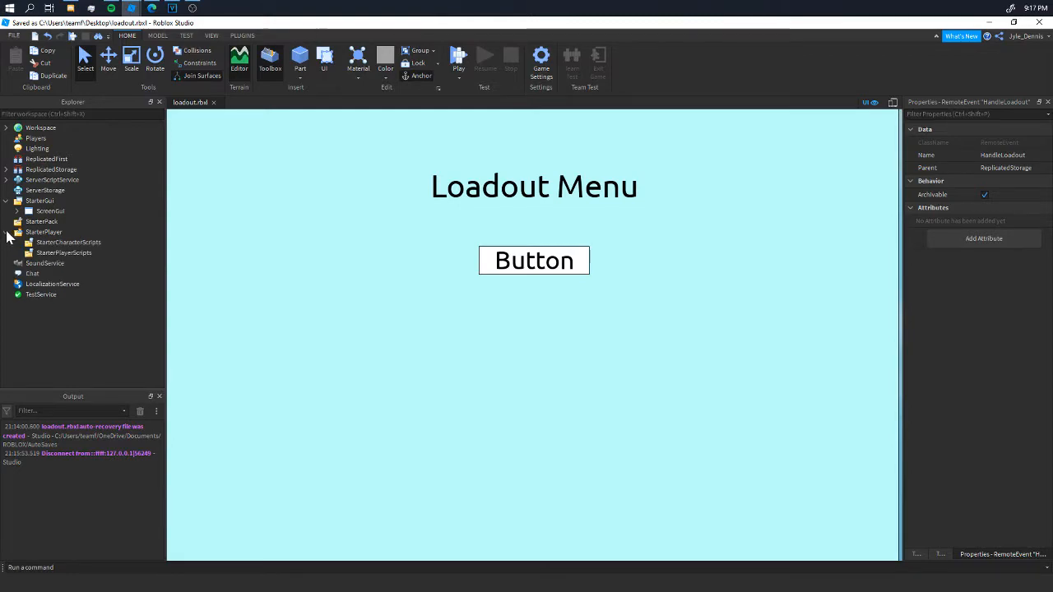
left_click(28, 210)
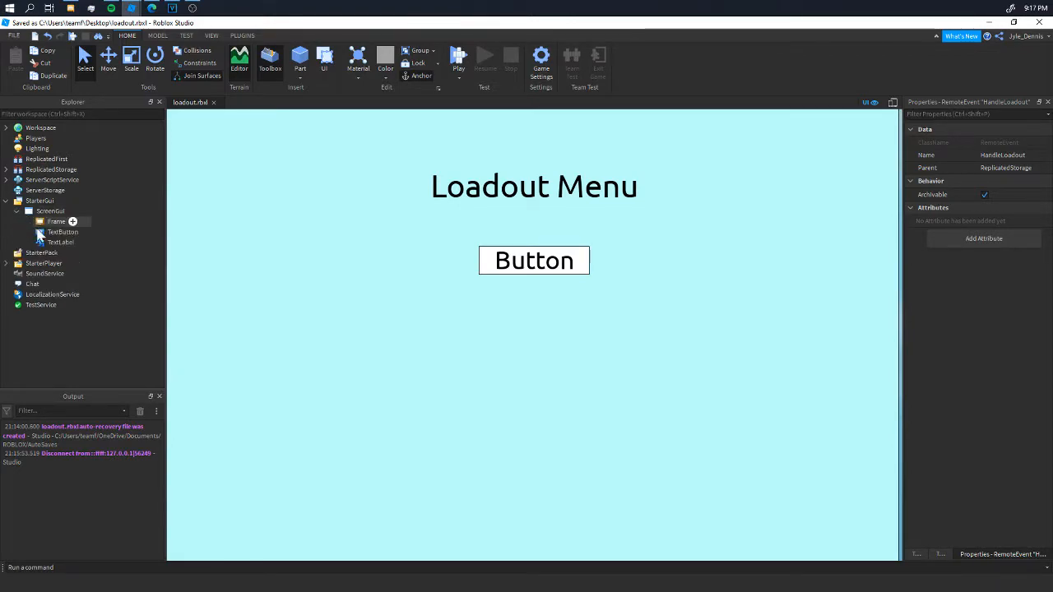
left_click(63, 231)
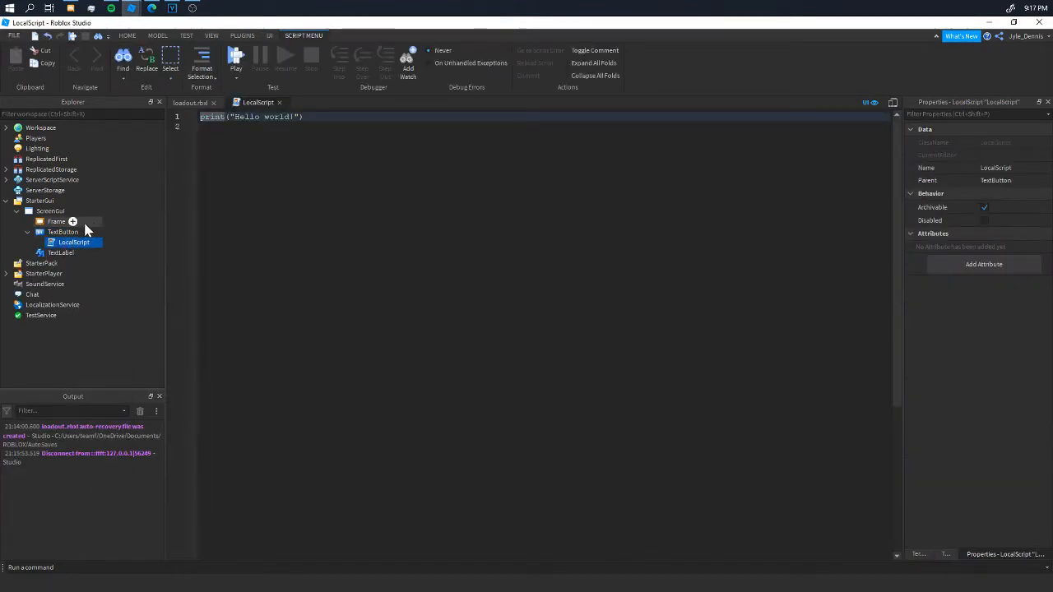
left_click(62, 232)
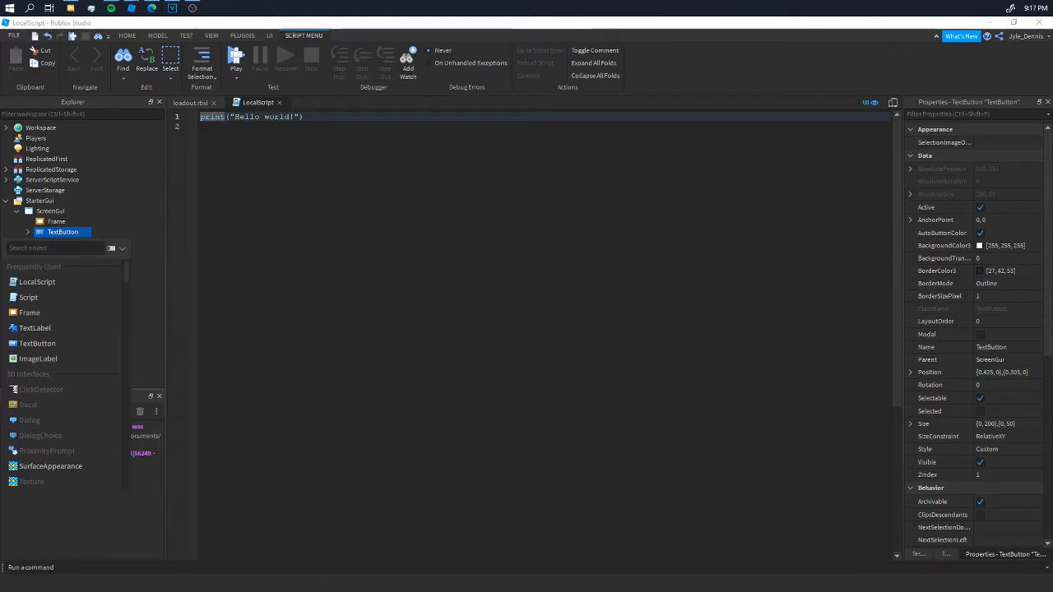
left_click(27, 232)
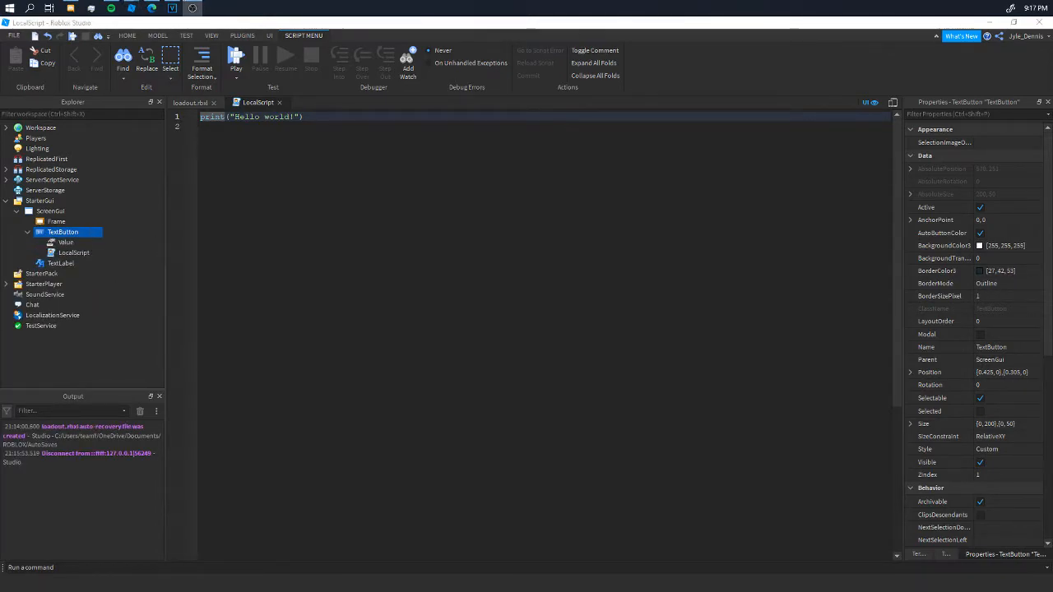
left_click(73, 252)
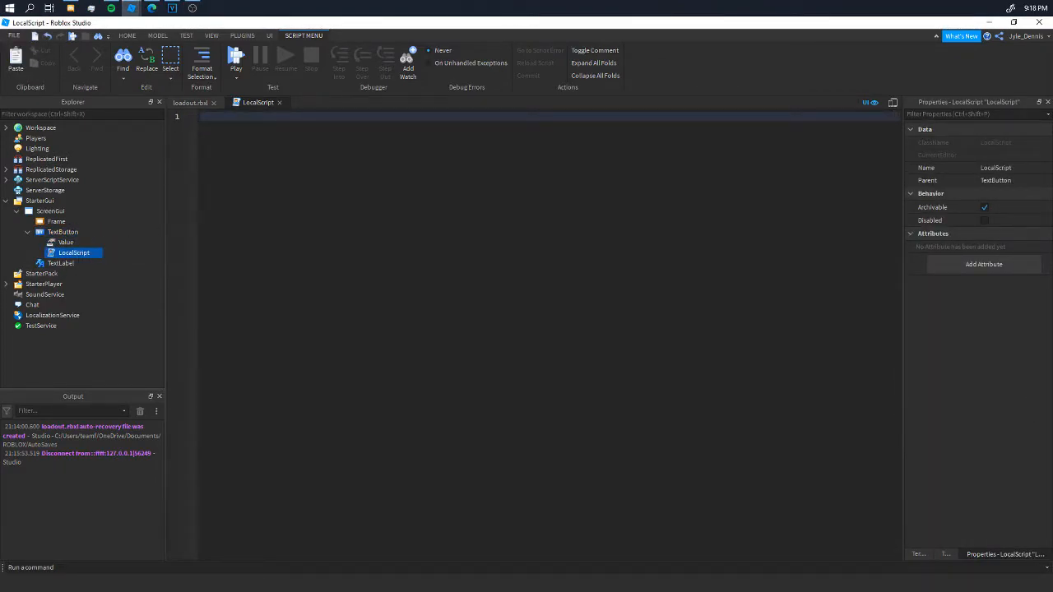
- Name the values Primary (ClassicSword) and Secondary (ClassicTimebomb)
left_click(65, 241)
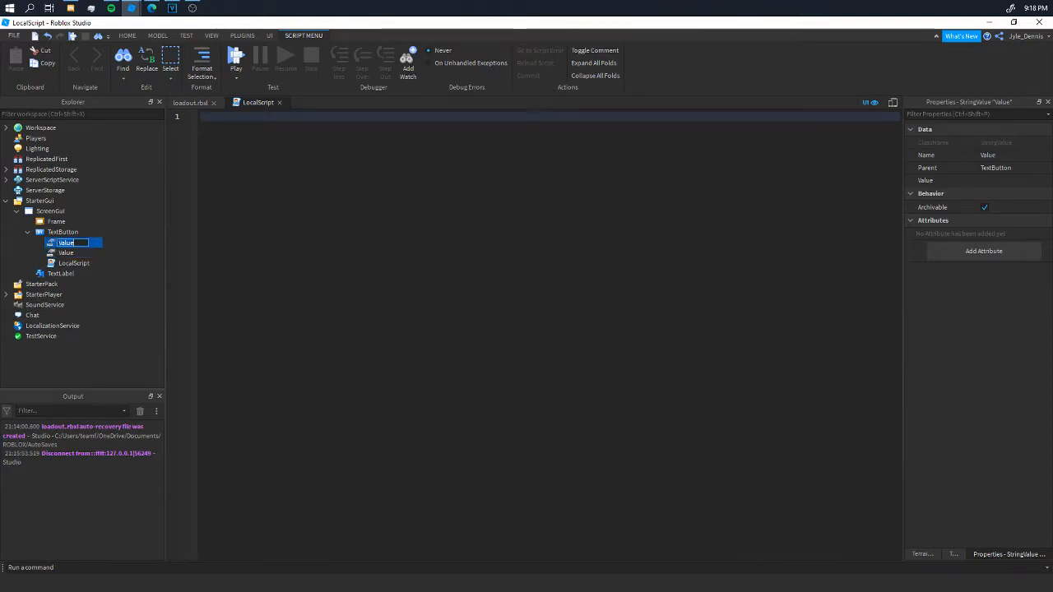
type("Primary")
left_click(79, 252)
type("Secondary")
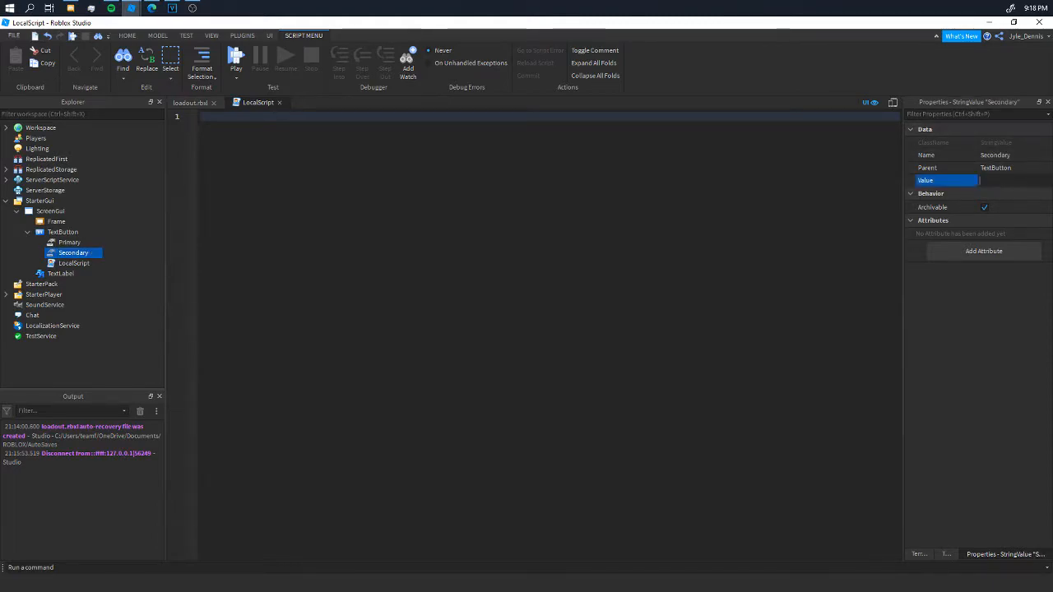
type("ClassicalTimebomb")
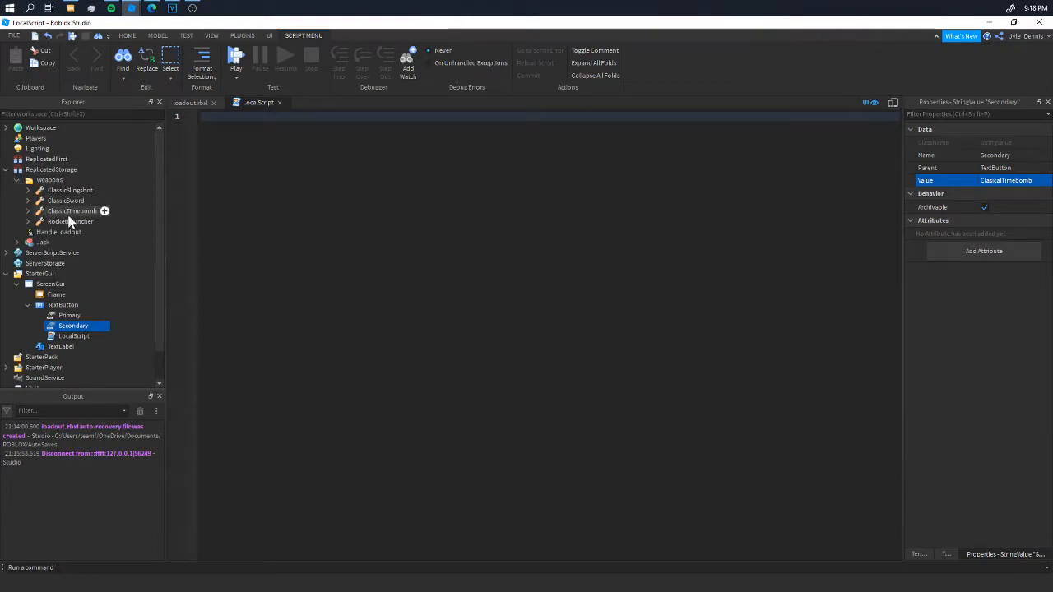
left_click(72, 211)
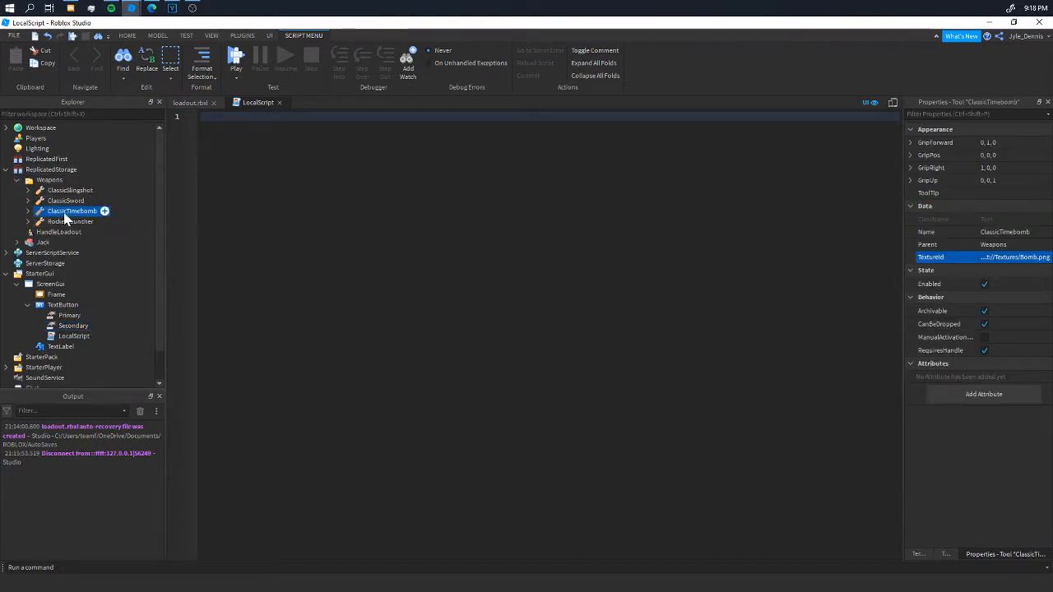
double_click(72, 212)
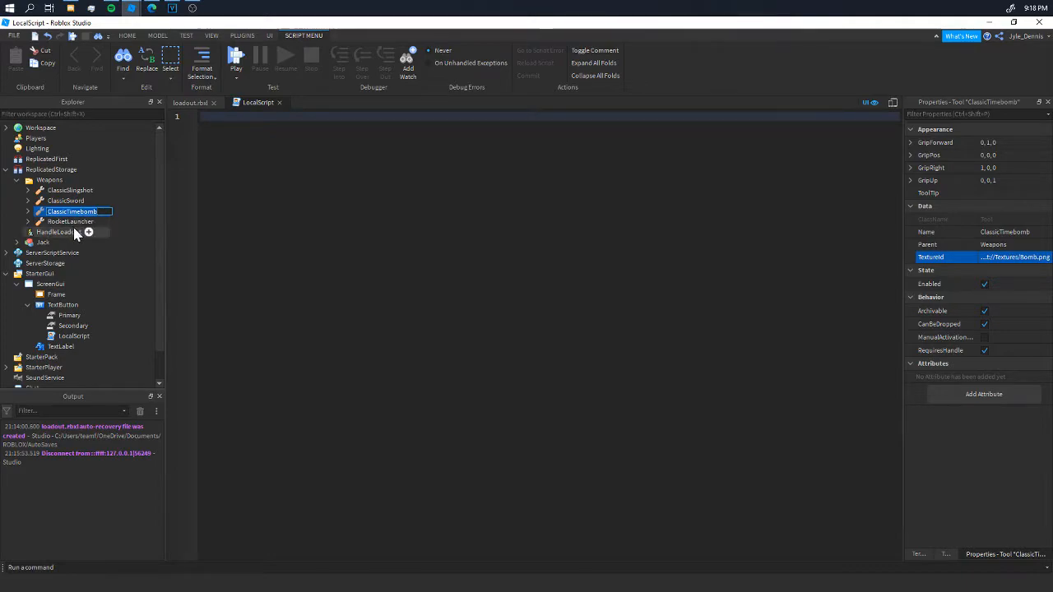
left_click(73, 325)
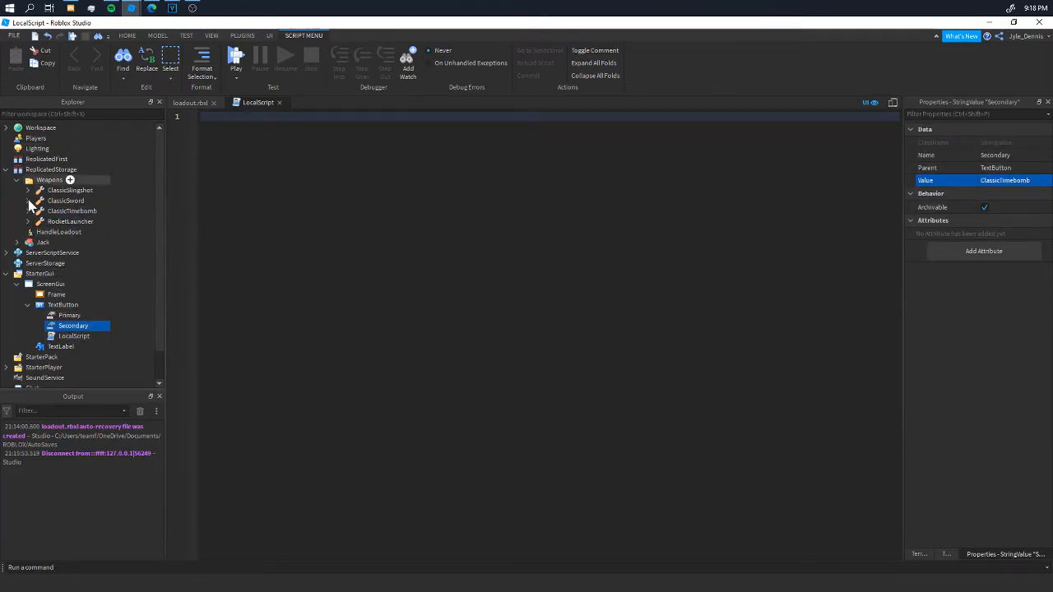
left_click(70, 315)
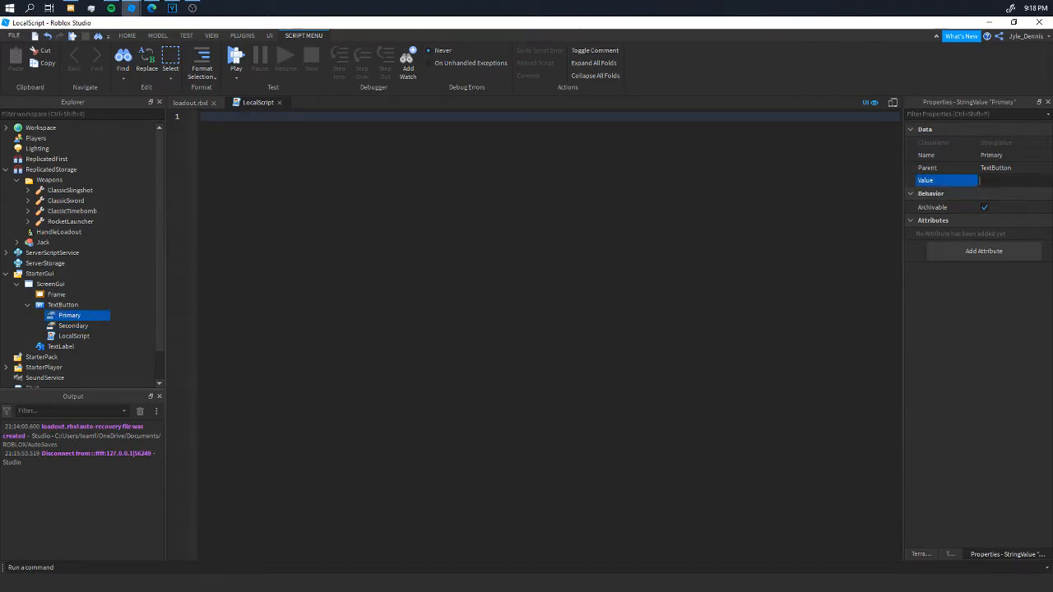
type("ClassicSword")
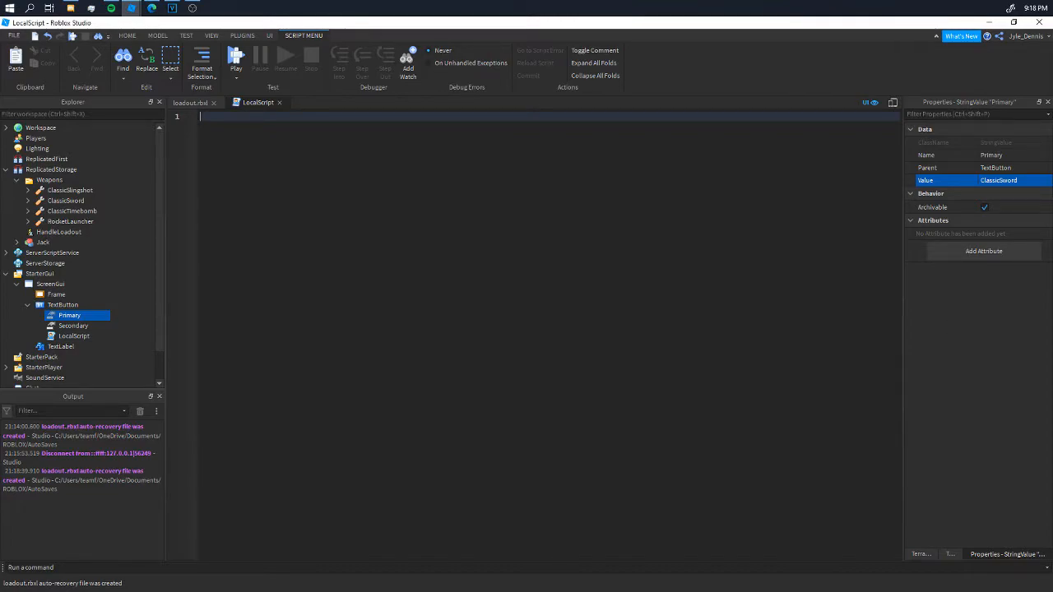
type("local")
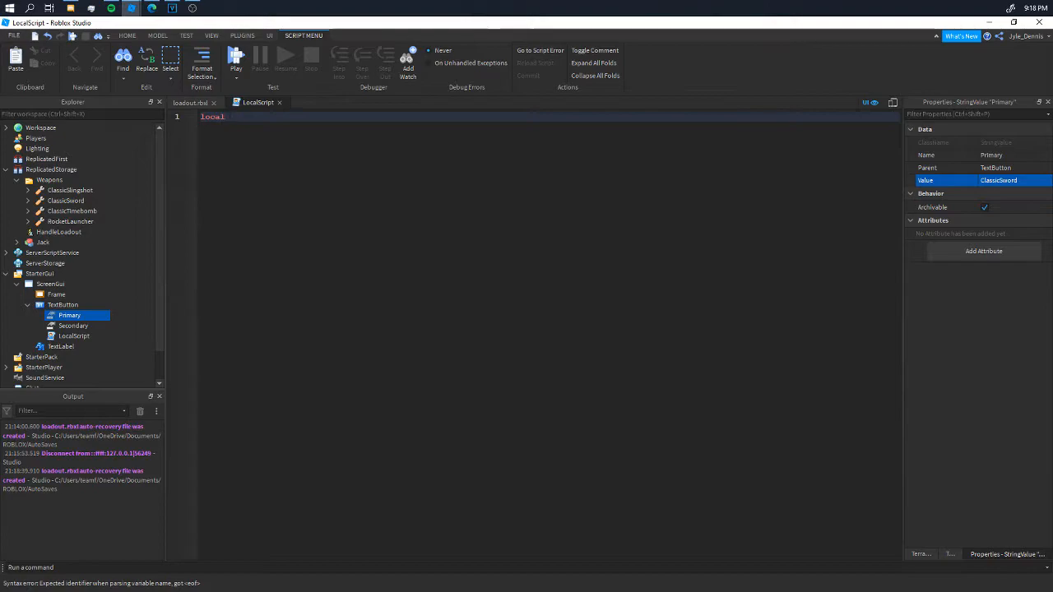
- Declare local variables for ReplicatedStorage.HandleLoadout and the Primary and Secondary values
left_click(230, 116)
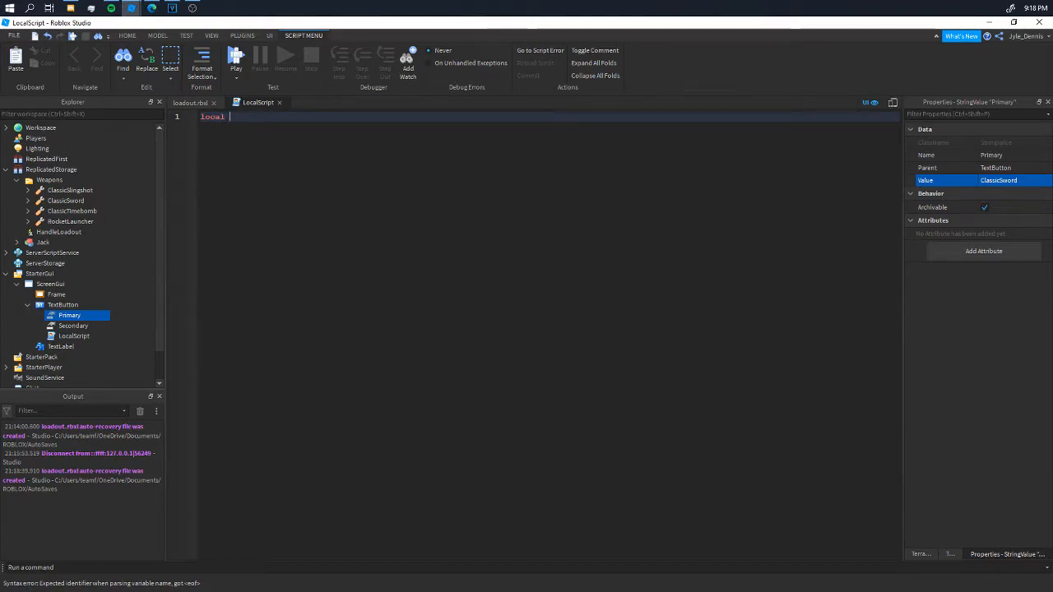
left_click(59, 231)
type(" handleloadout =")
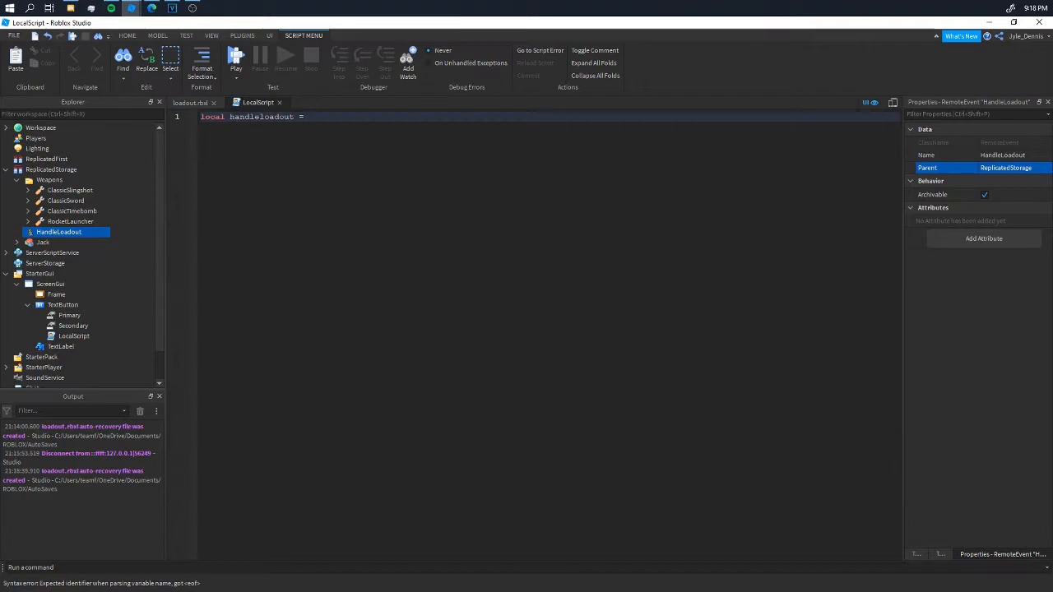
type("game.")
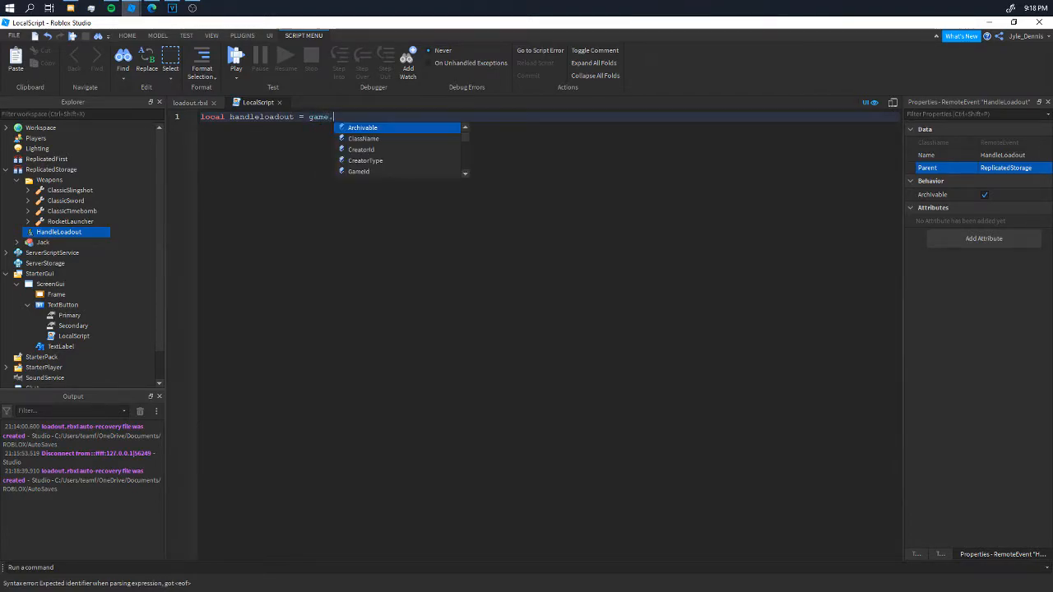
type("ReplicatedStorage.HandleLoadout")
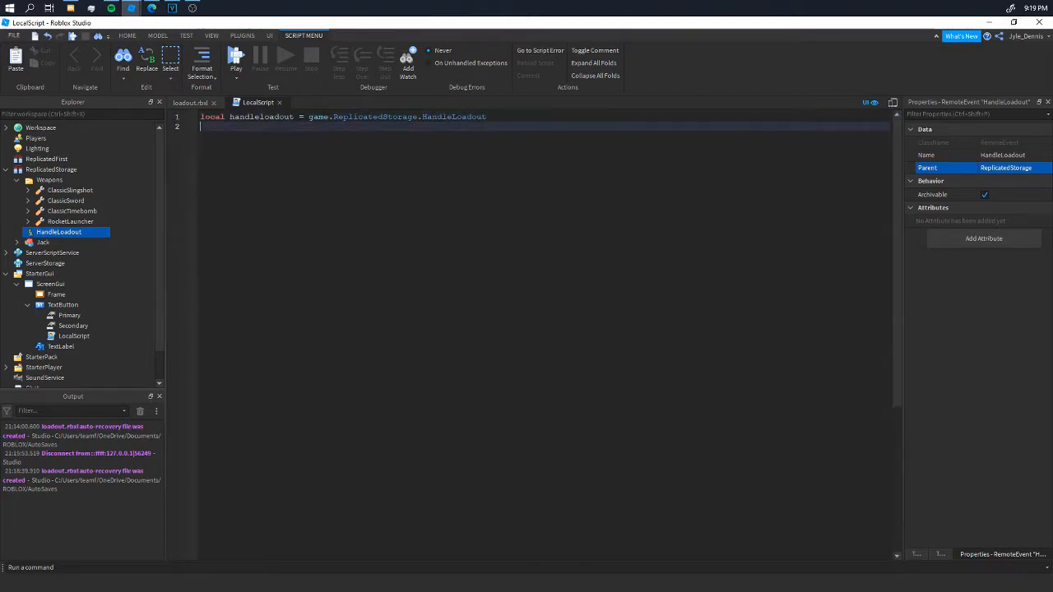
type("local primary =")
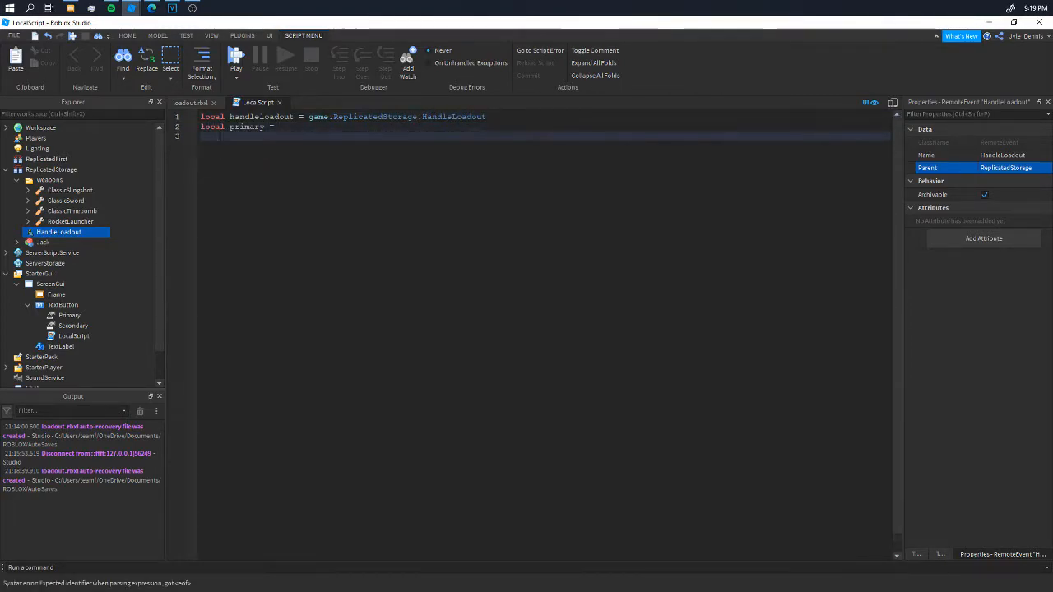
type("local secondar")
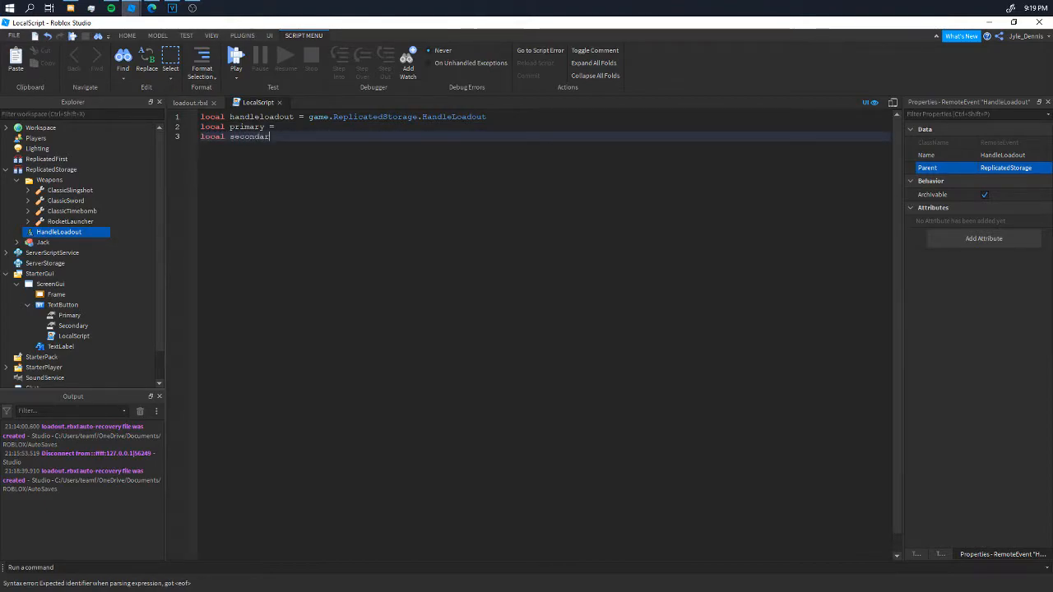
type("scip")
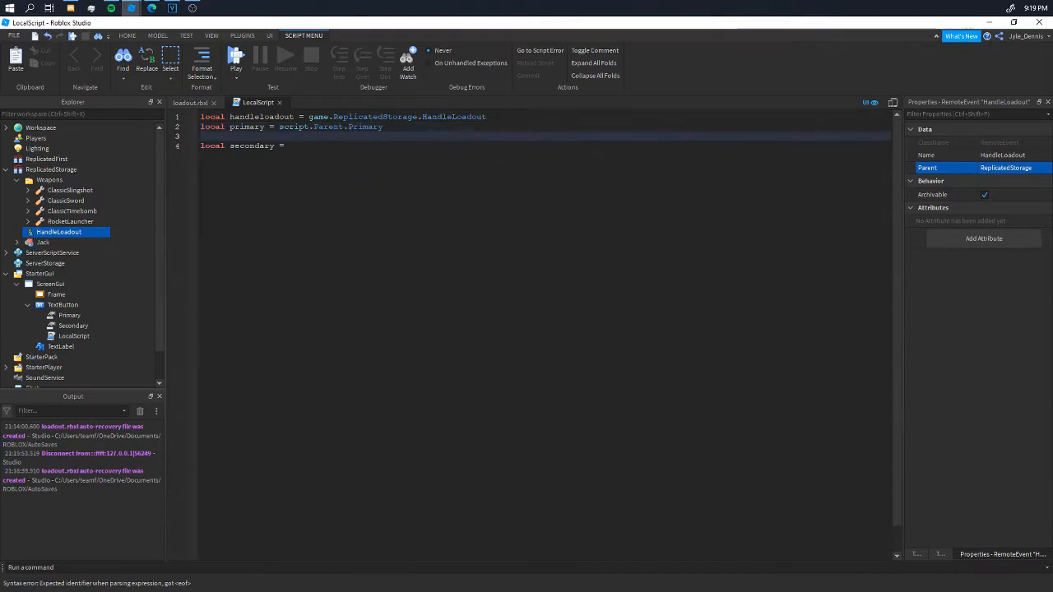
type("script.Parent.Secondary")
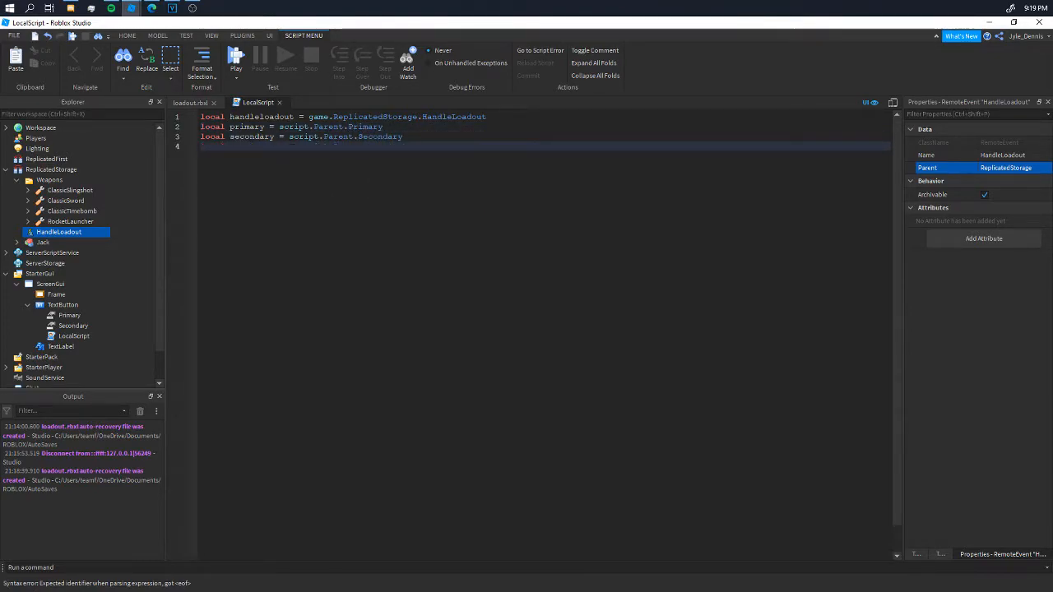
key("enter")
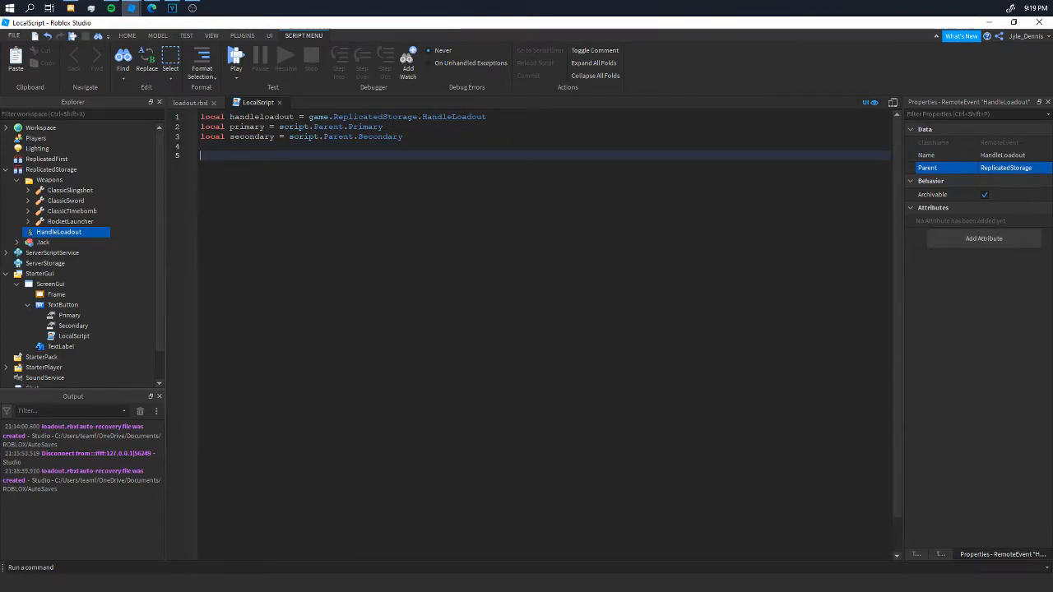
- Connect script.Parent.MouseButton1Click to call FireServer(primary, secondary)
type("script.")
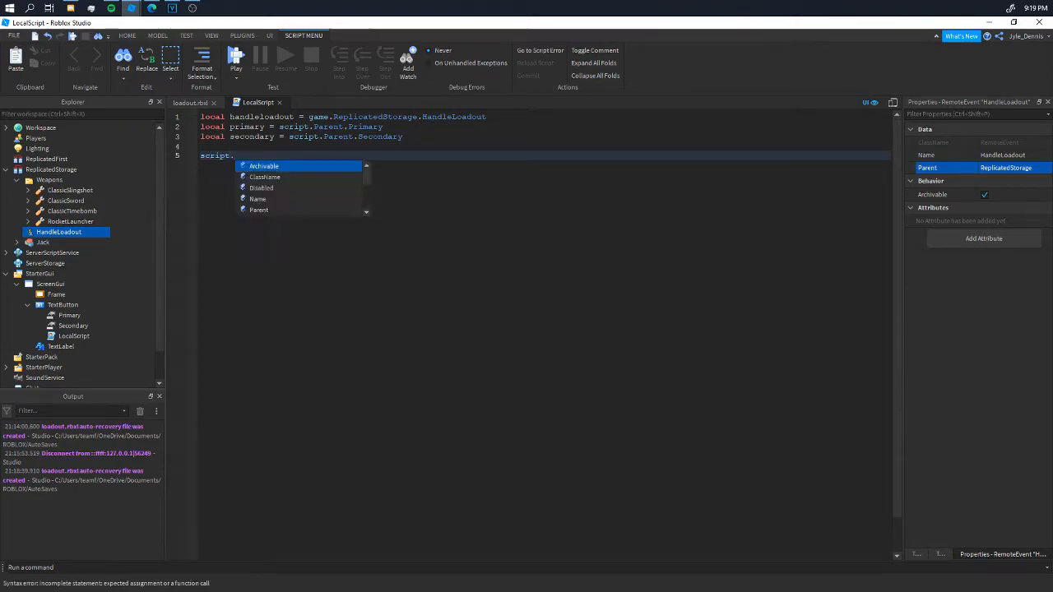
type("Parent.")
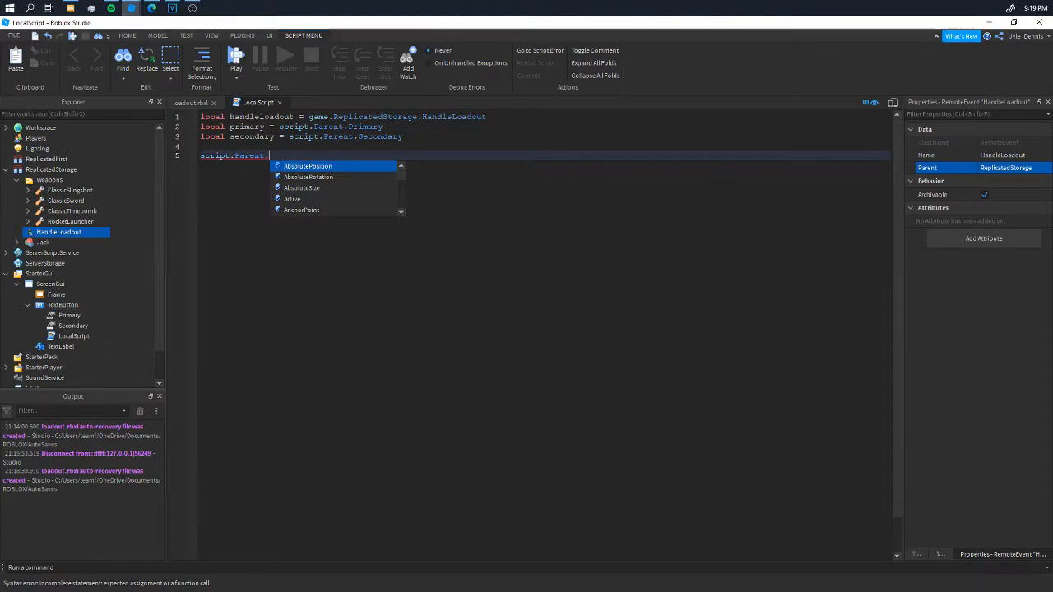
type("MouseButton1Click")
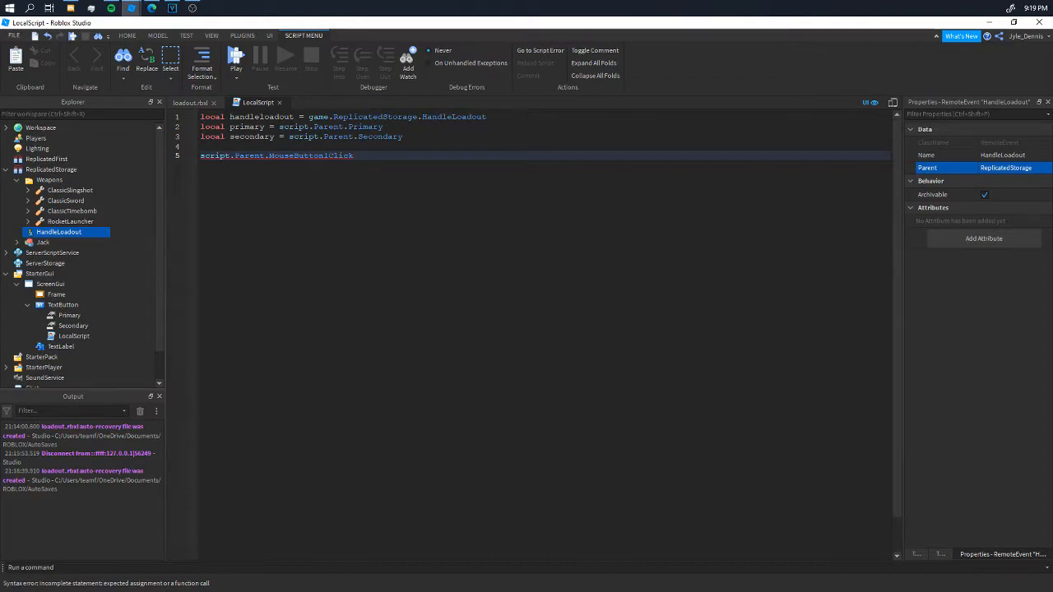
type(":Con")
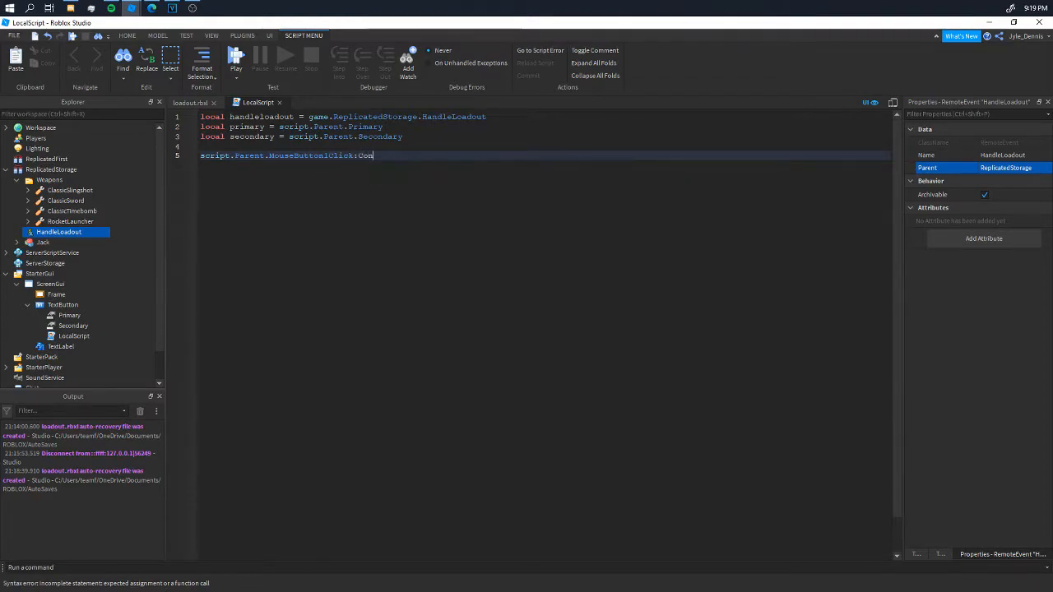
type("nect(function)")
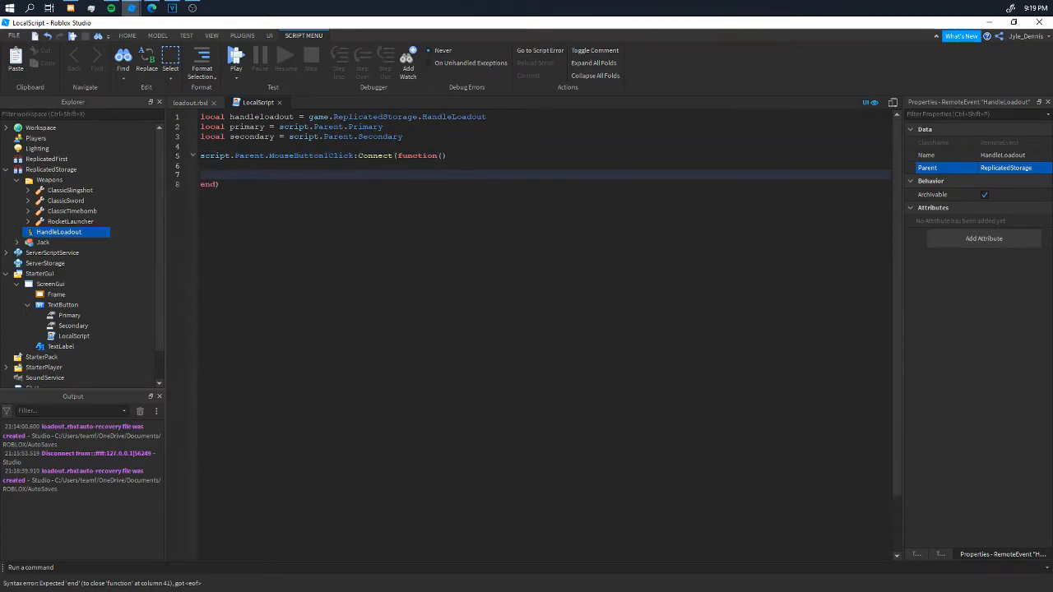
type("gh")
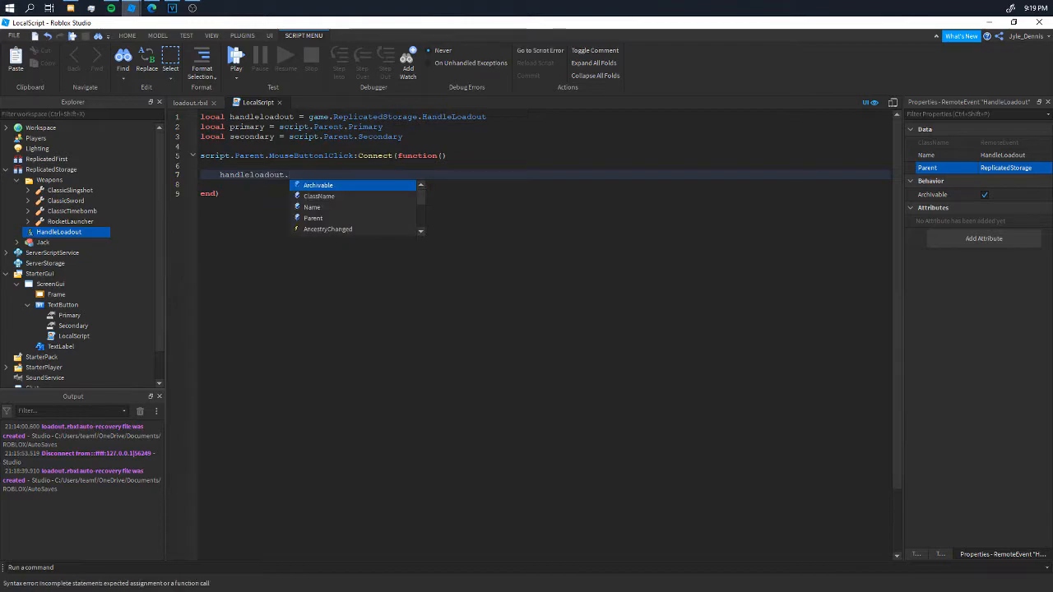
type(":")
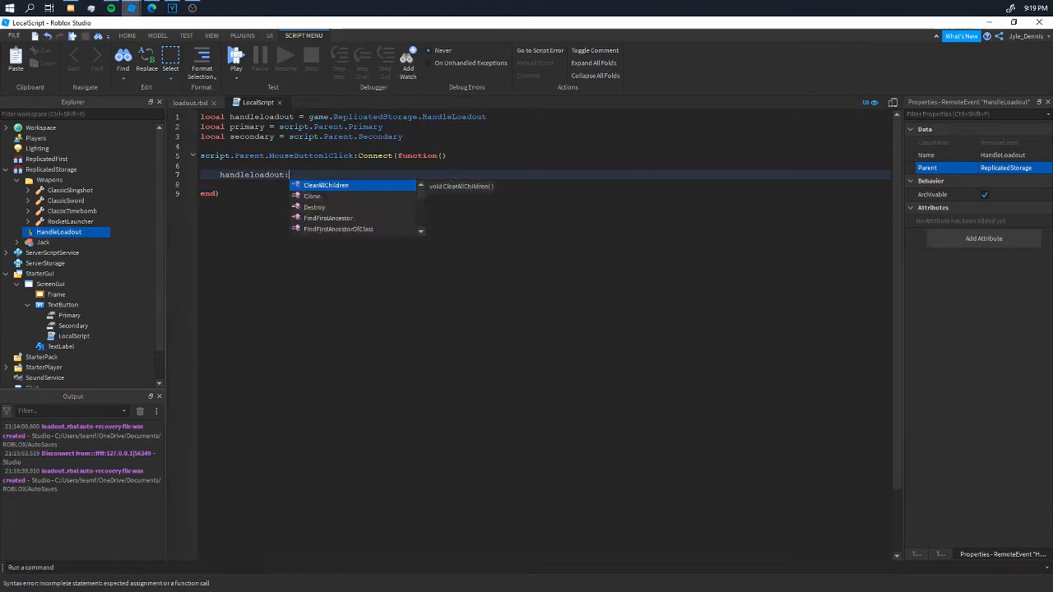
type("FireServer(")
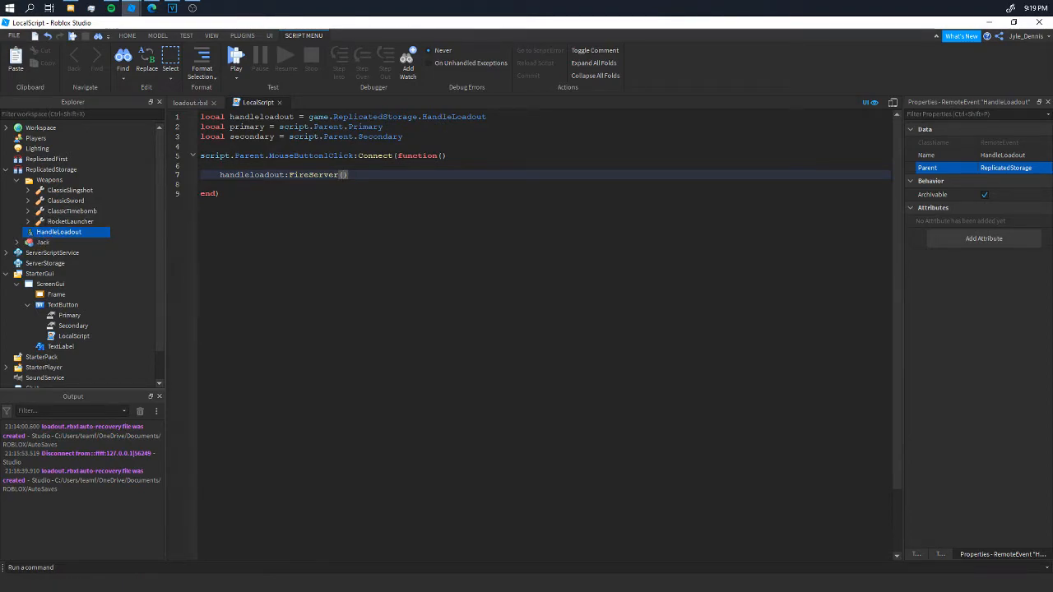
type("primary, secondary")
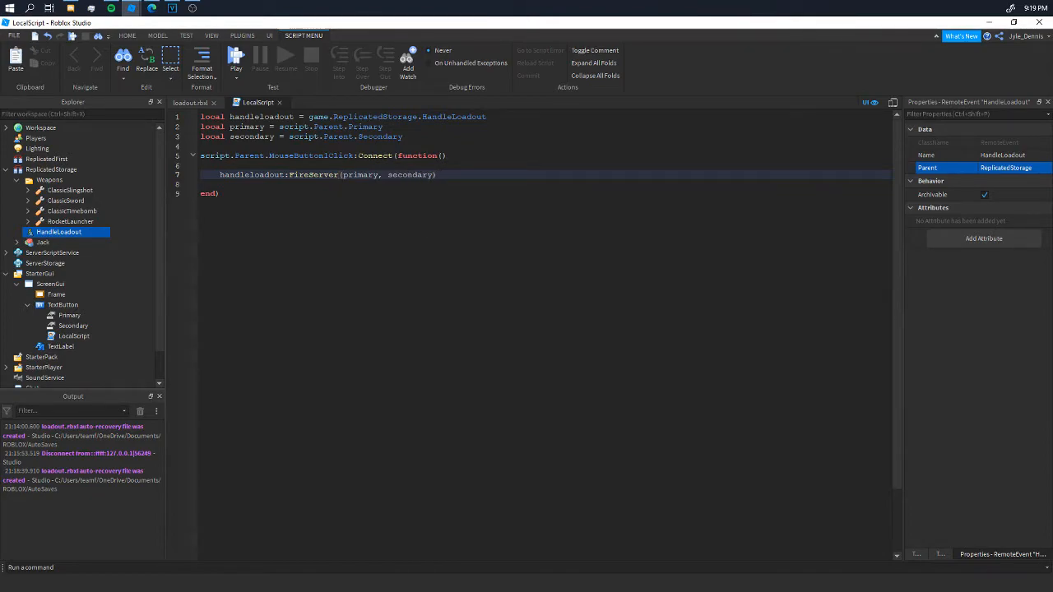
triple_click(329, 174)
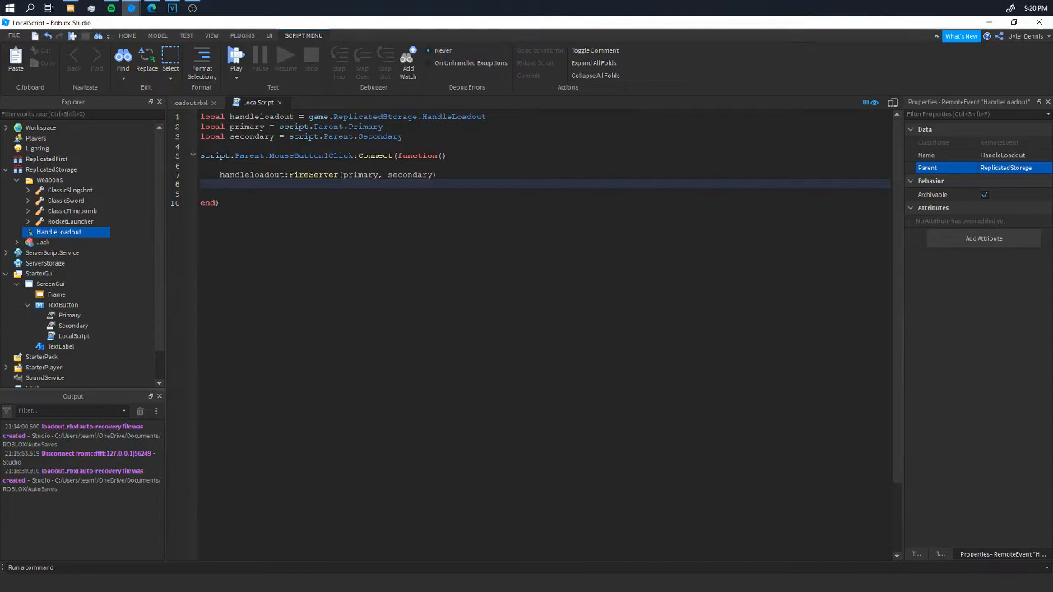
type("script.Parent.Parent.Parent")
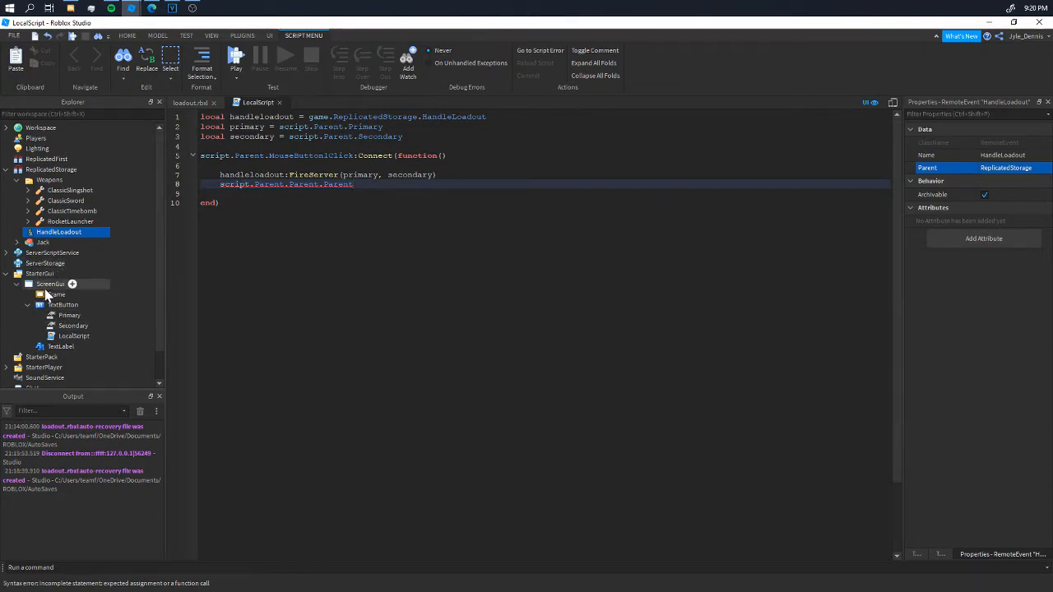
- Add script.Parent.Parent.Parent.Enabled = false after the FireServer call
left_click(50, 284)
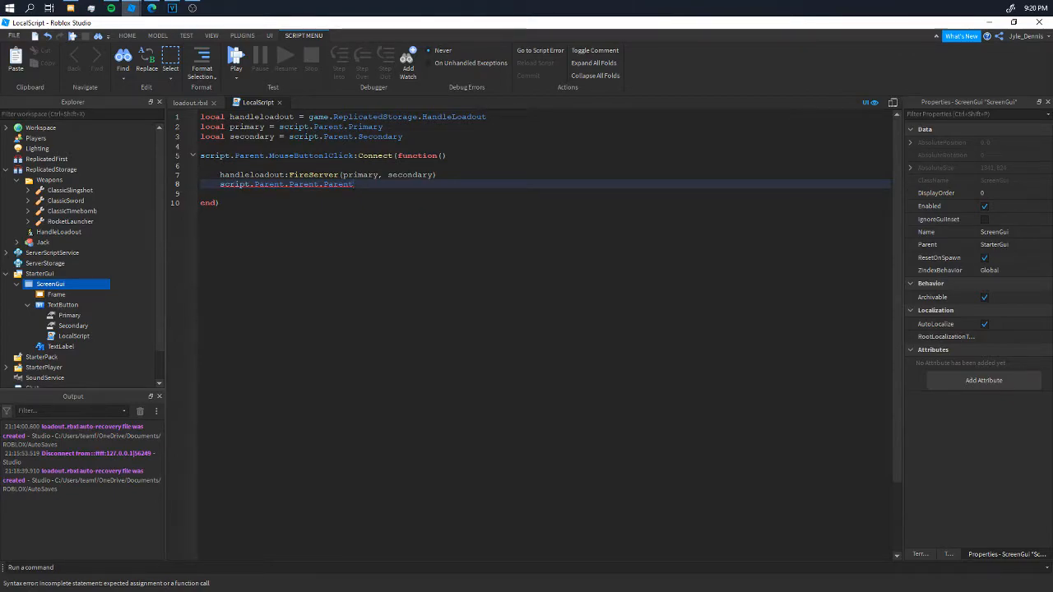
type("ENa")
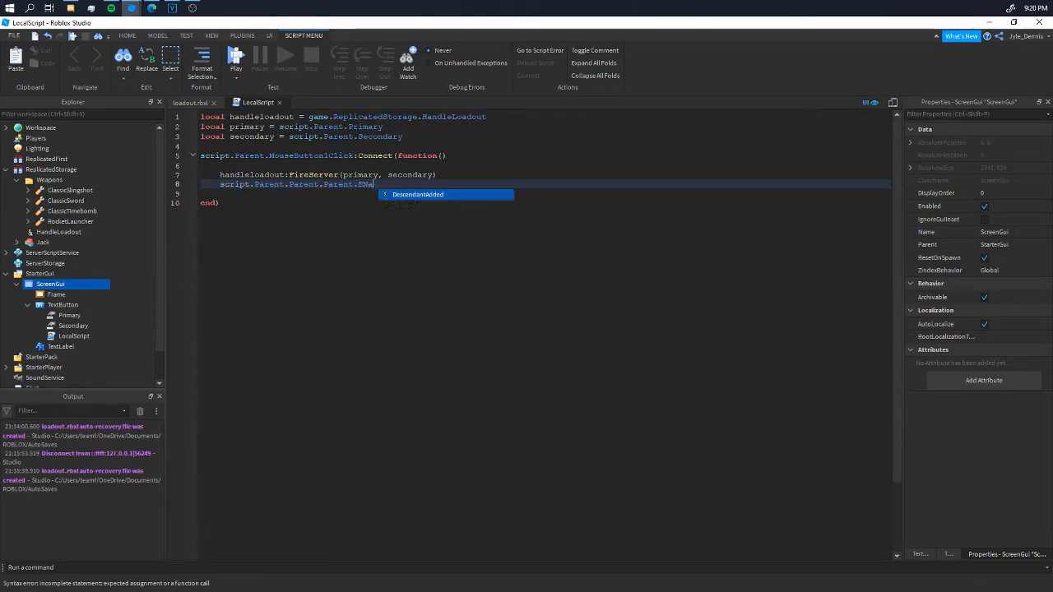
type("nabled")
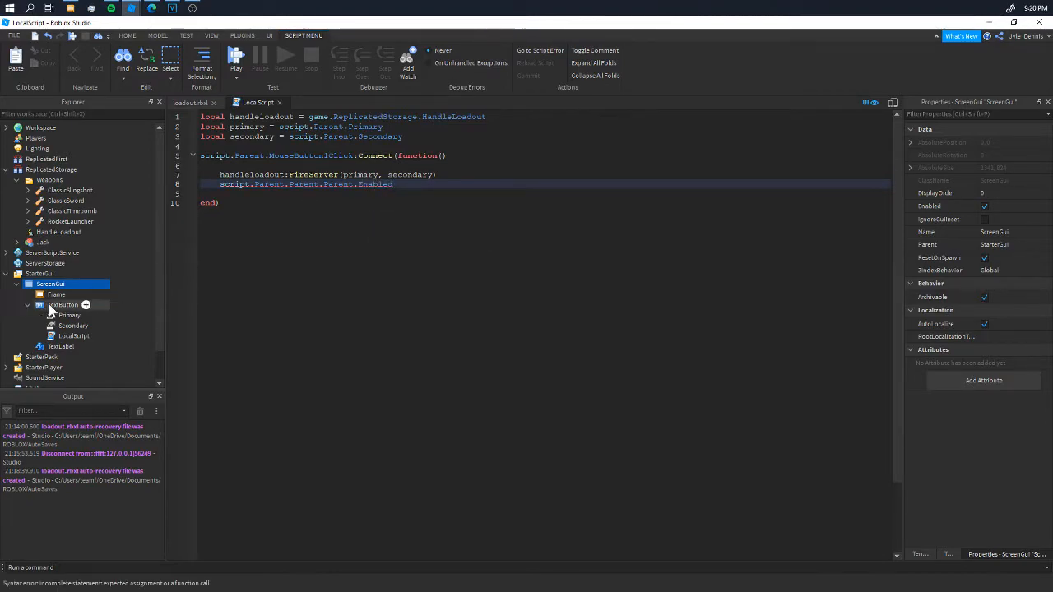
left_click(63, 304)
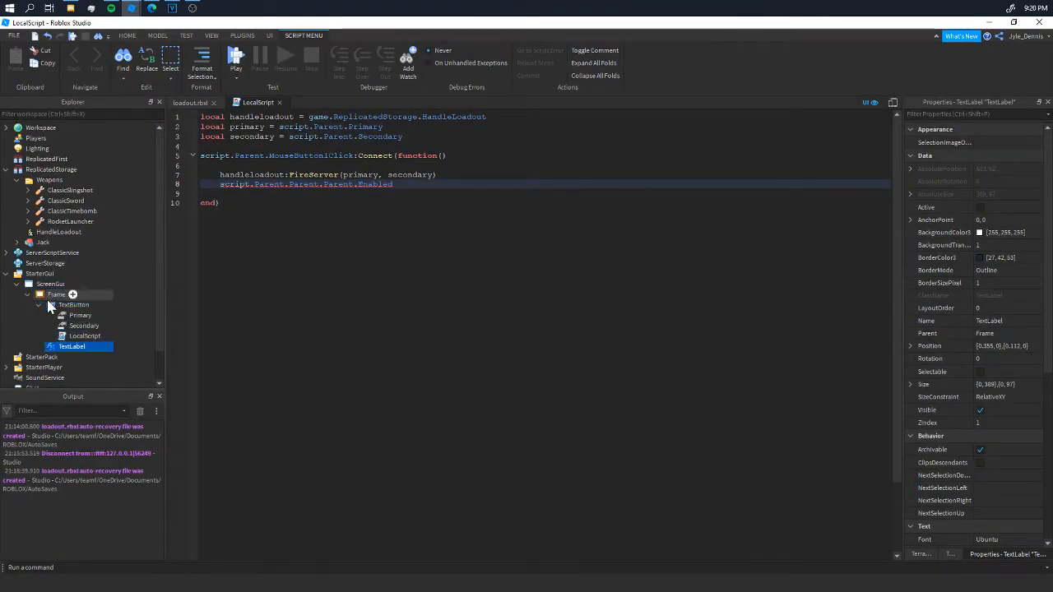
type("= false")
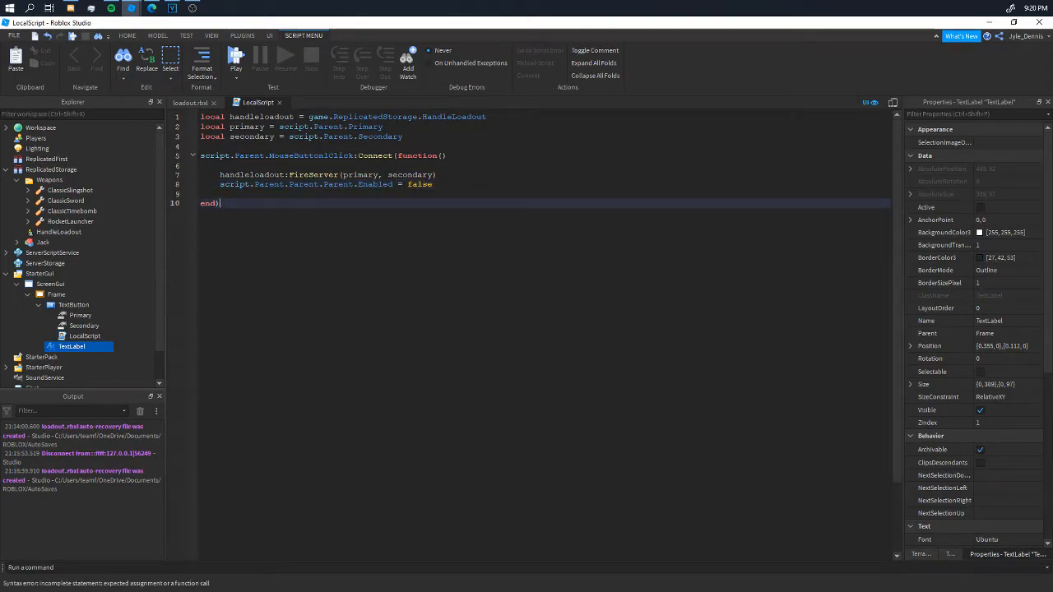
left_click(50, 283)
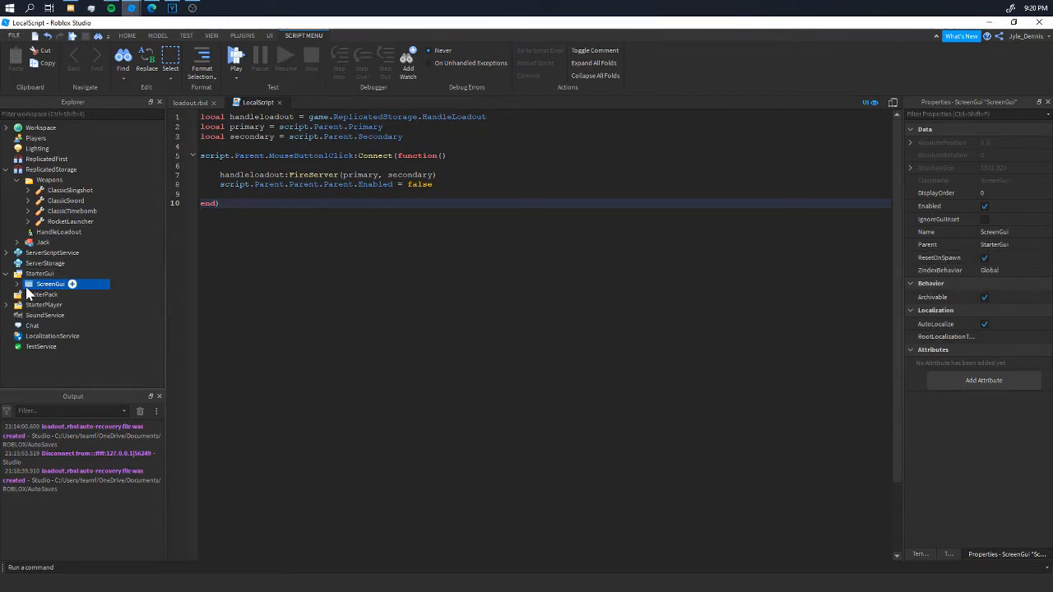
- Duplicate the TextButton twice, stack the copies below it, and label the first Sword
left_click(16, 284)
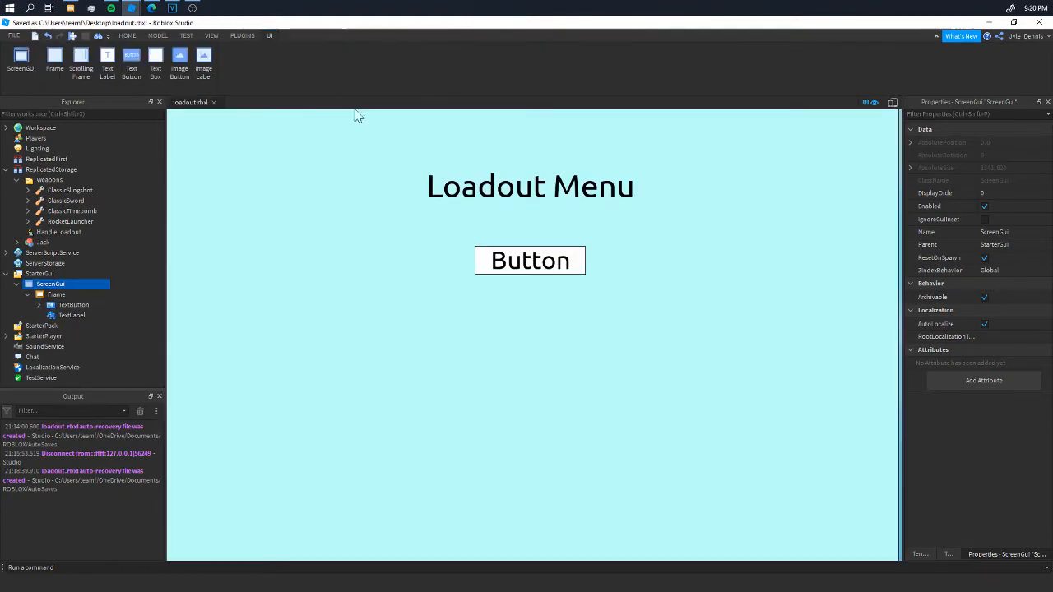
left_click(74, 305)
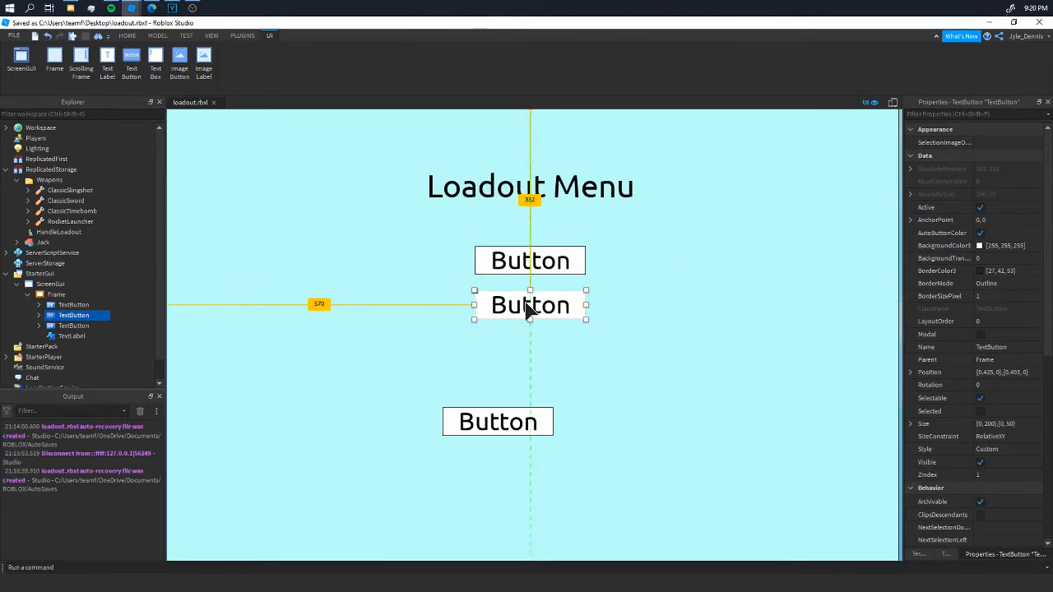
left_click_drag(530, 305, 497, 422)
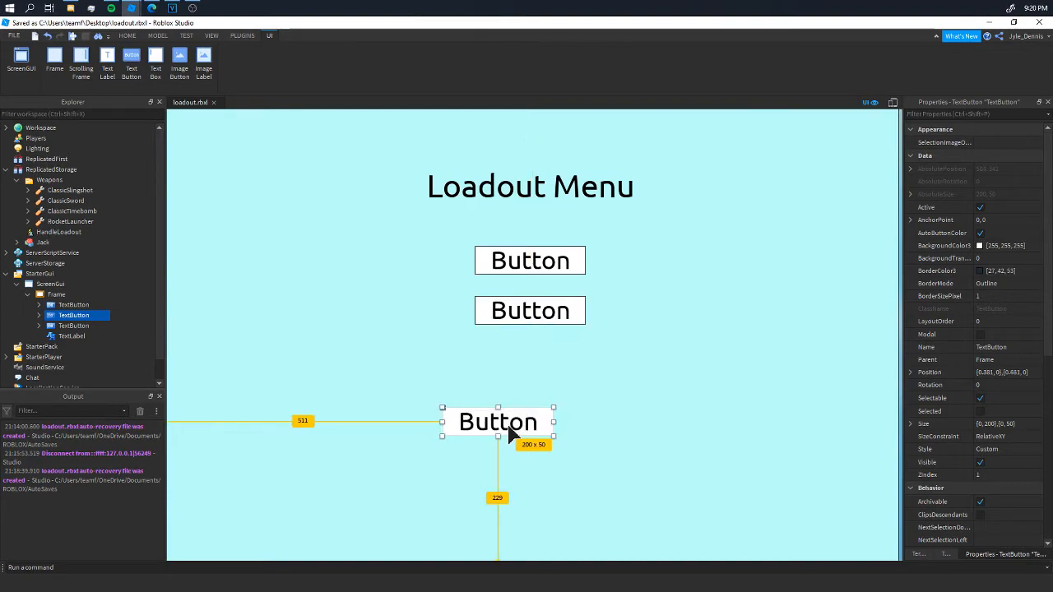
left_click_drag(497, 421, 530, 362)
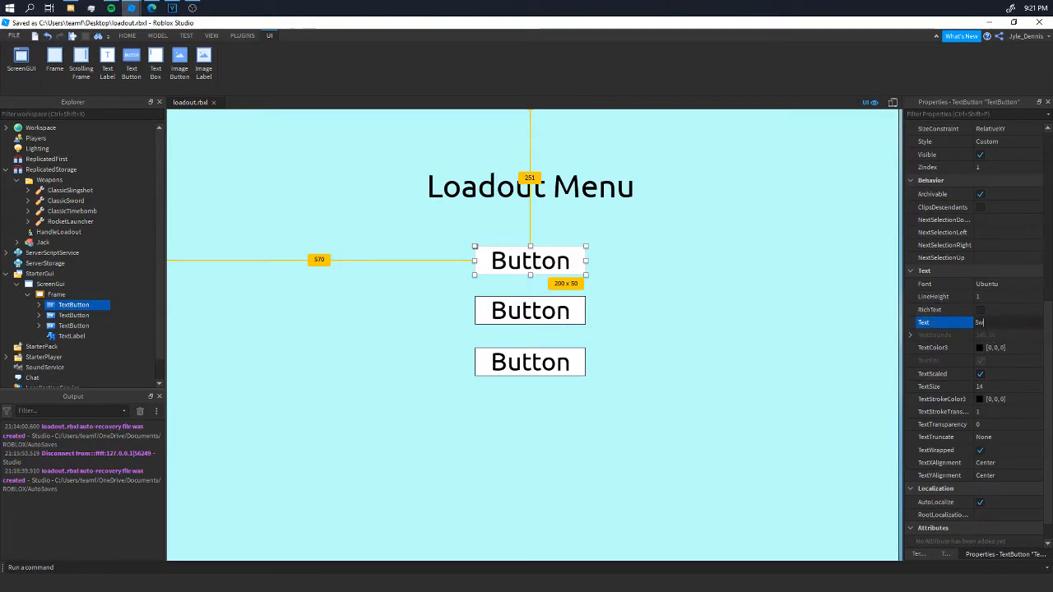
type("Sword")
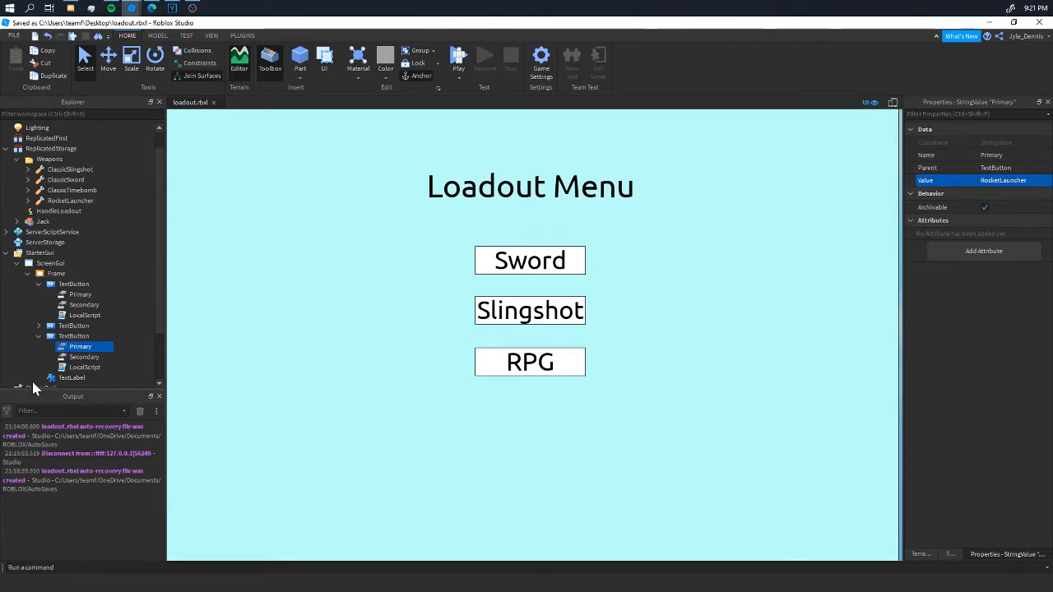
- Look up the weapon names in the Weapons folder, then collapse it
left_click(85, 357)
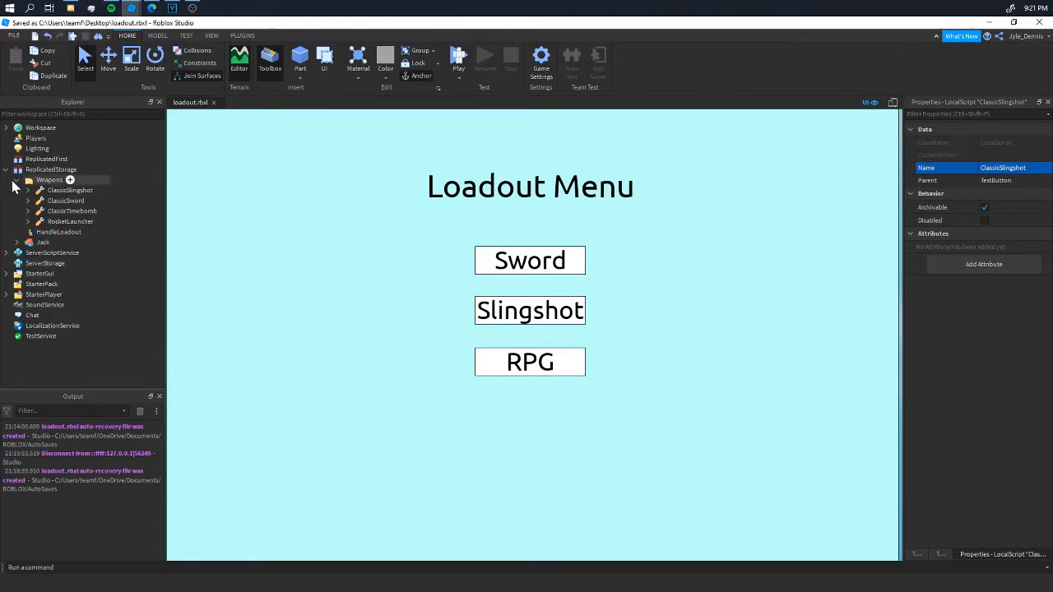
left_click(28, 180)
type("local")
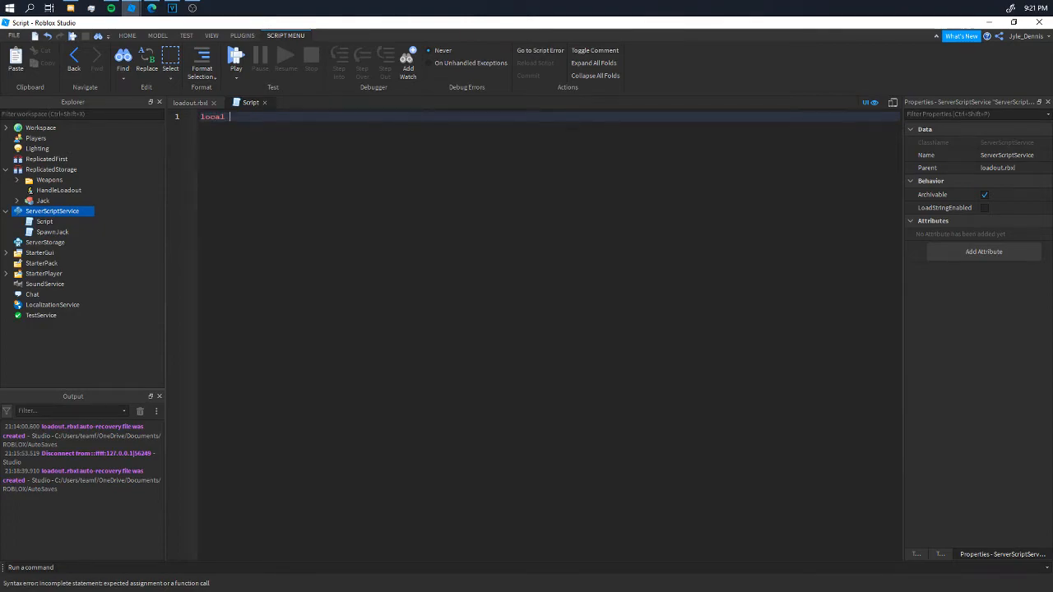
- Write local replicatedStorage = game.ReplicatedStorage and local handleloadout = replicatedStorage.HandleLoadout
type("replic")
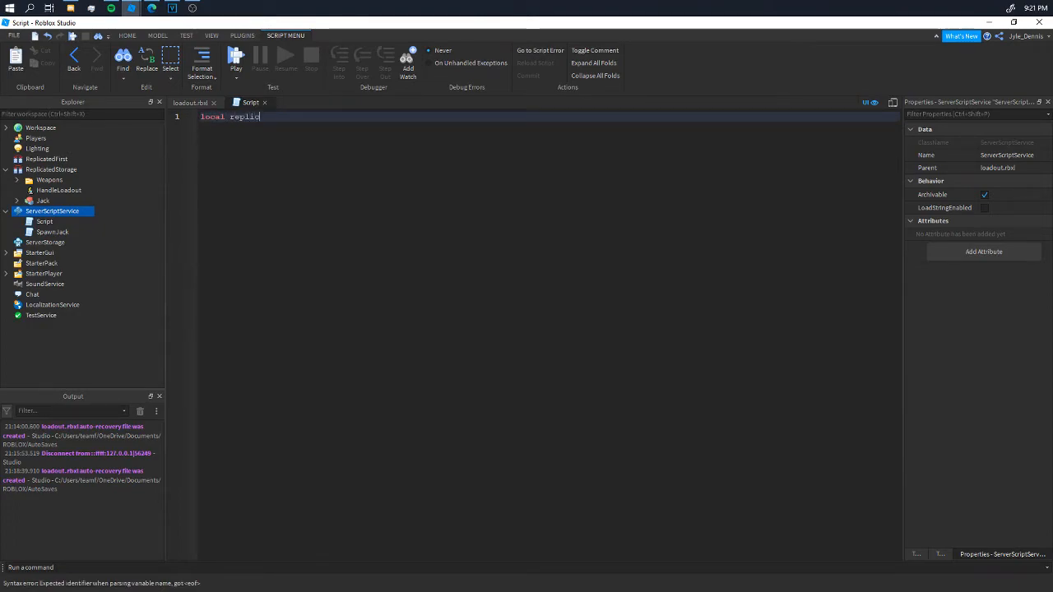
type("atedS")
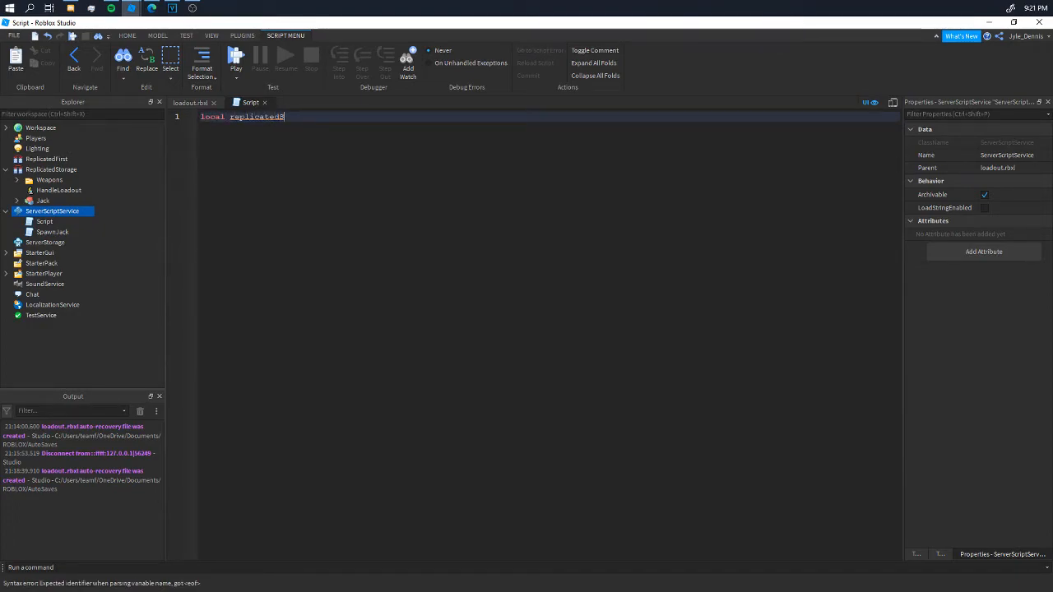
type("torage = game")
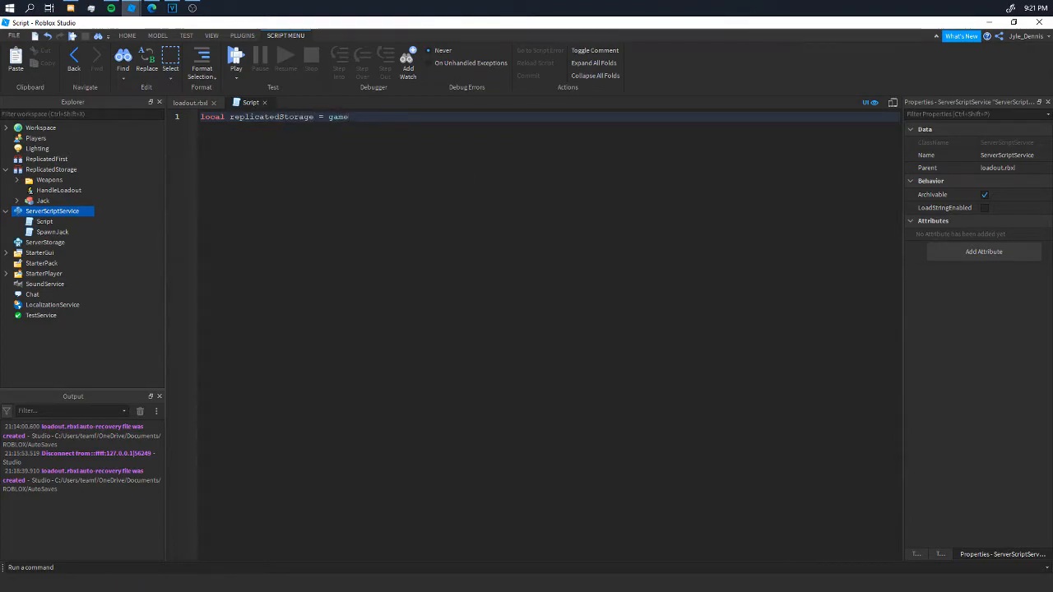
type(".ReplicatedStorage")
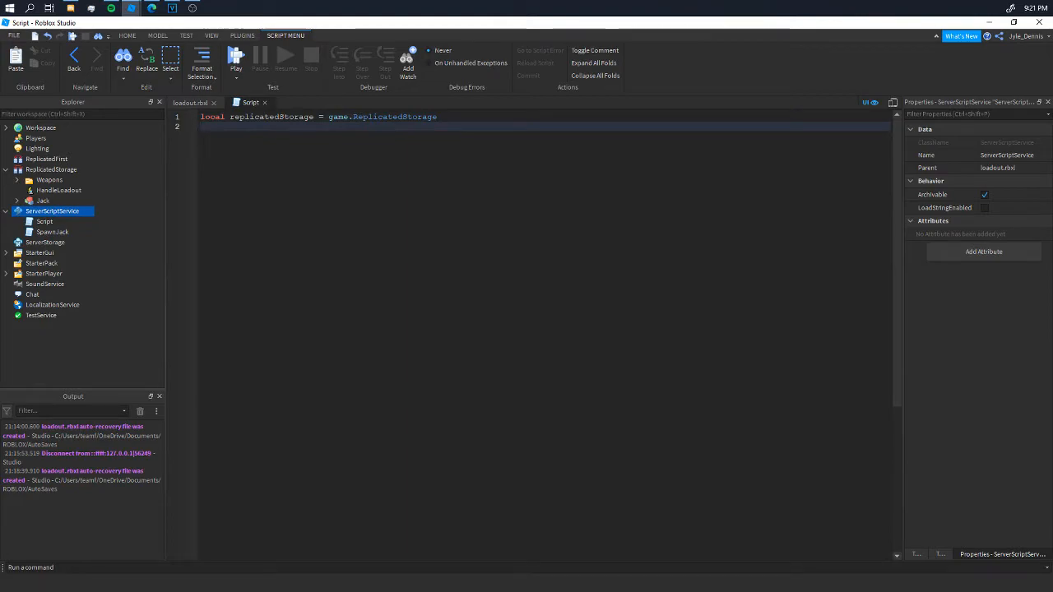
type("local")
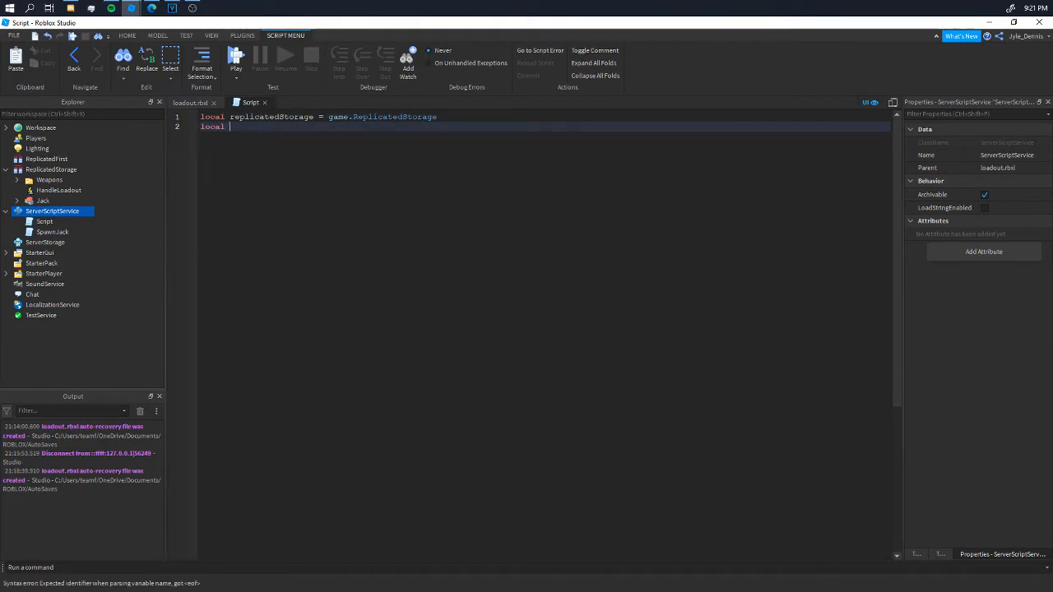
type("handlelo")
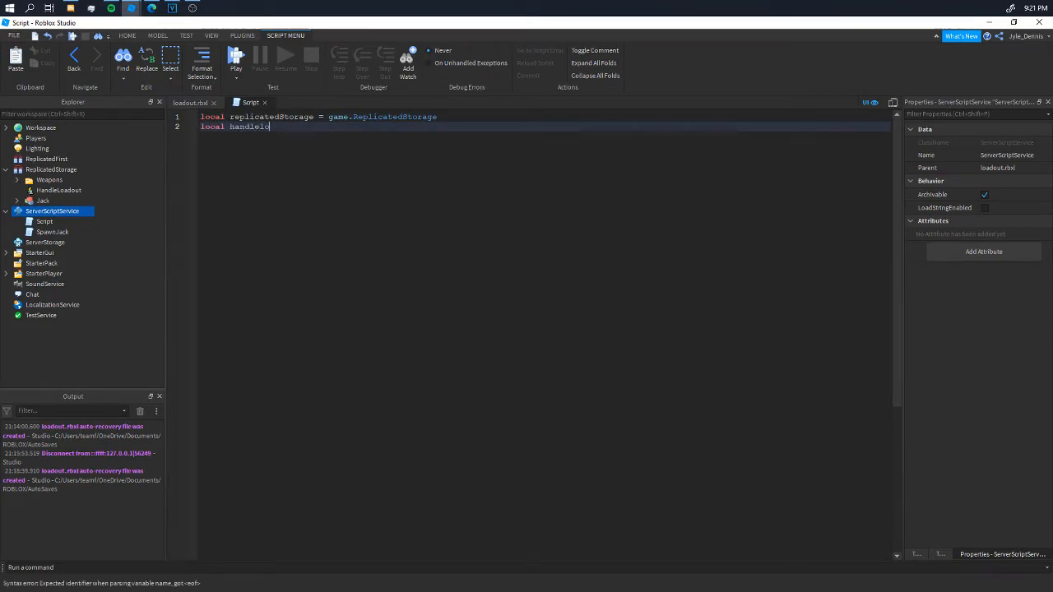
type("adout")
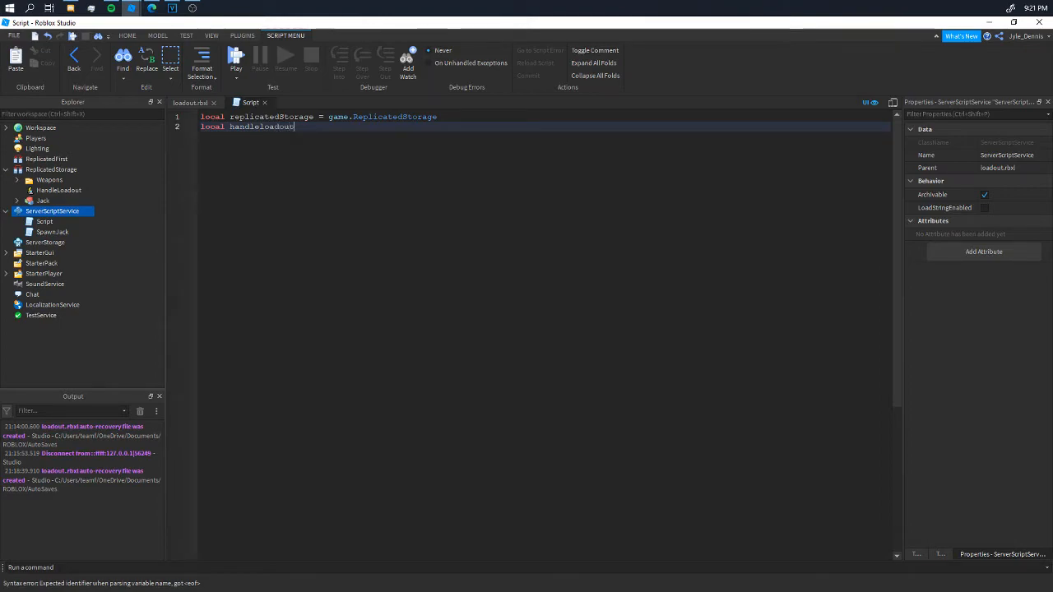
type("s = replicatedStorage.")
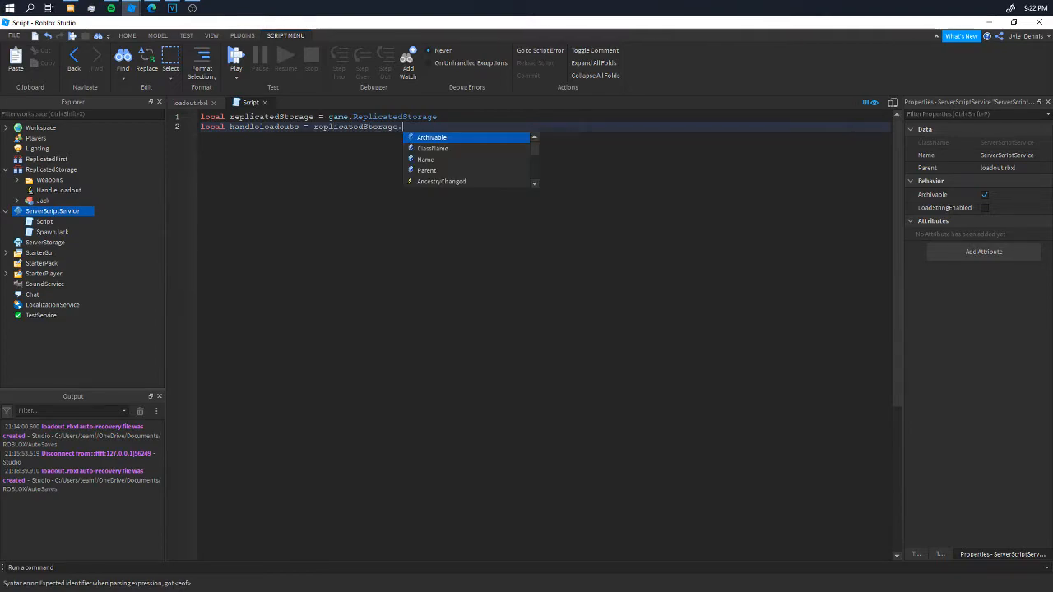
type("HandleLoadout")
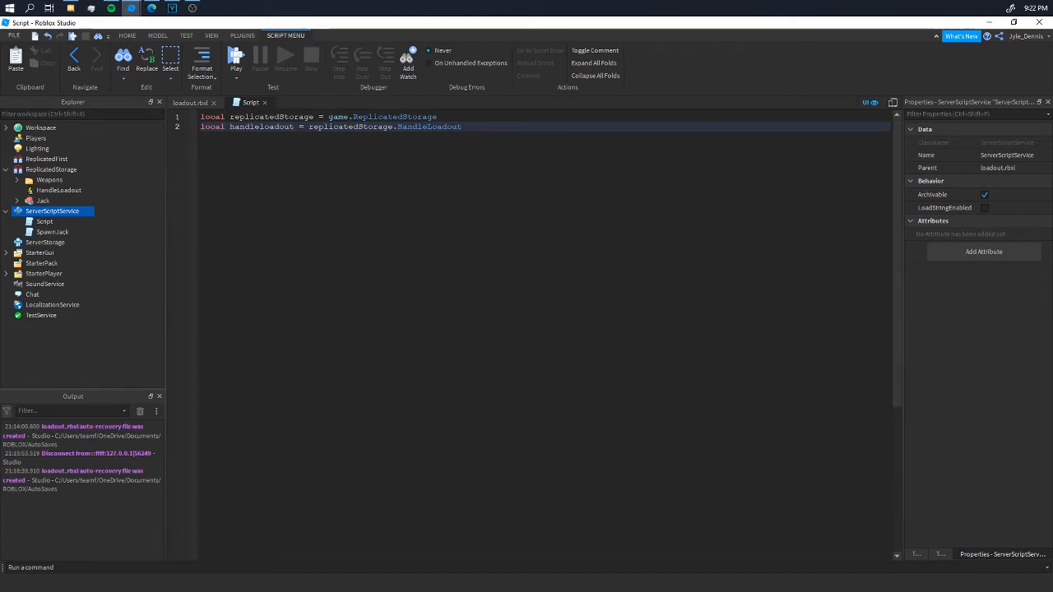
mouse_move(46, 247)
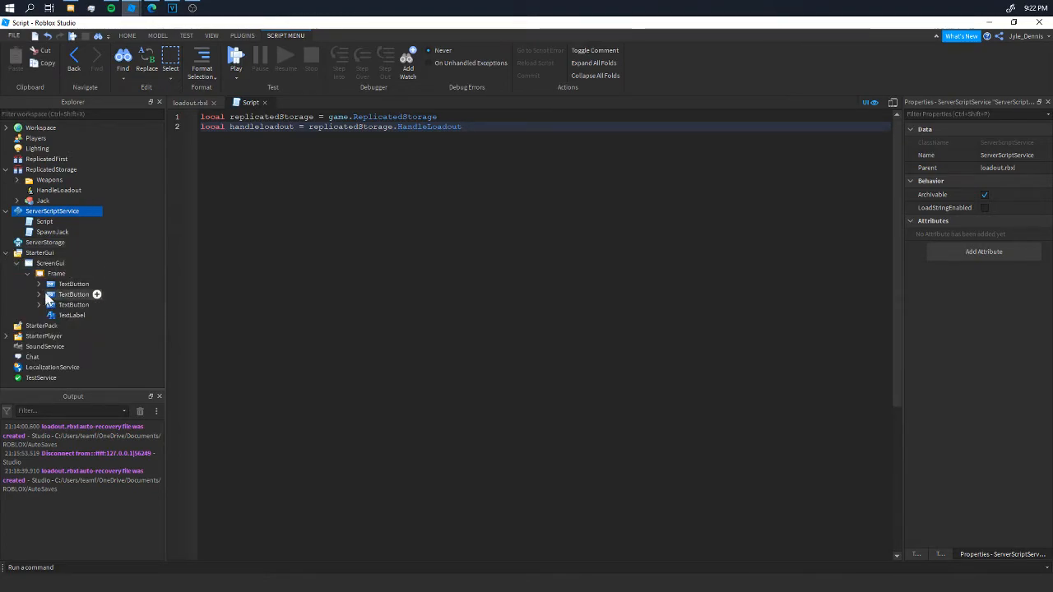
left_click(85, 315)
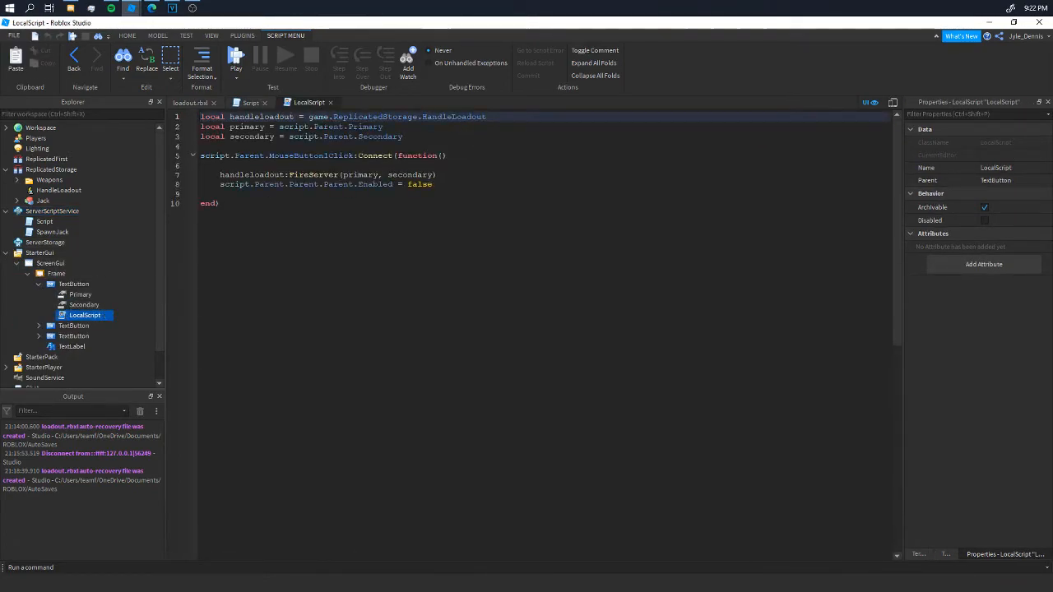
double_click(314, 175)
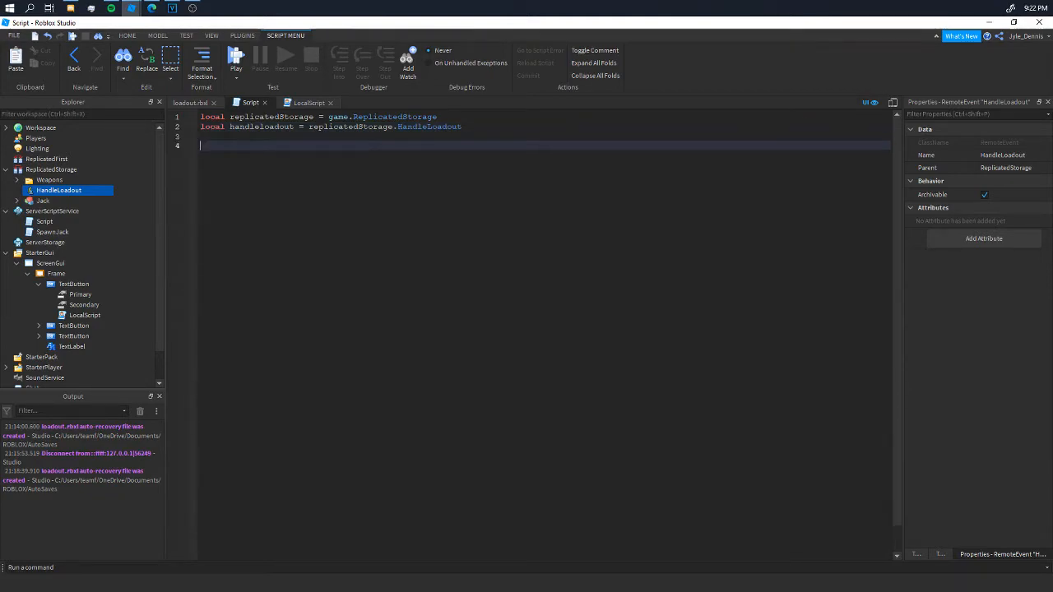
- Connect a function to handleloadout.OnServerEvent in the server Script and begin its player parameter
type("handleloadout")
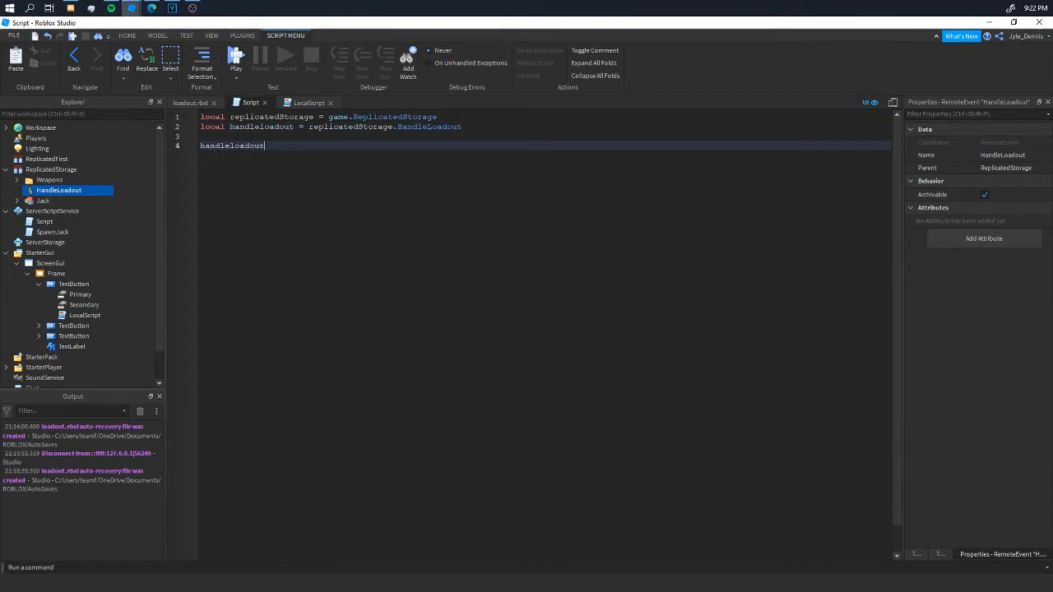
type(".")
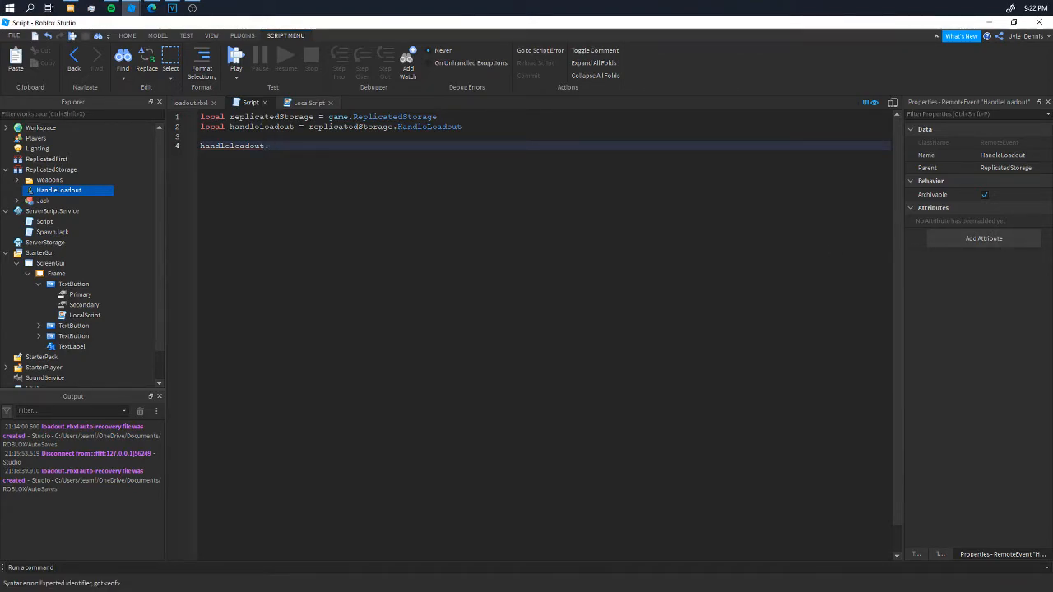
type("OnServer")
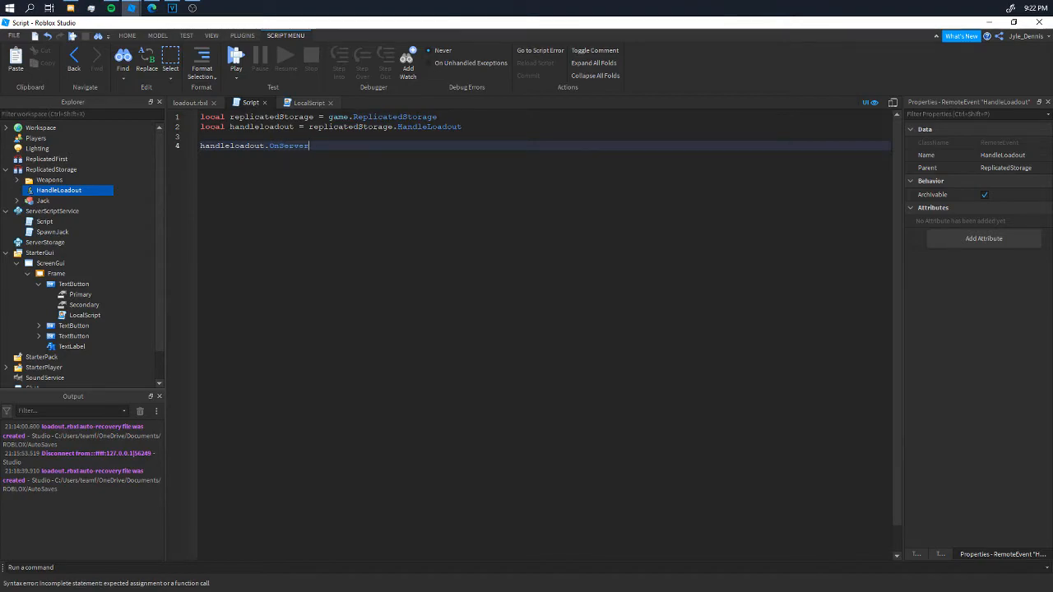
type("Event")
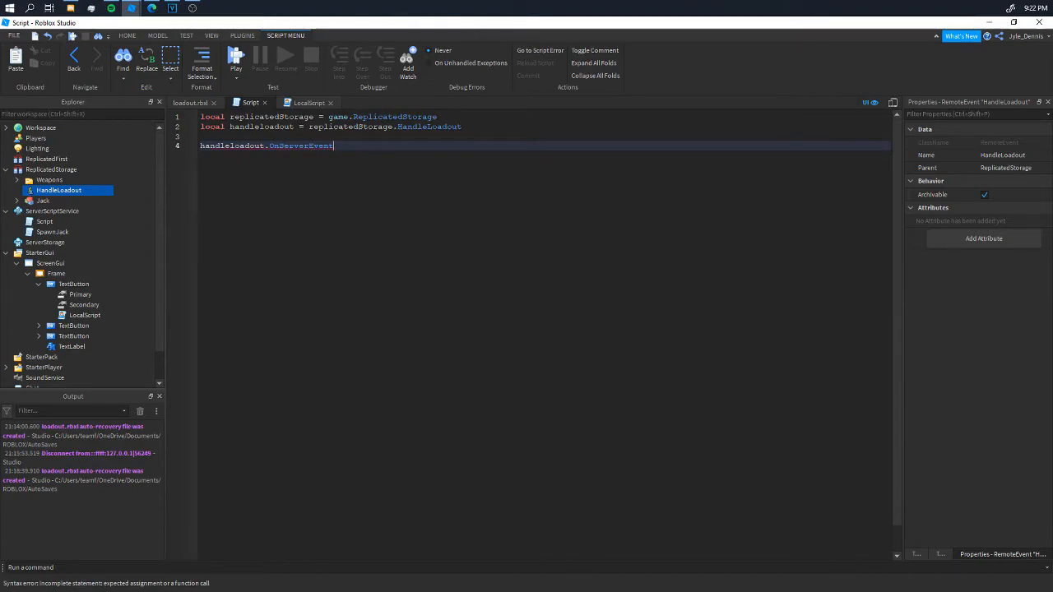
type(":c")
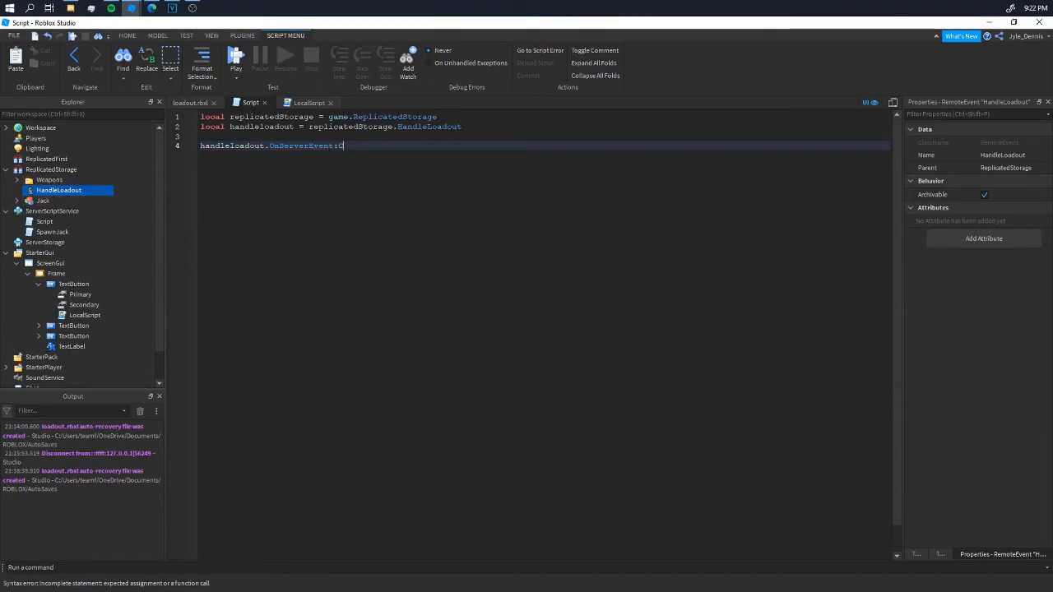
type("Connect(functio")
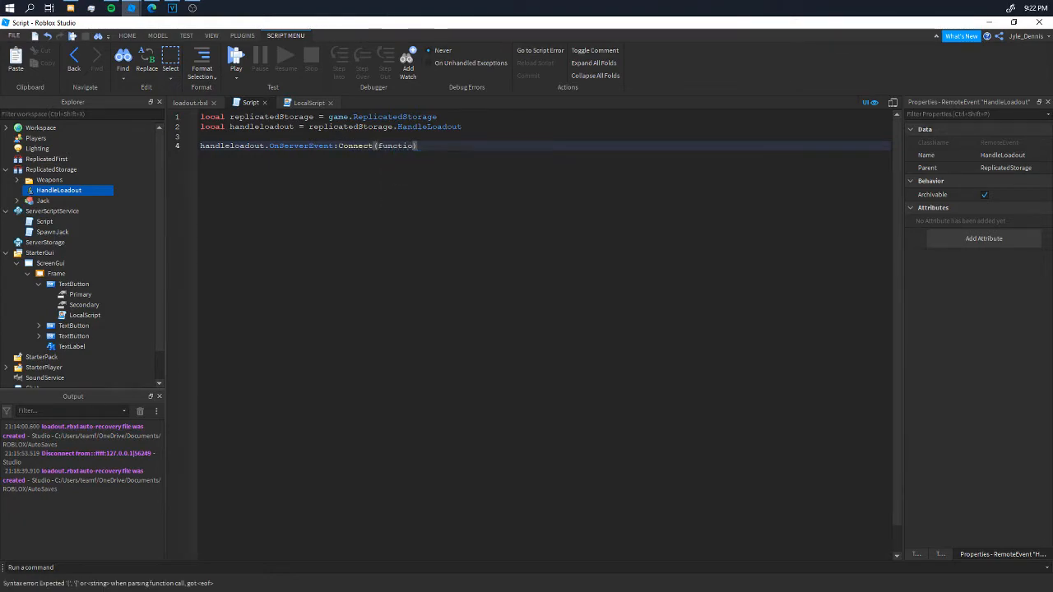
type("n()")
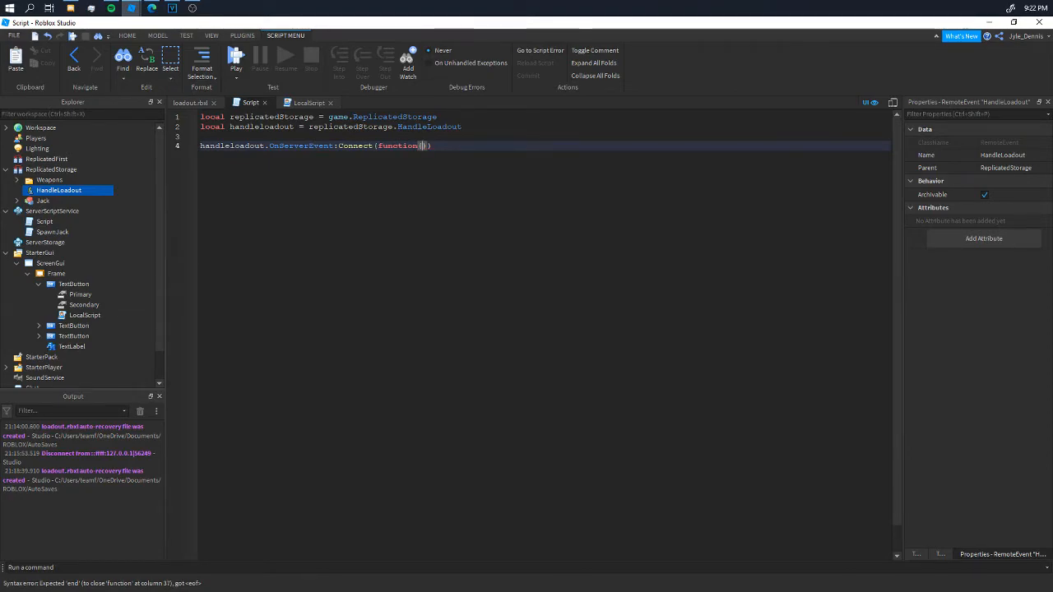
type("playye")
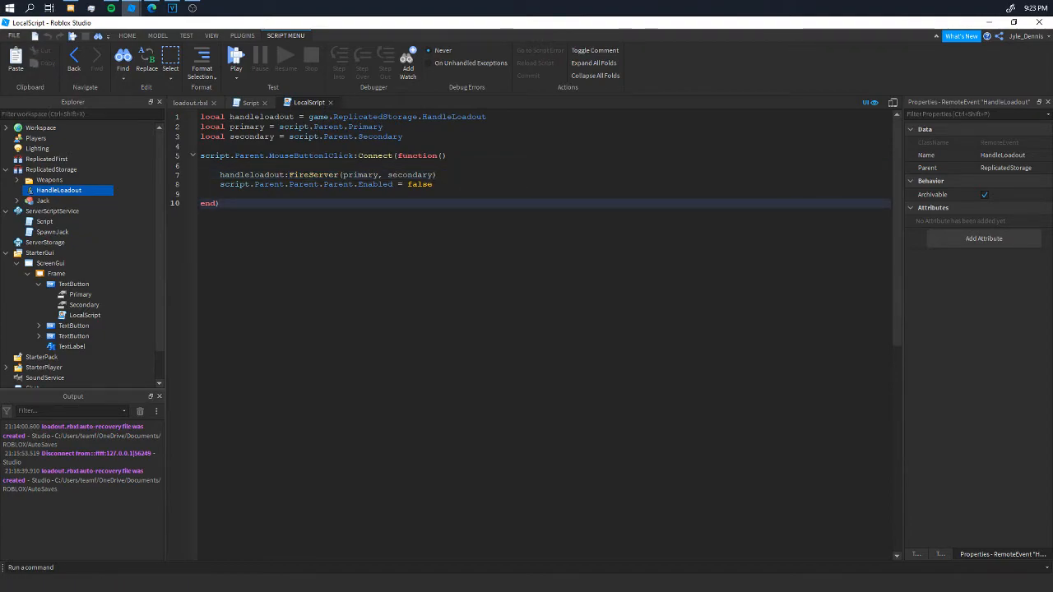
- Match the LocalScript's FireServer arguments with player, primary, secondary handler parameters
double_click(313, 175)
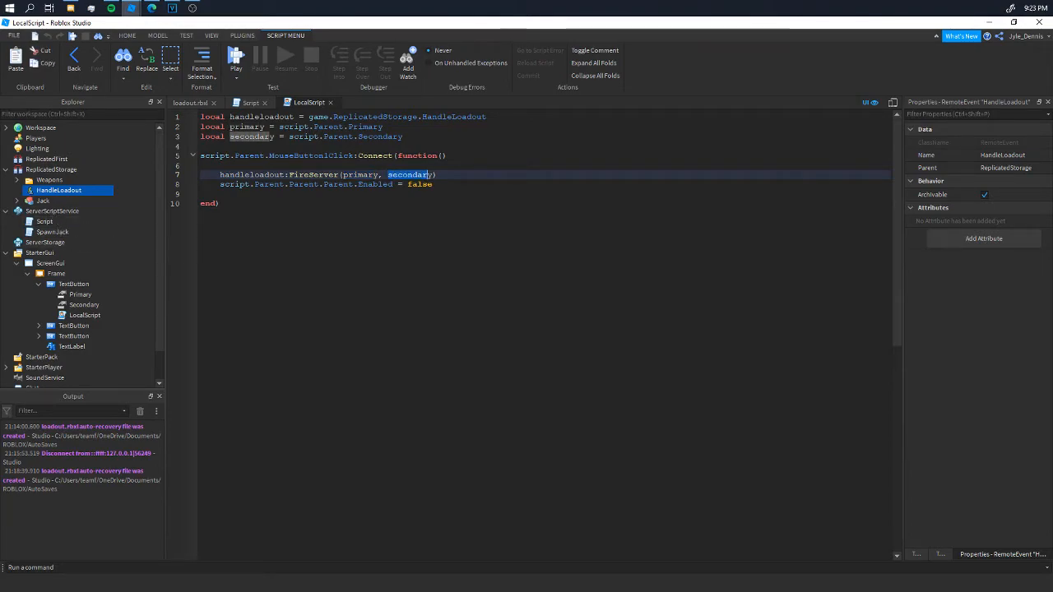
left_click(249, 102)
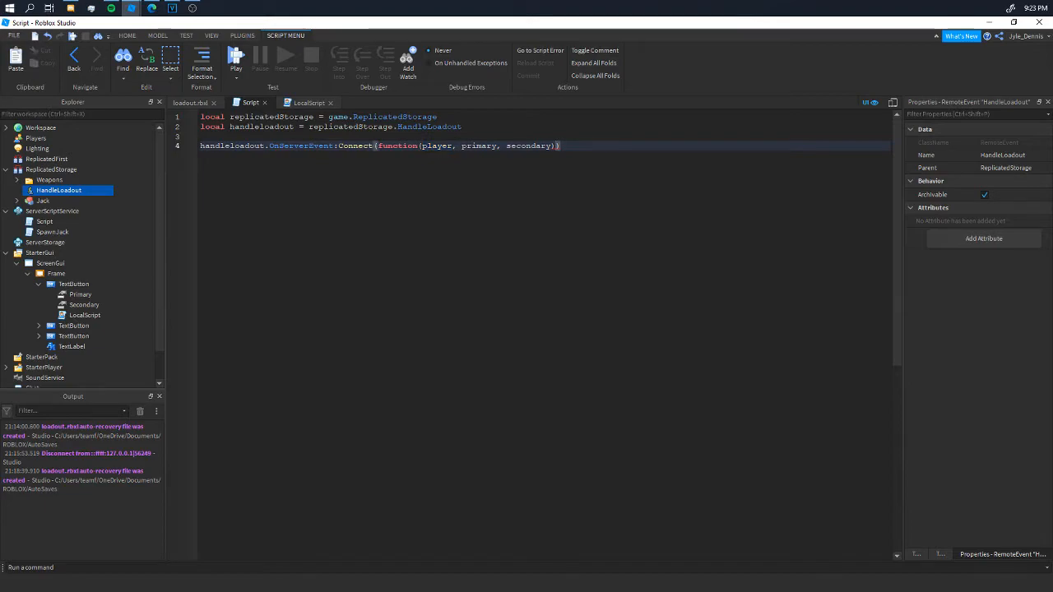
- Set local pWeapon and sWeapon to Weapons[primary/secondary.Value]:Clone(), checking the Weapons folder names
key("enter")
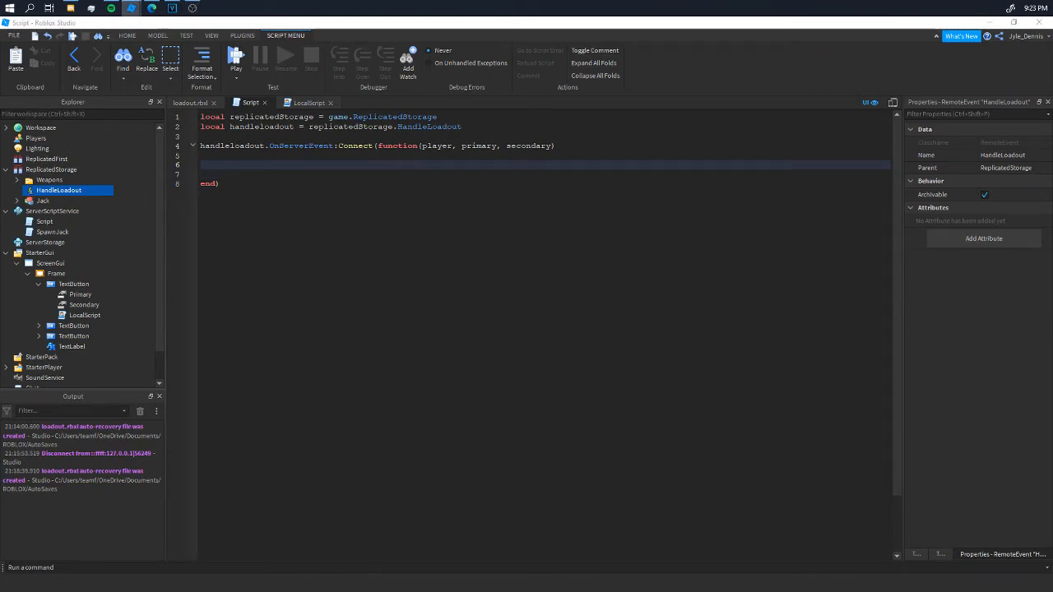
type("l")
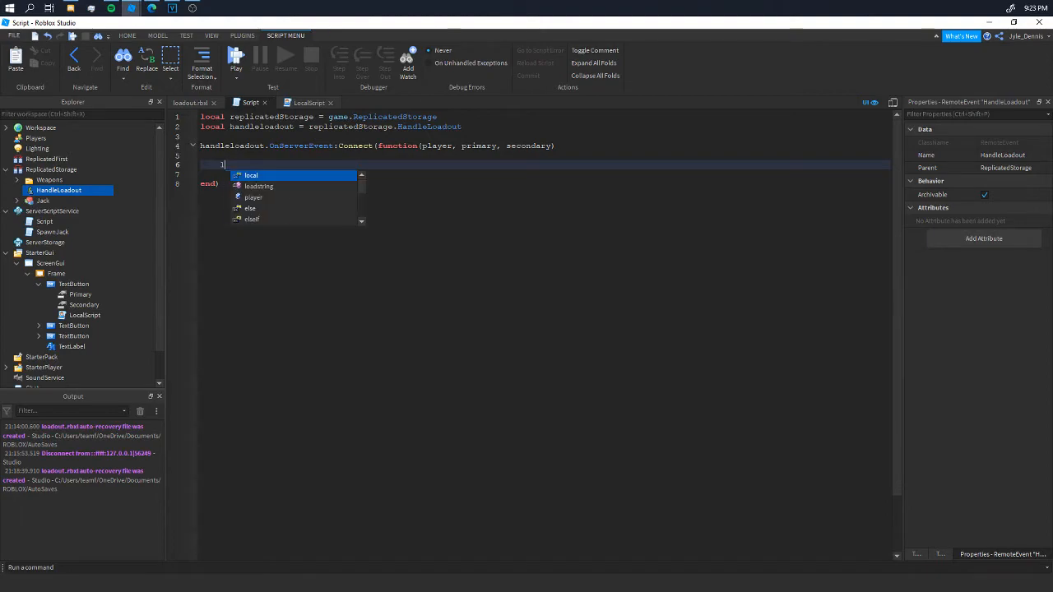
type("ocal")
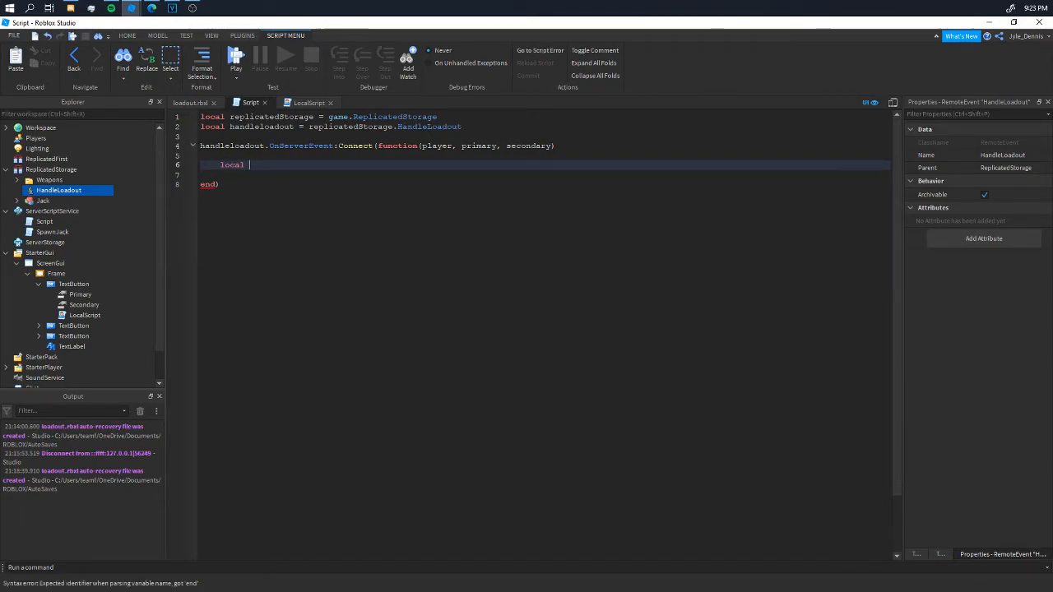
type("pWeapon")
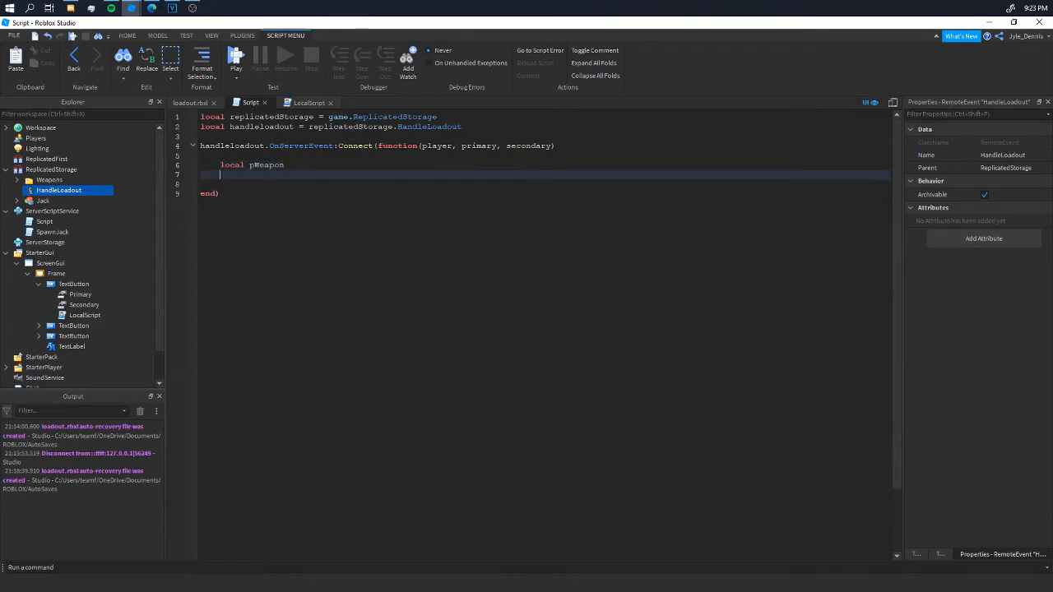
type("local sWeapon")
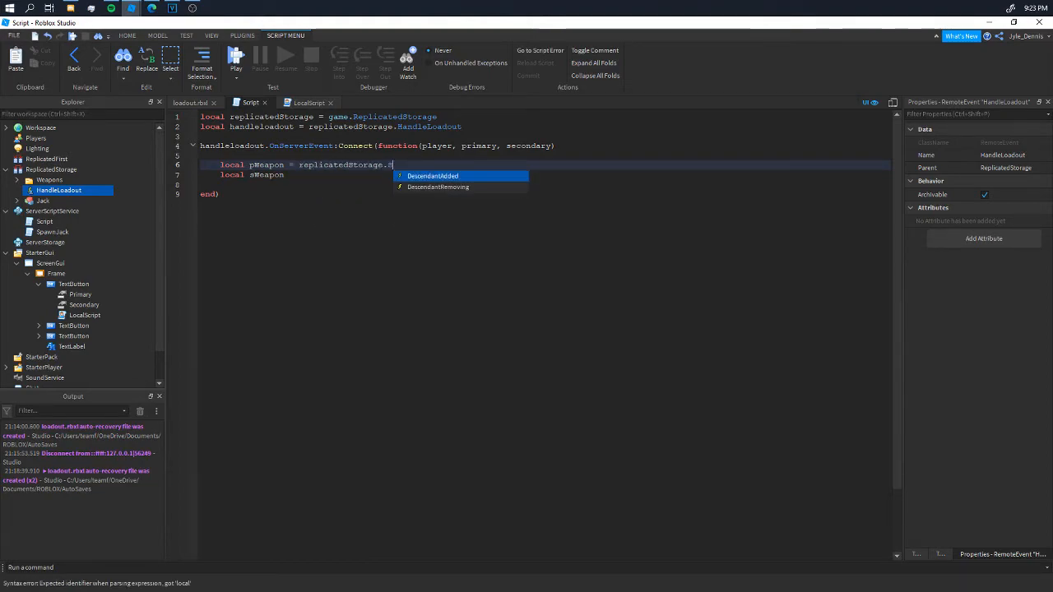
type("Weapons")
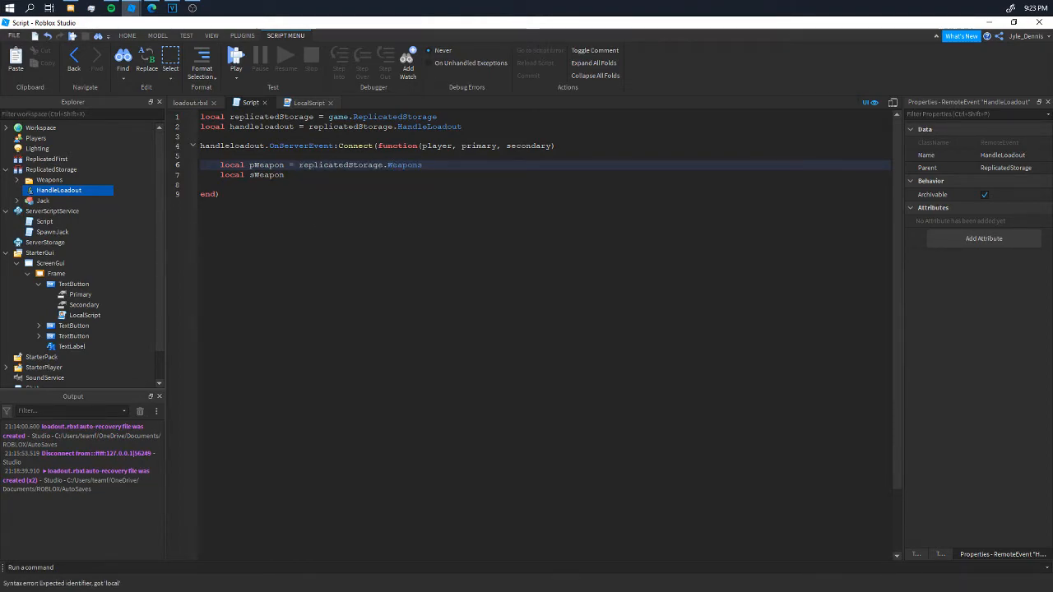
type("[]")
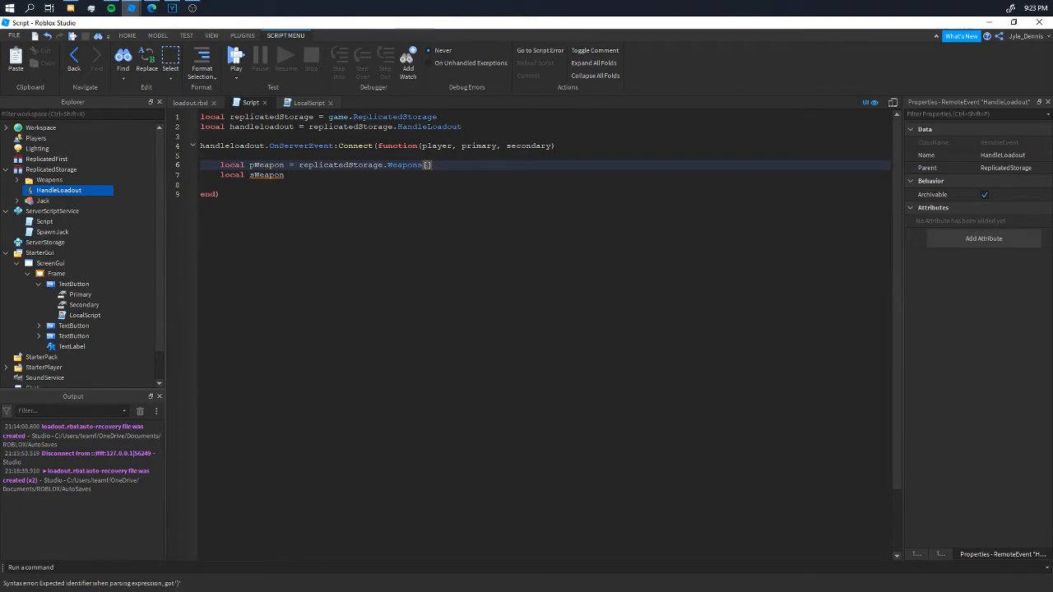
type("primary.")
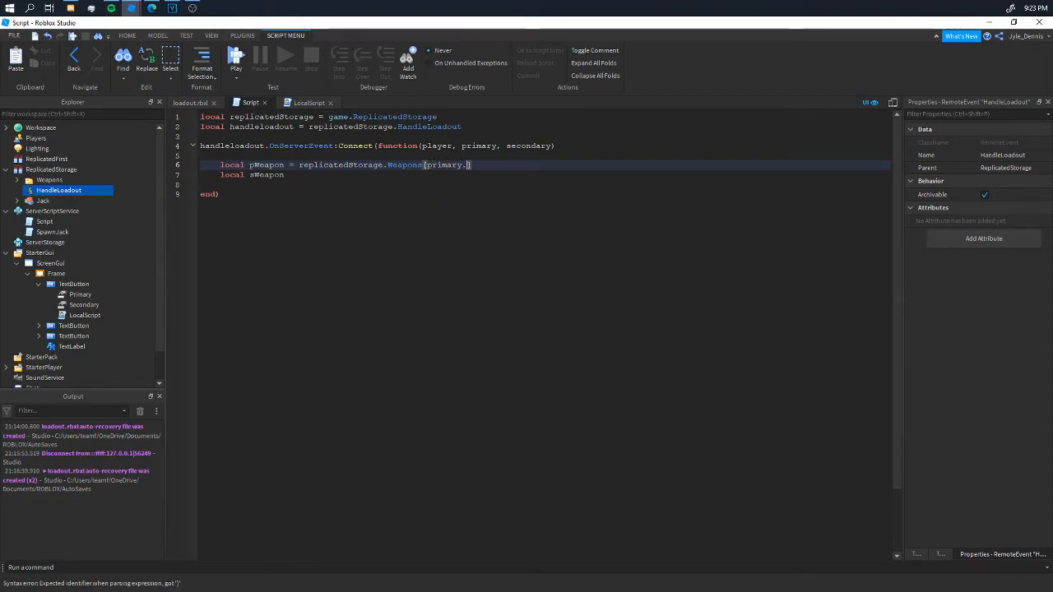
type("Value")
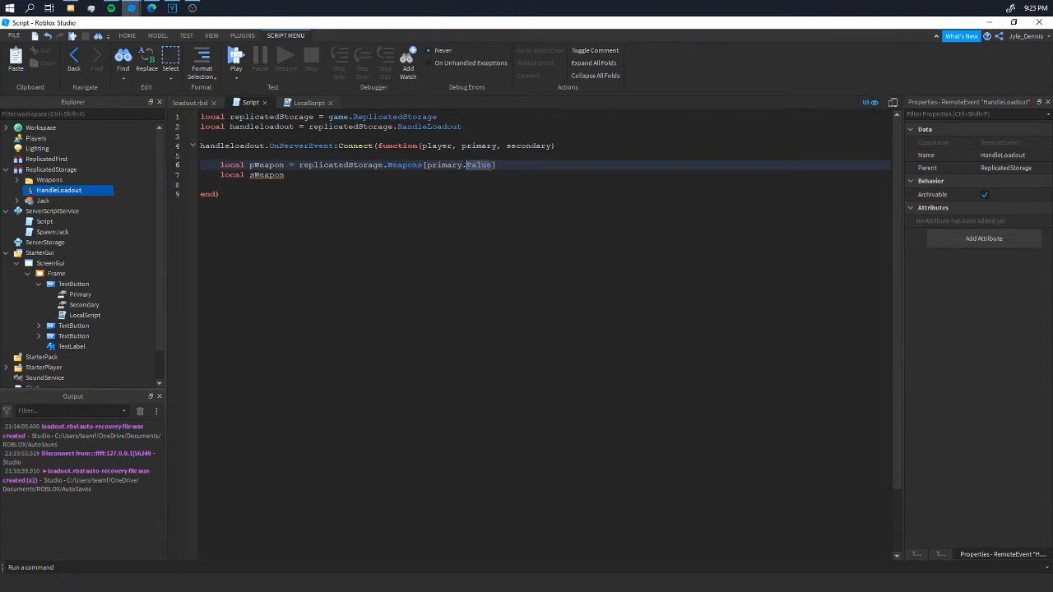
type(":Clone")
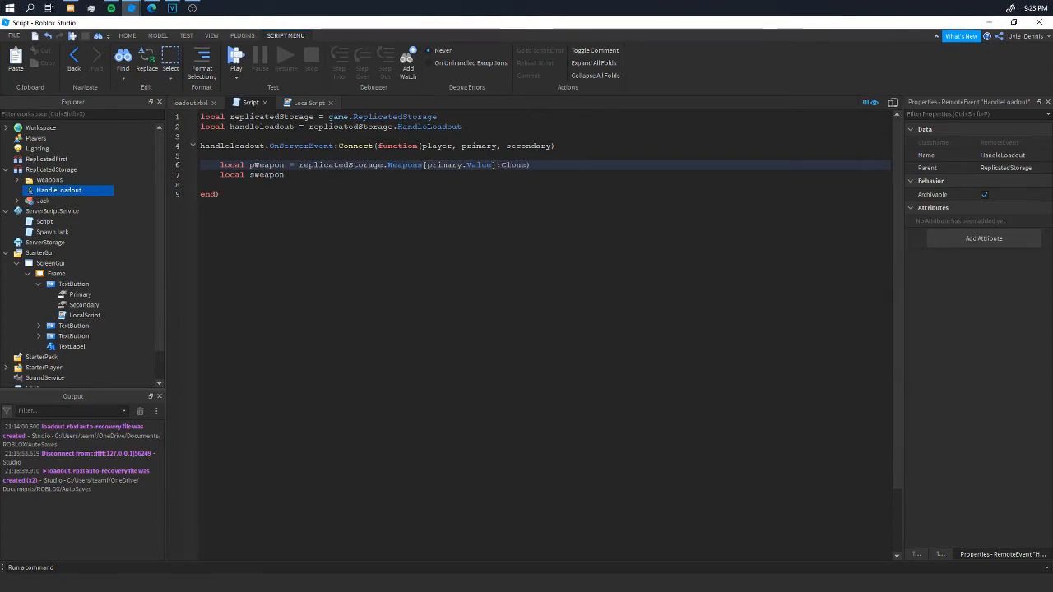
type("()")
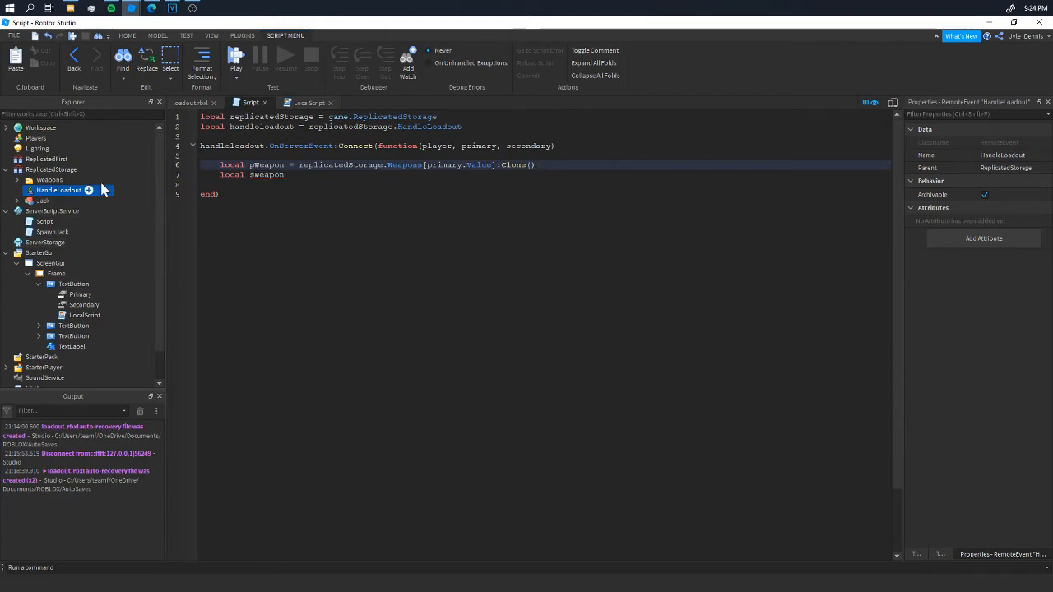
left_click(66, 200)
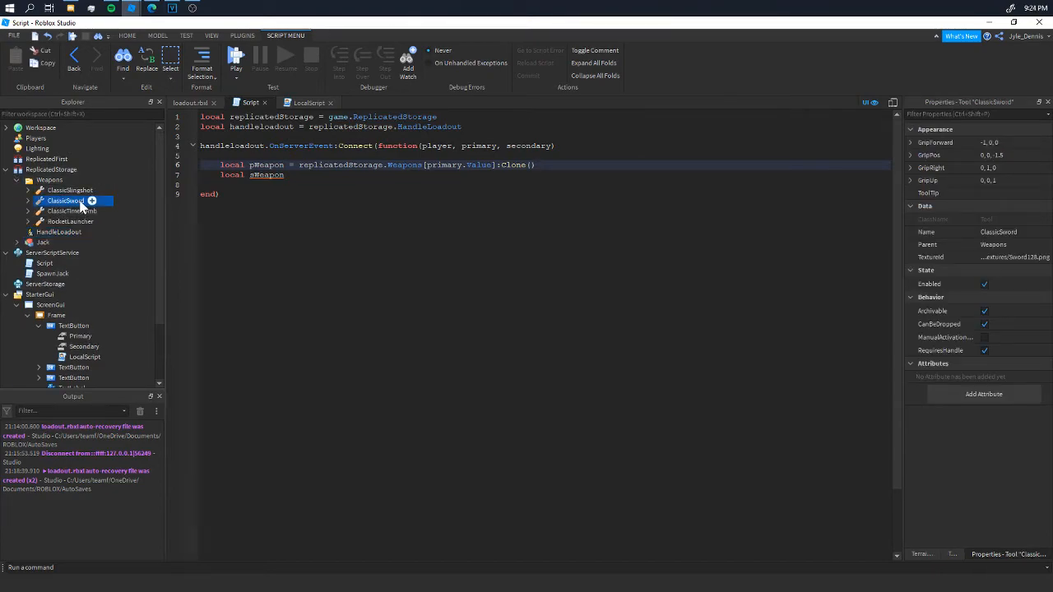
left_click(66, 211)
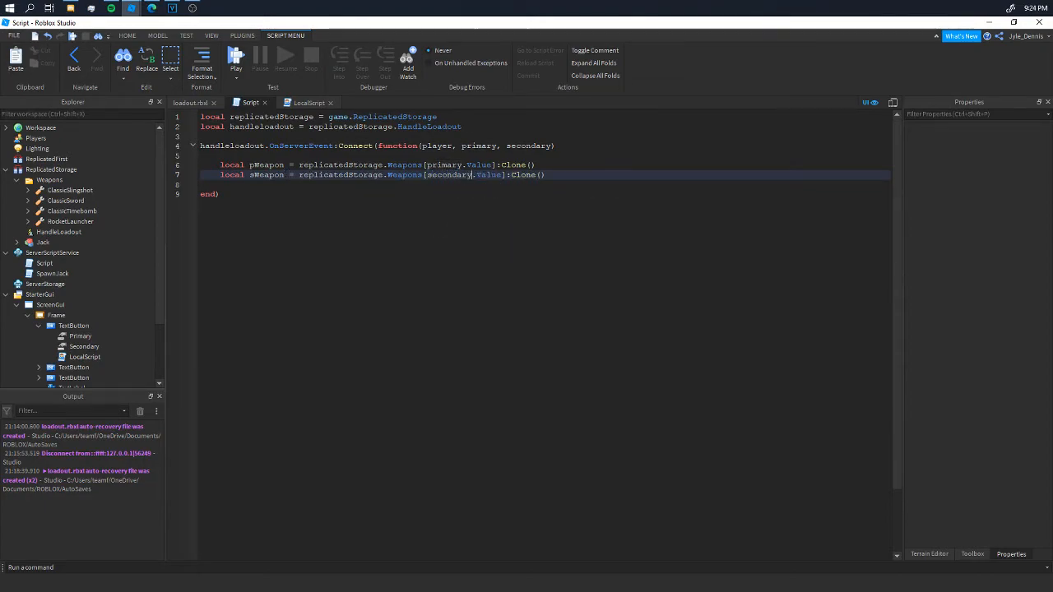
- Set pWeapon.Parent and sWeapon.Parent to player.Backpack inside the handler
key("enter")
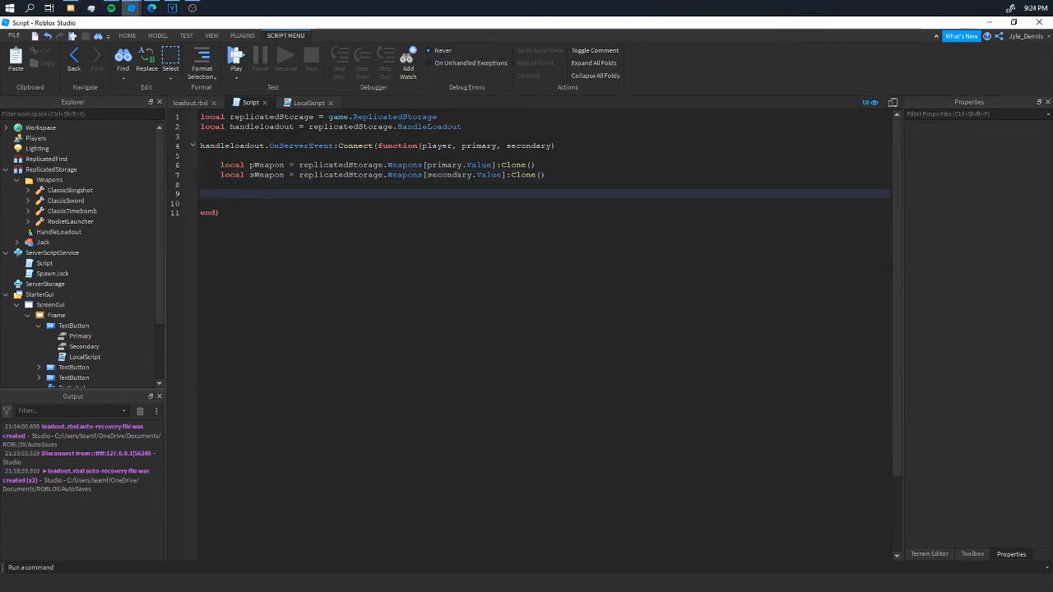
type("pWeapon")
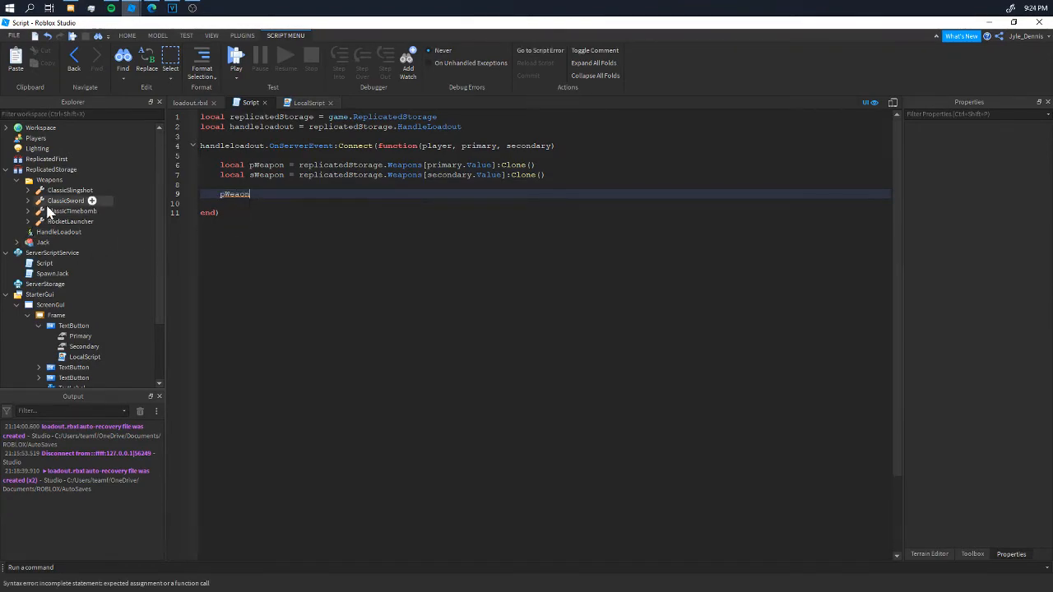
left_click(66, 212)
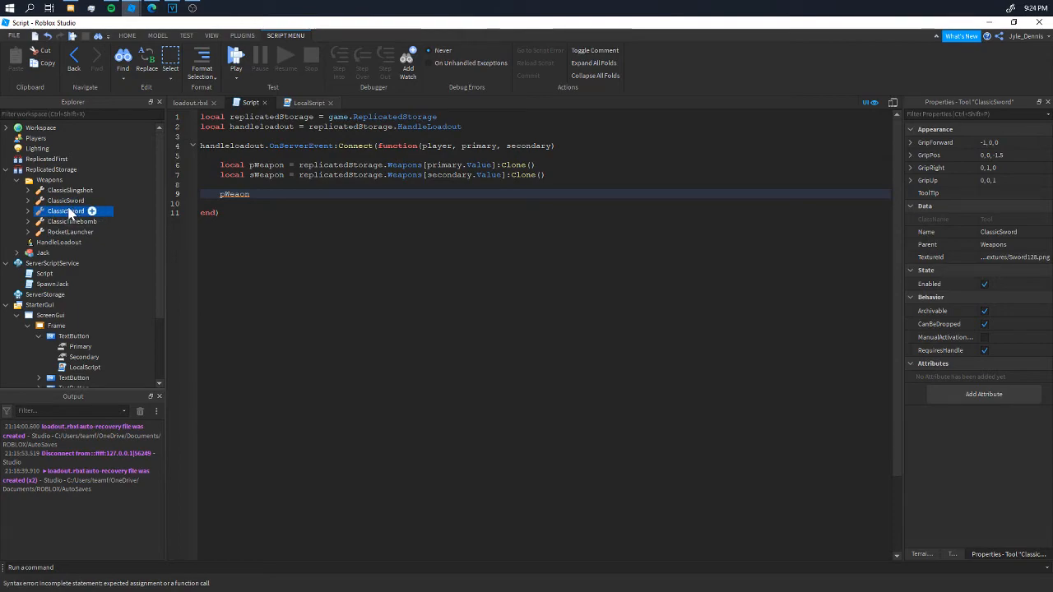
left_click(66, 206)
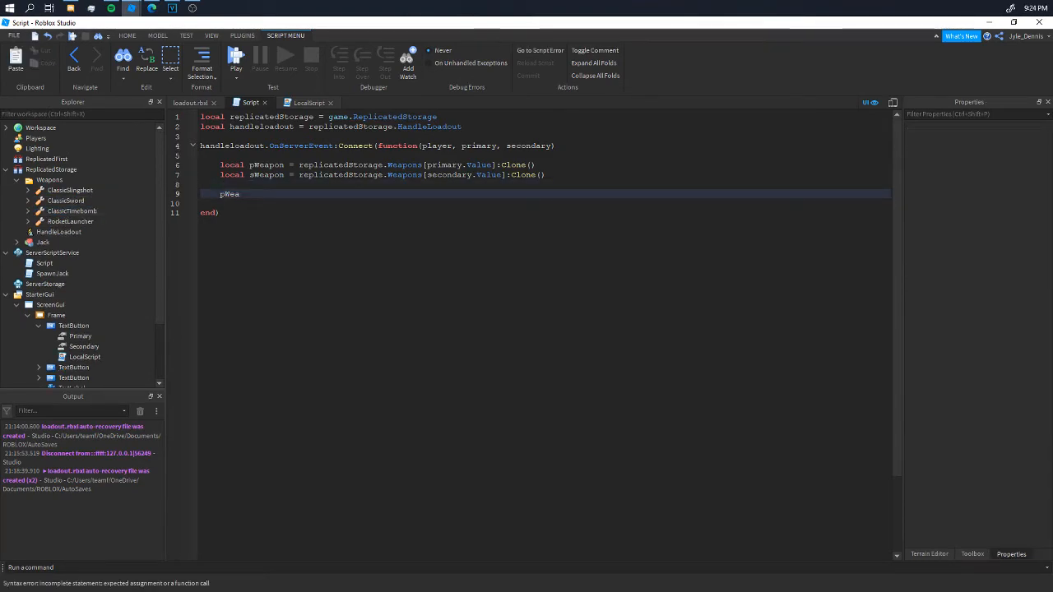
type("pon")
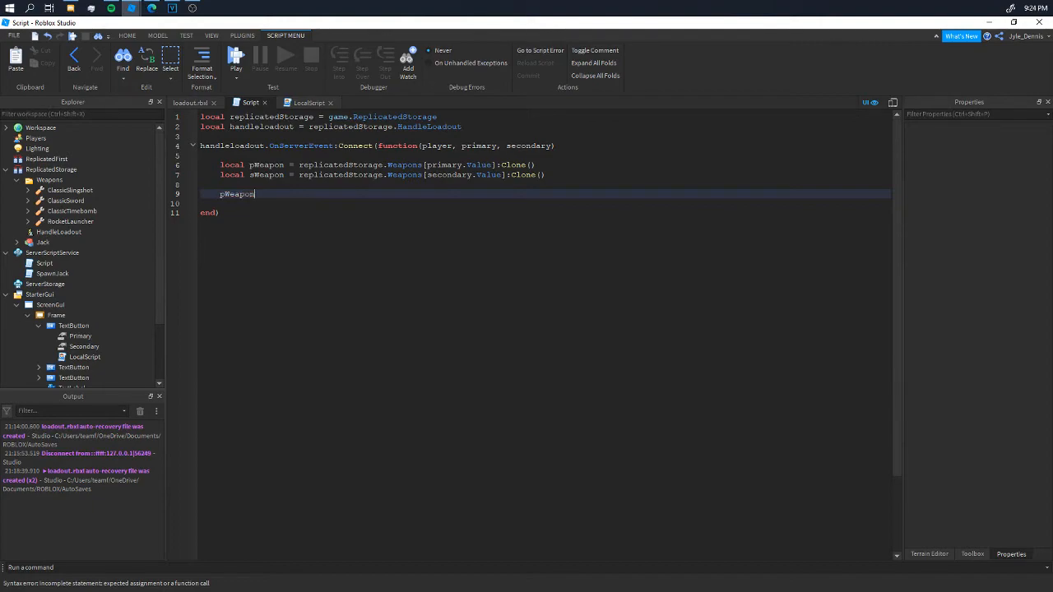
type(".Parent = player.")
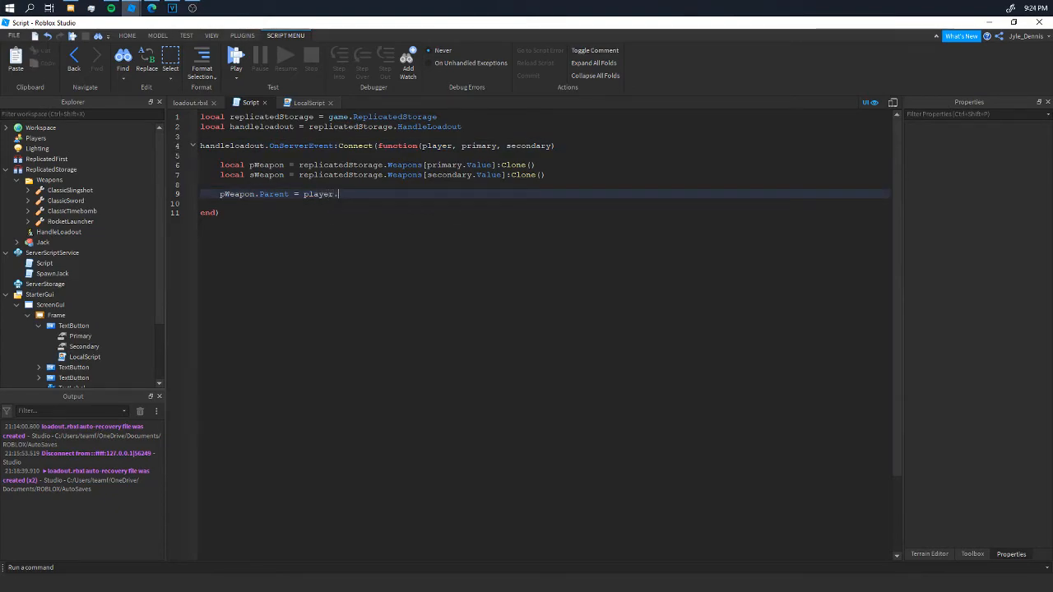
type("Backpack")
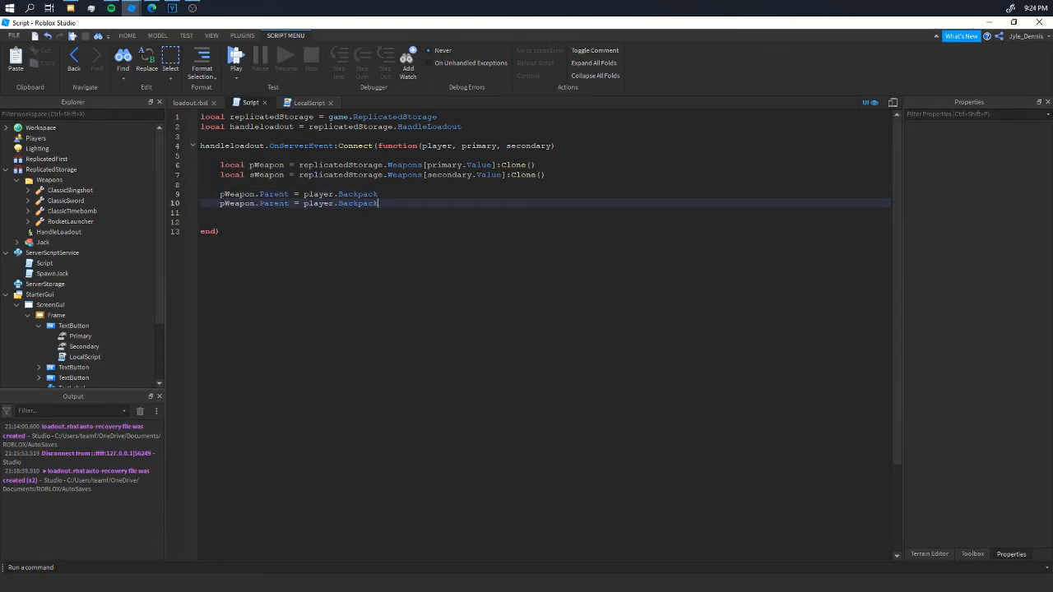
type("sWeapon")
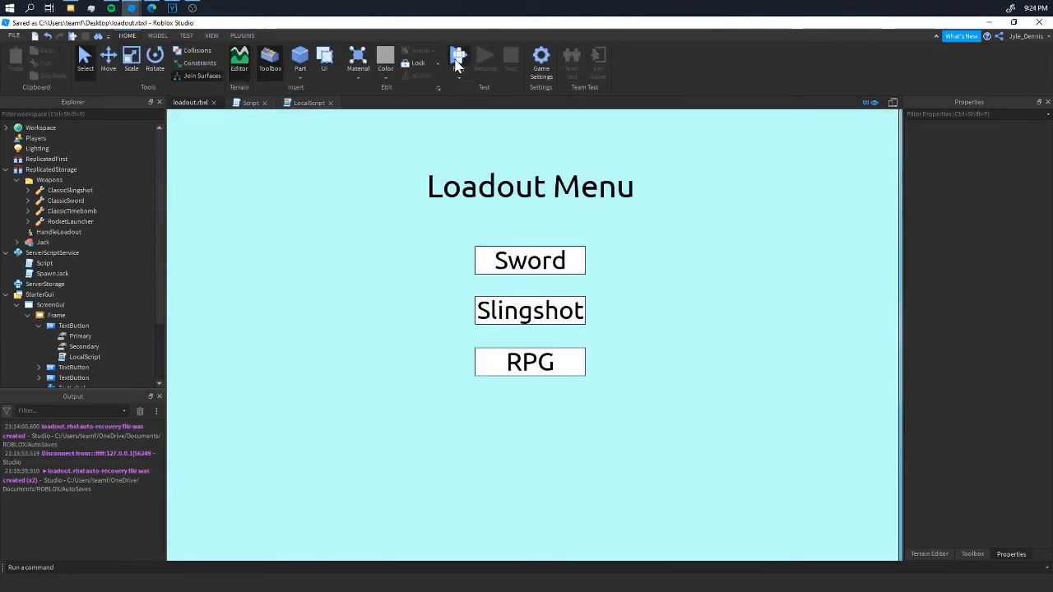
left_click(459, 58)
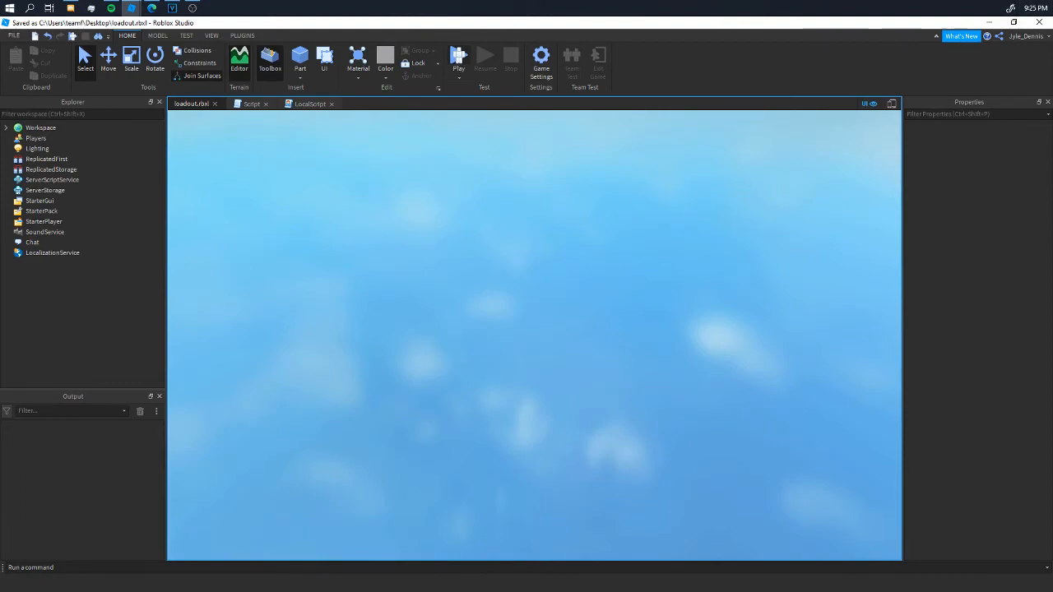
mouse_move(756, 436)
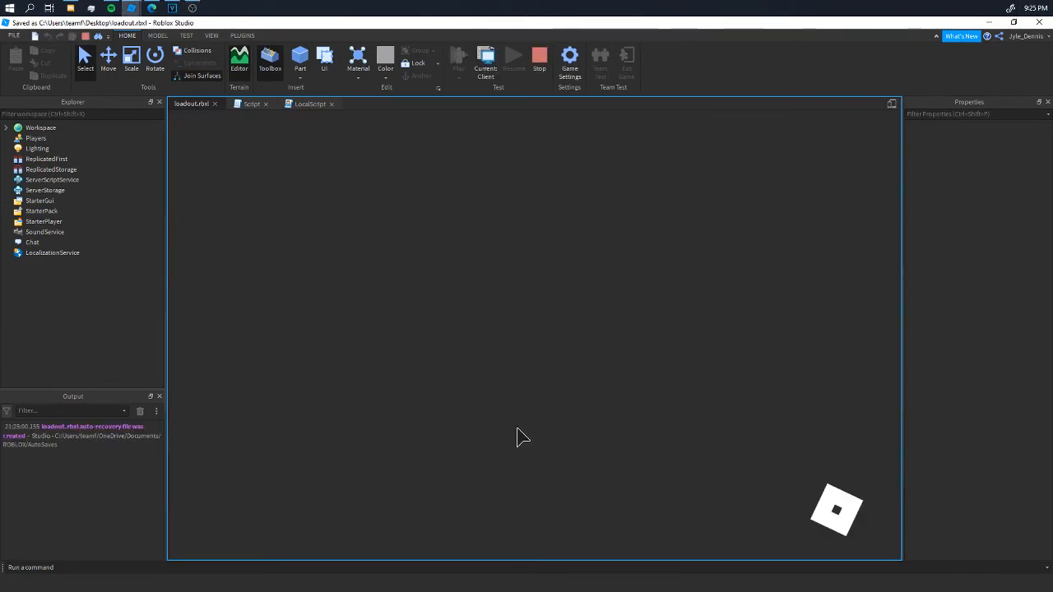
mouse_move(416, 432)
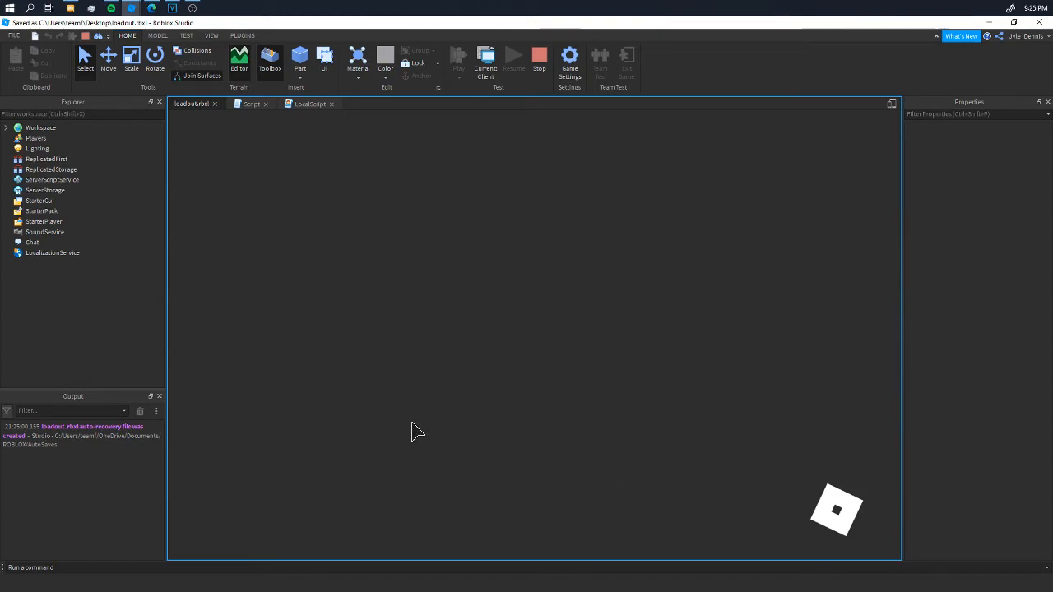
left_click(458, 57)
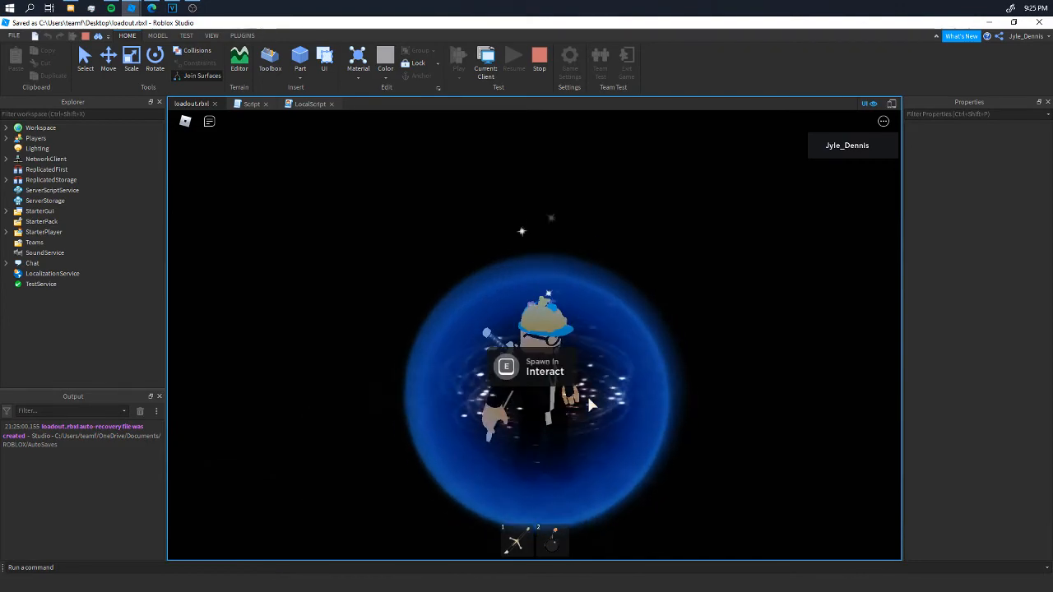
left_click(516, 540)
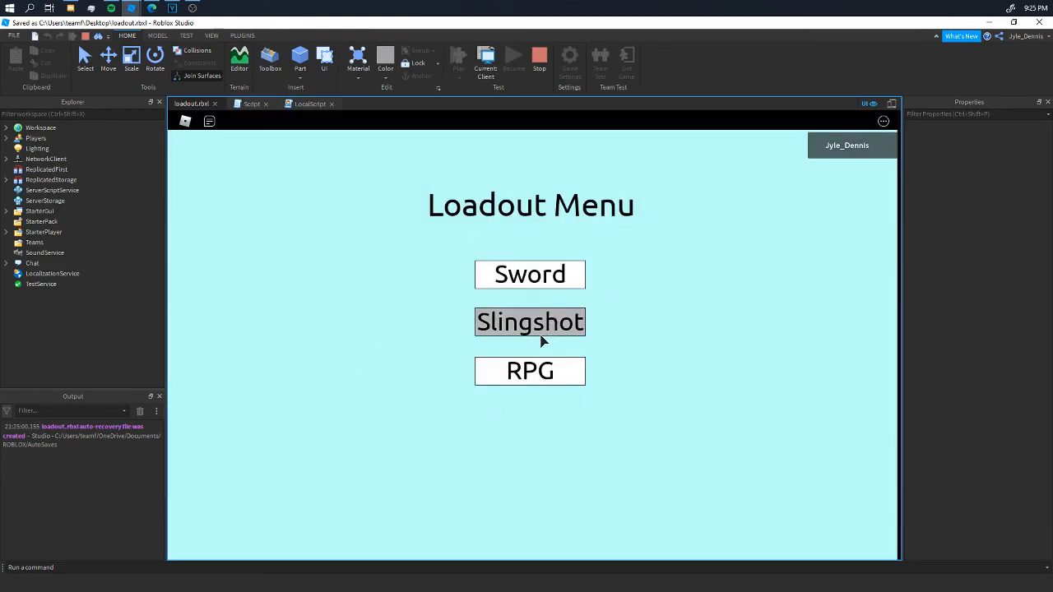
left_click(529, 321)
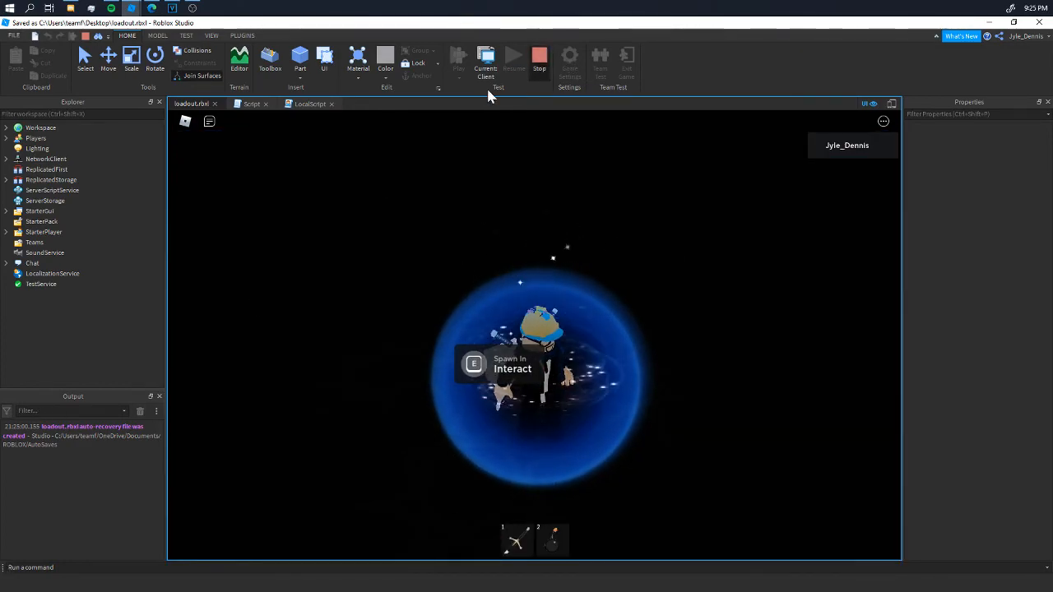
left_click(539, 58)
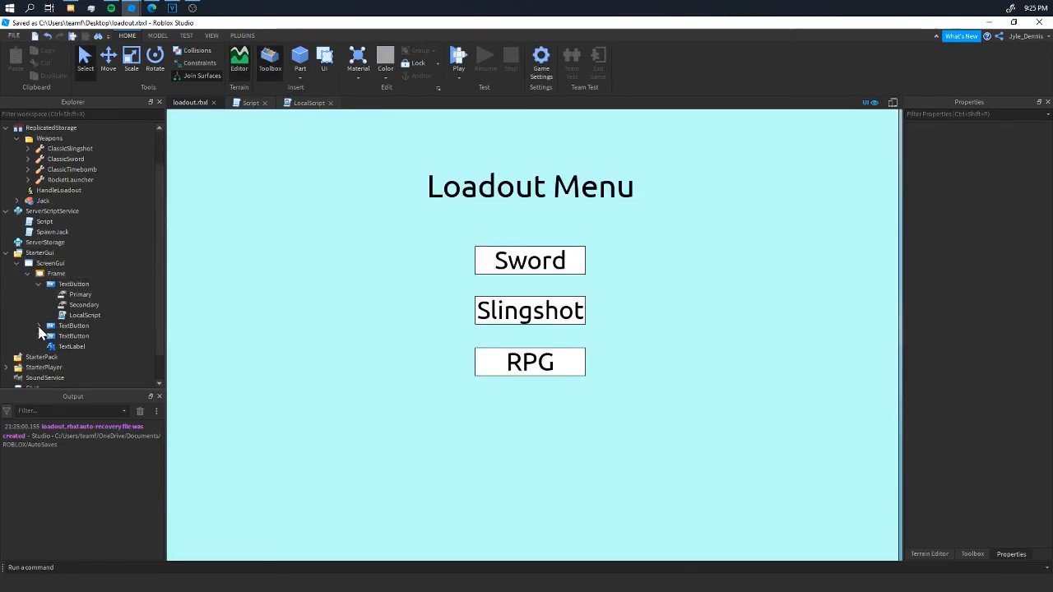
- Review the Slingshot and RPG buttons' Primary and Secondary values, then start a play test
left_click(80, 336)
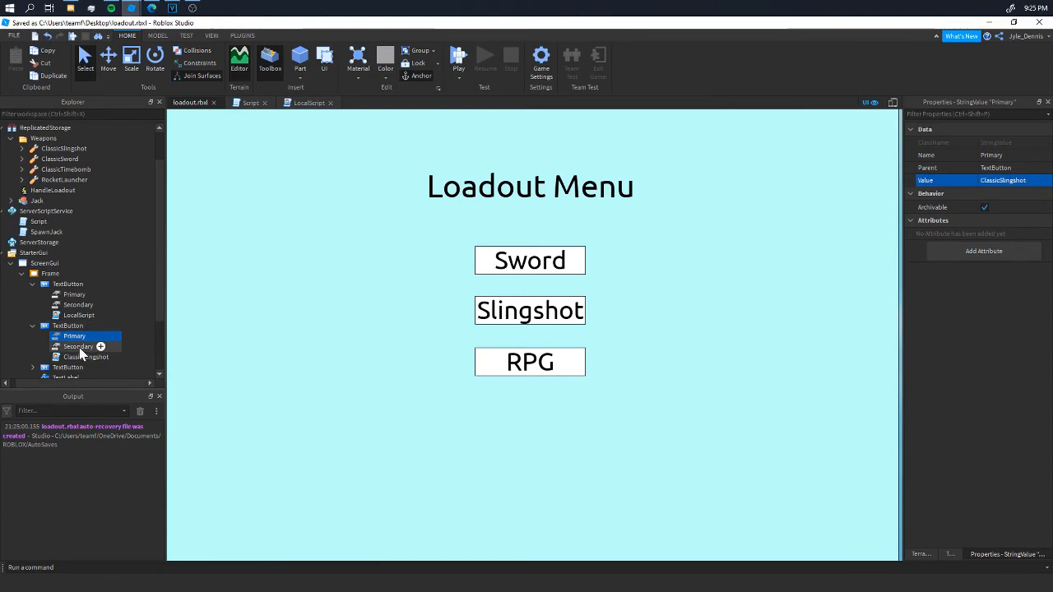
left_click(79, 346)
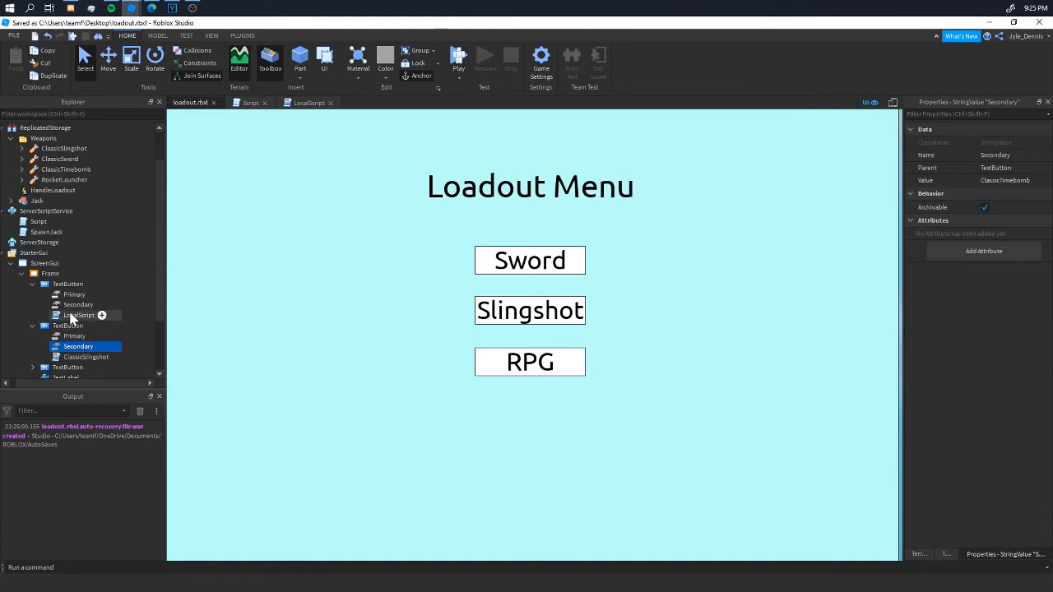
scroll("down", 3)
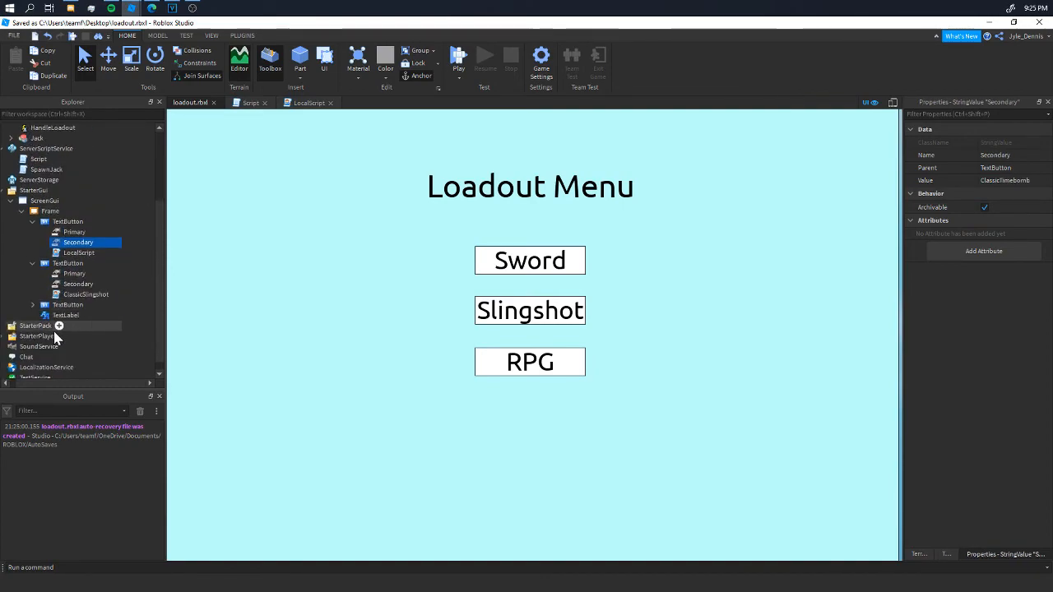
left_click(74, 315)
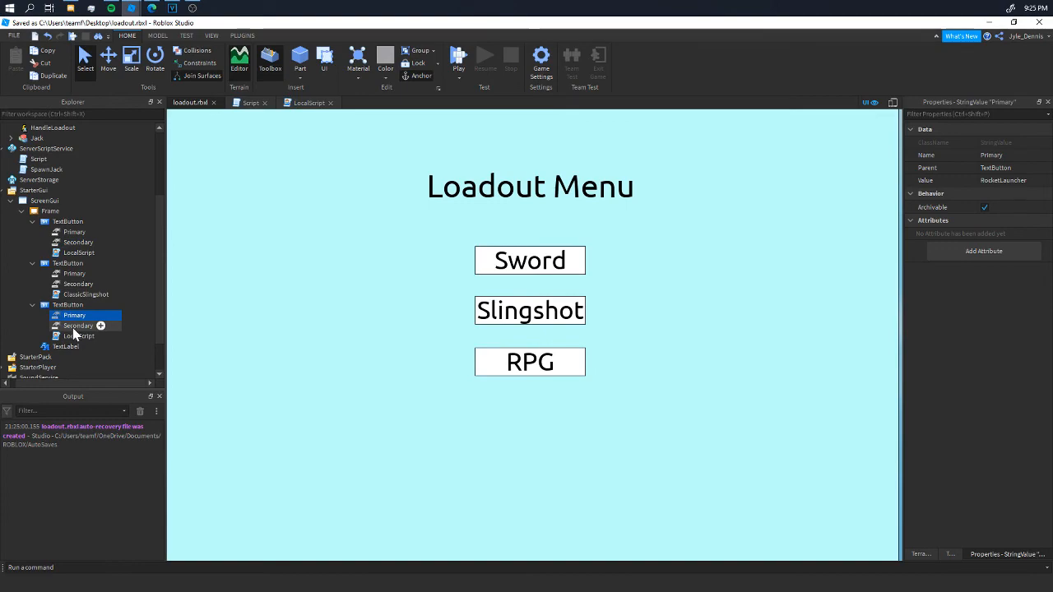
left_click(77, 325)
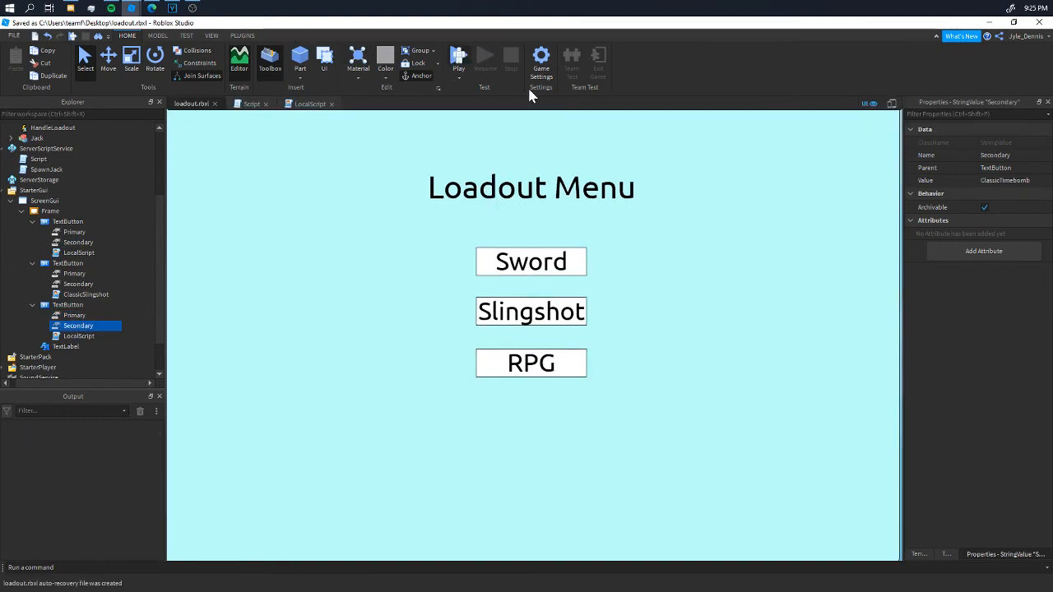
left_click(458, 56)
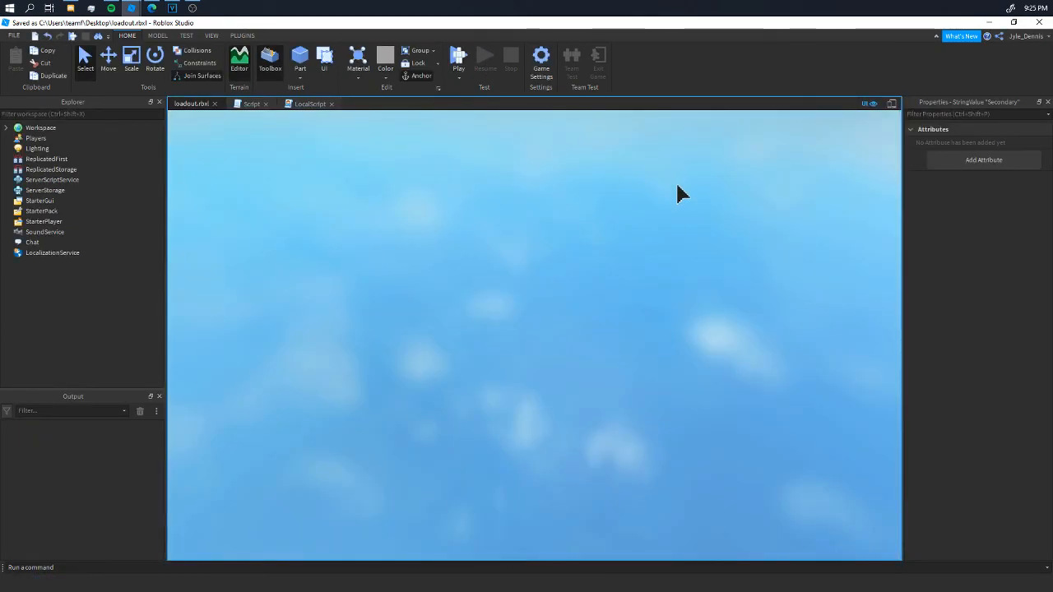
- Pick Slingshot, reset the character, stop the play test, and hide the UI overlay
left_click(458, 56)
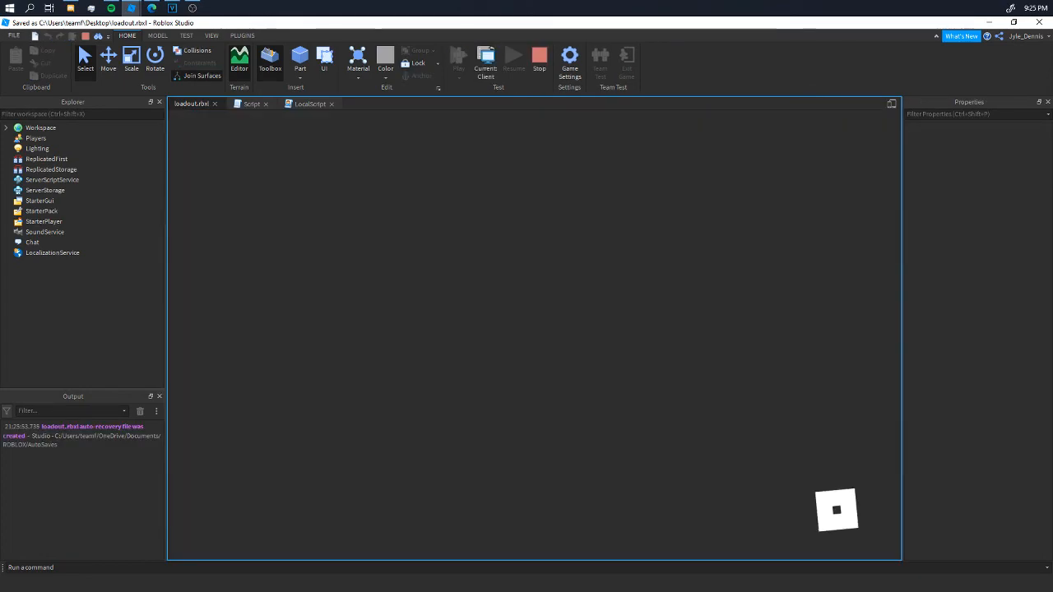
left_click(458, 58)
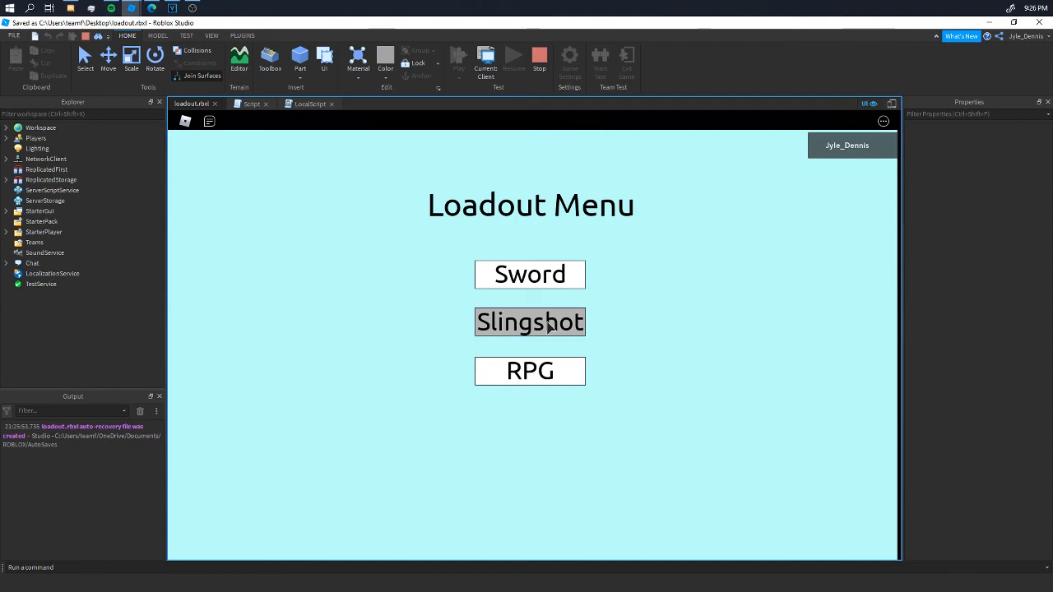
left_click(530, 322)
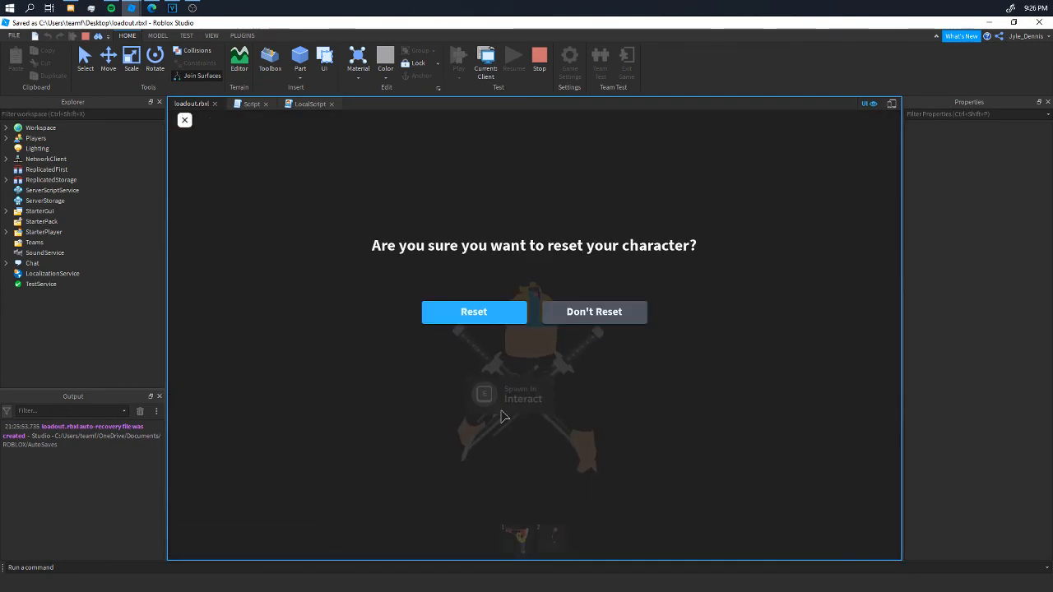
left_click(472, 312)
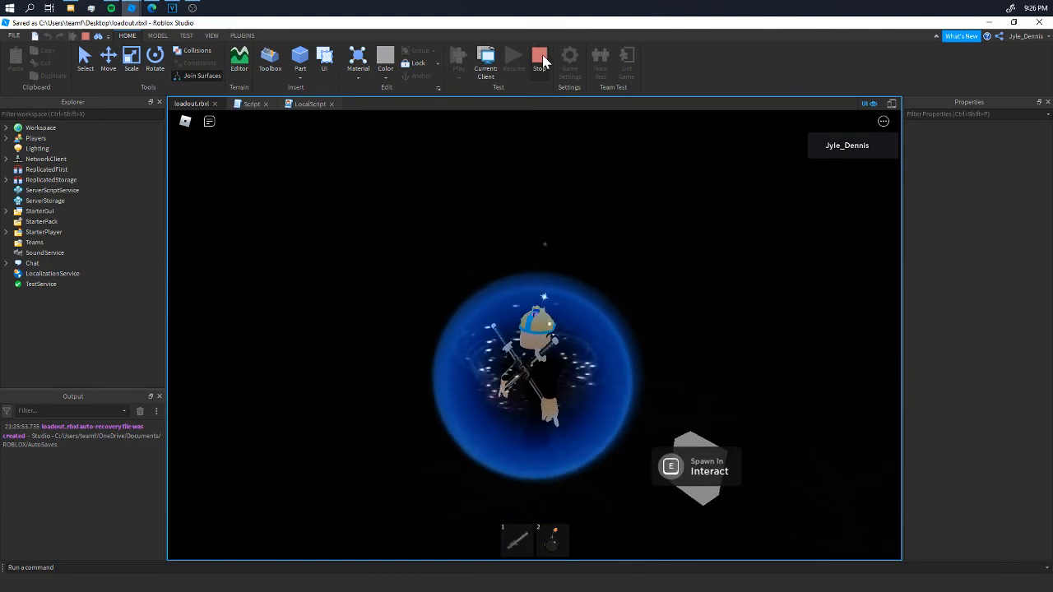
left_click(538, 56)
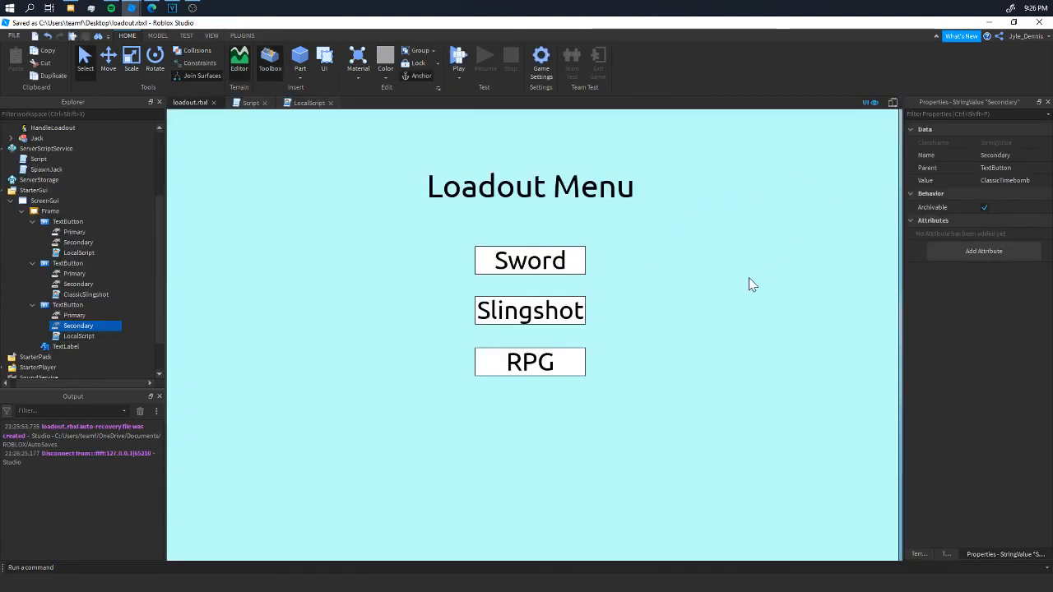
left_click(458, 56)
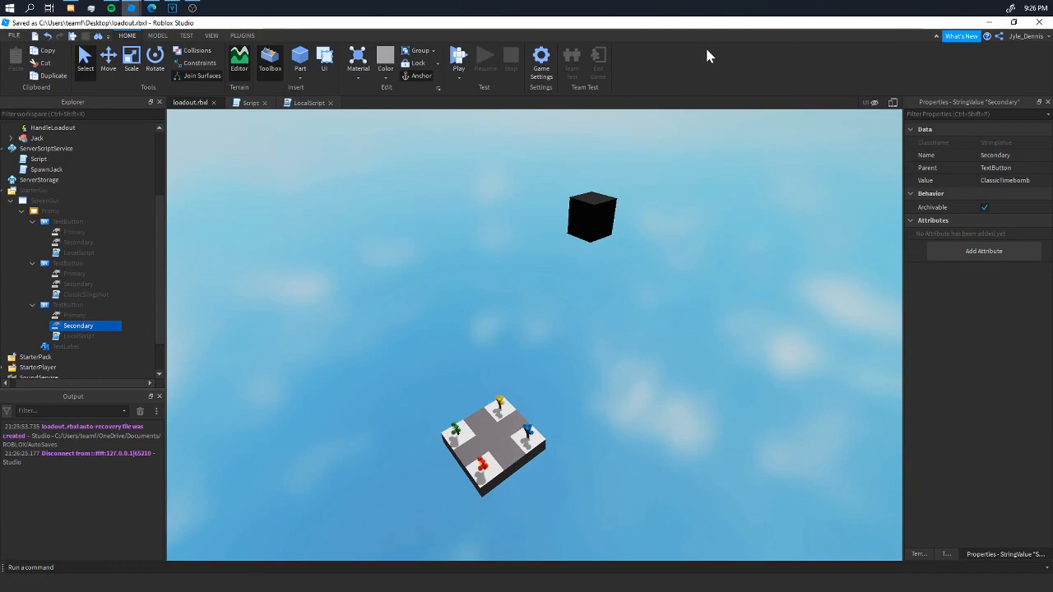